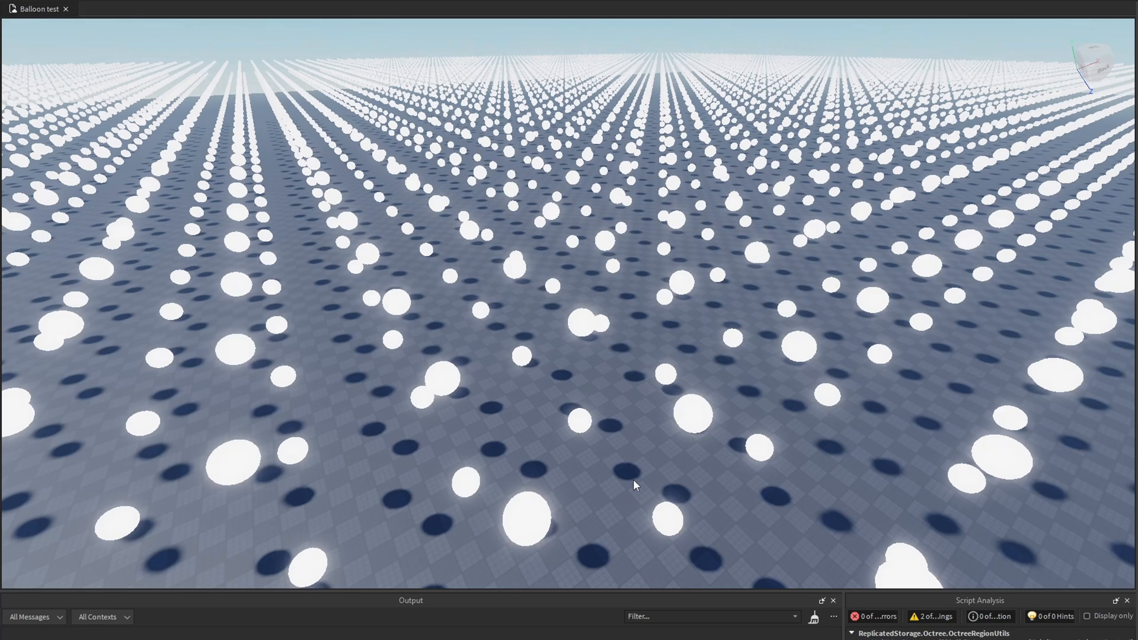
Expand and collapse the ExampleParts folder to inspect its parts
click(108, 13)
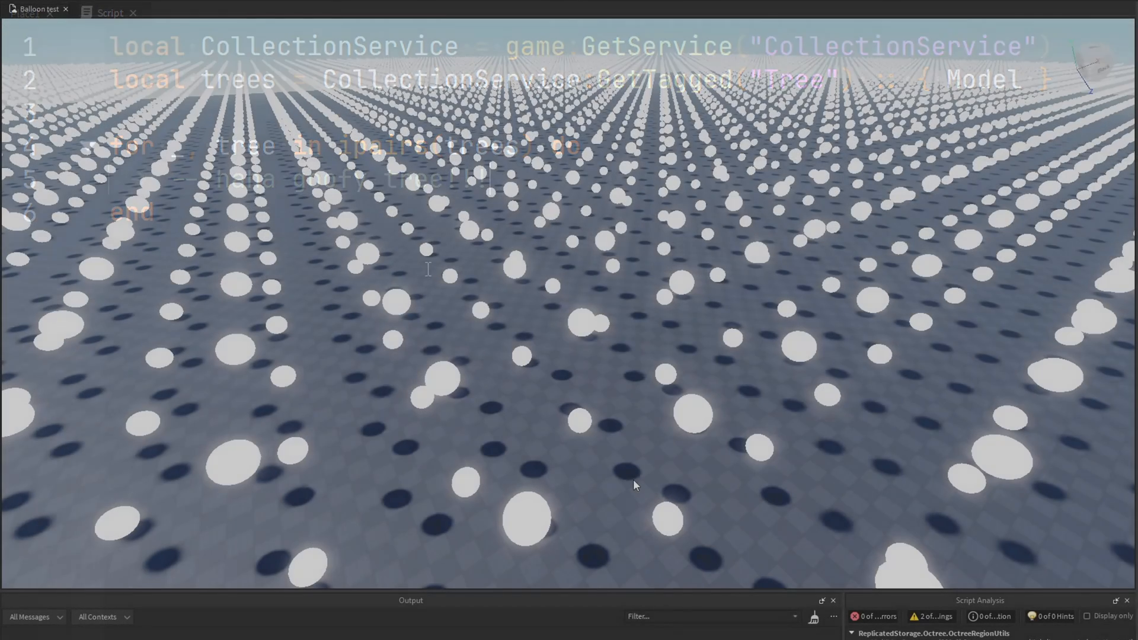
click(133, 13)
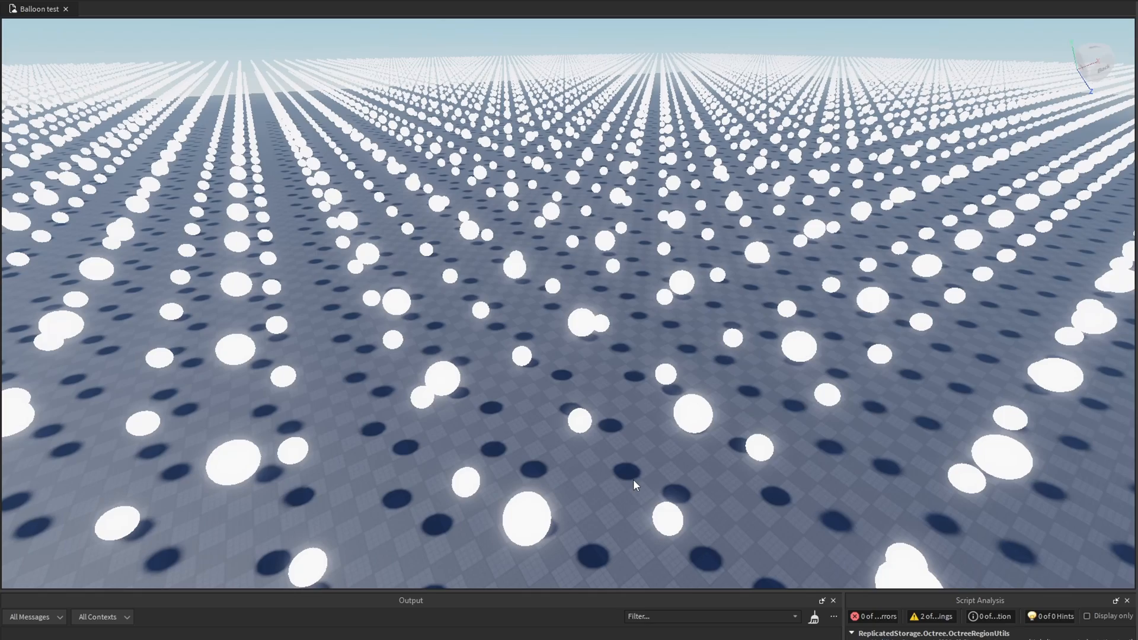
mouse_move(604, 483)
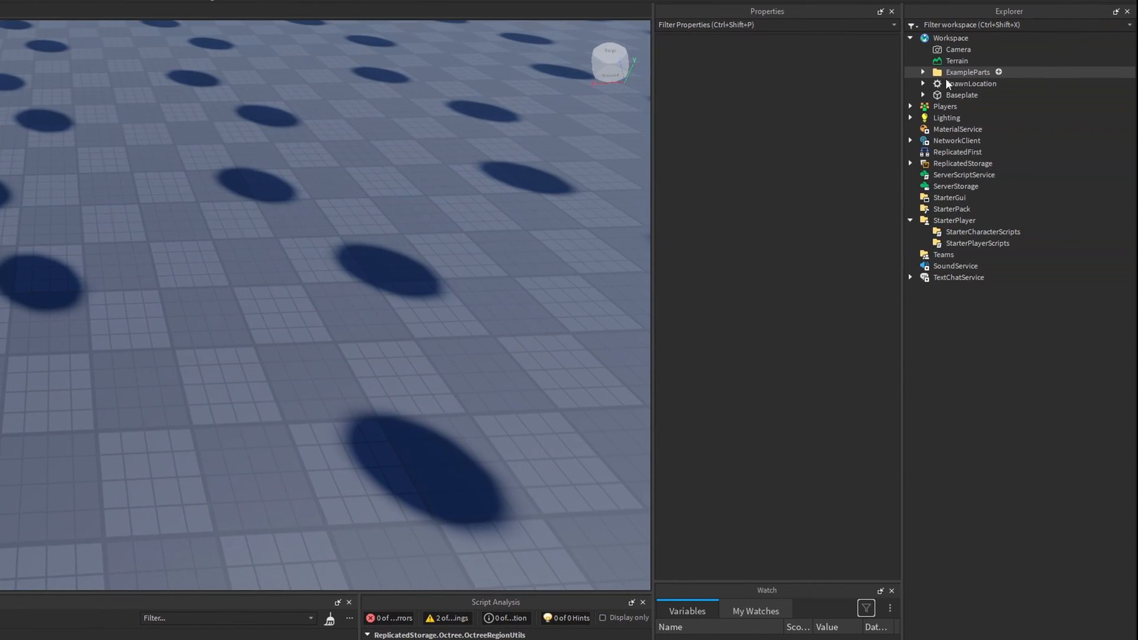
click(967, 71)
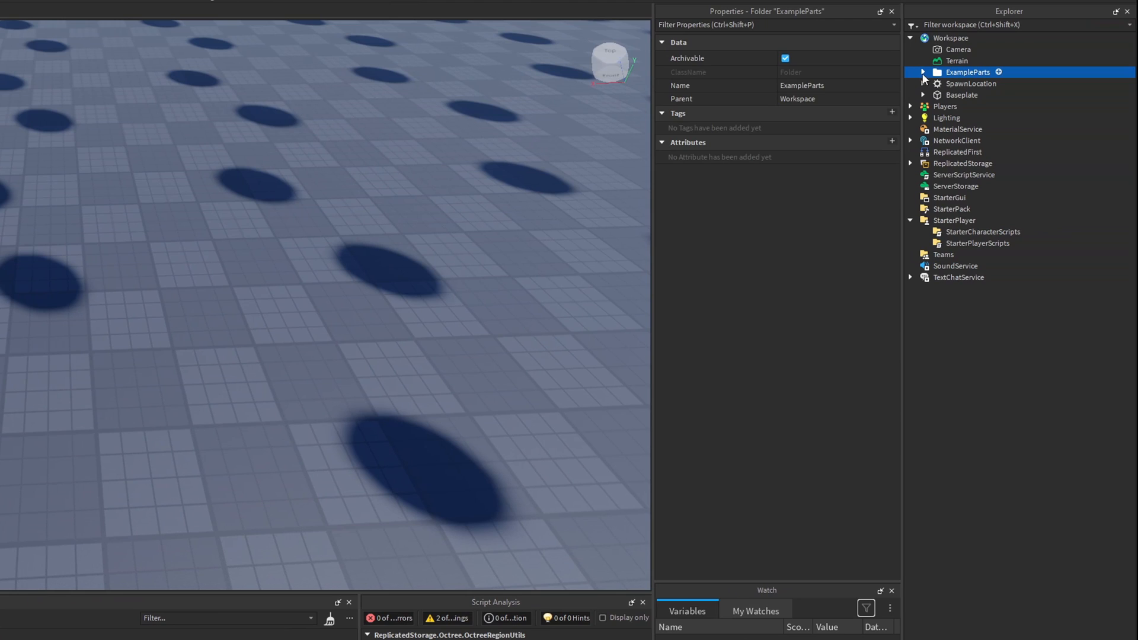
click(924, 72)
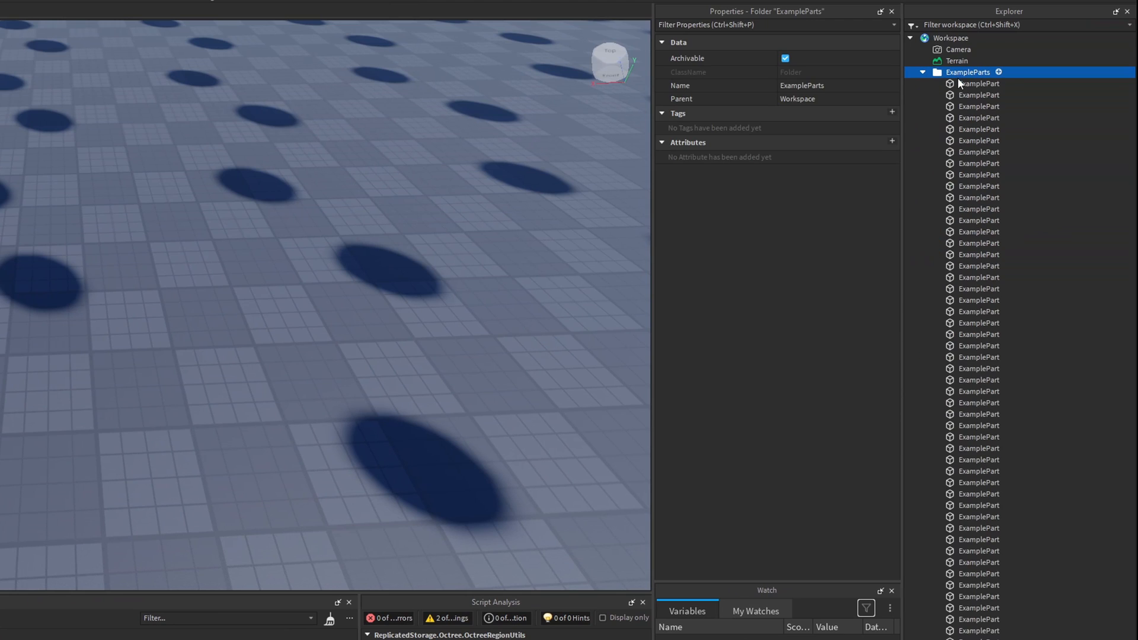
mouse_move(973, 95)
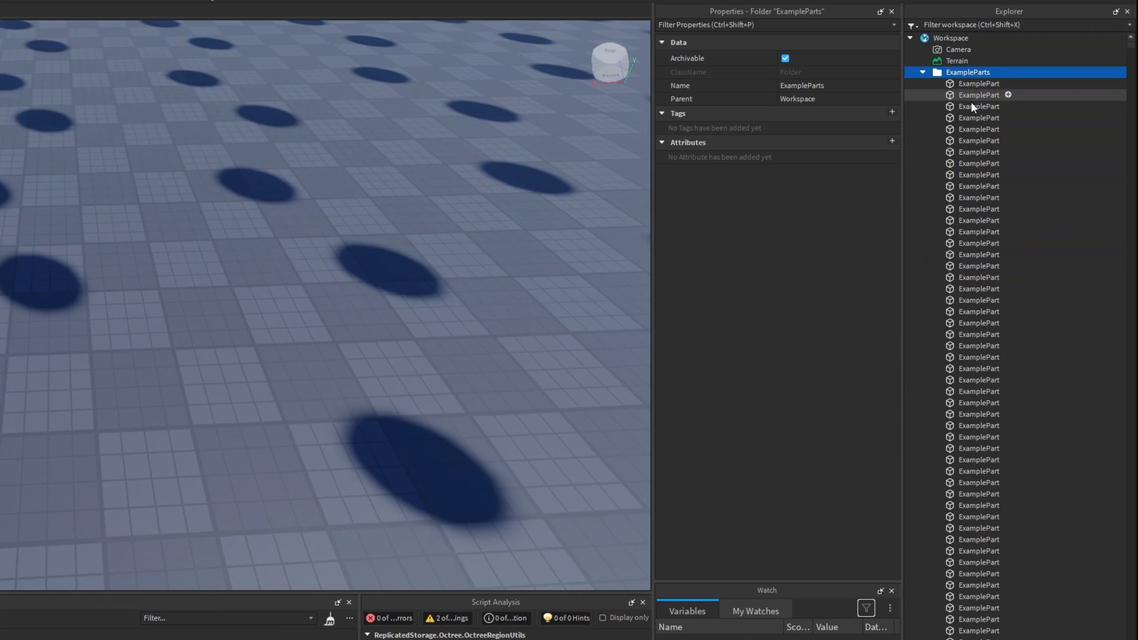
mouse_move(977, 117)
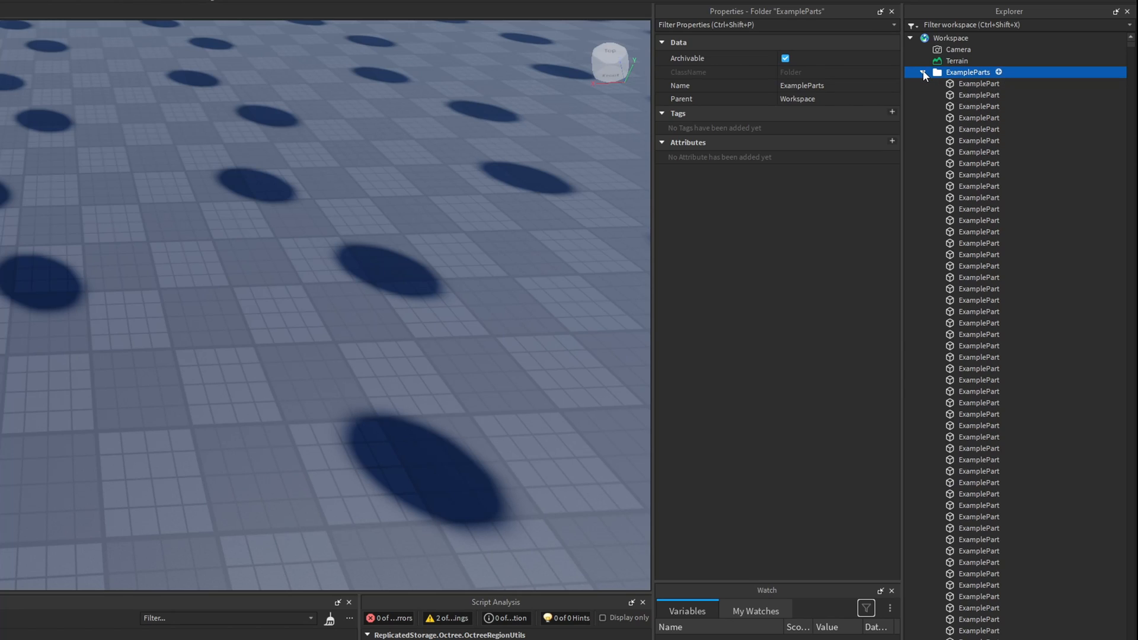
click(924, 73)
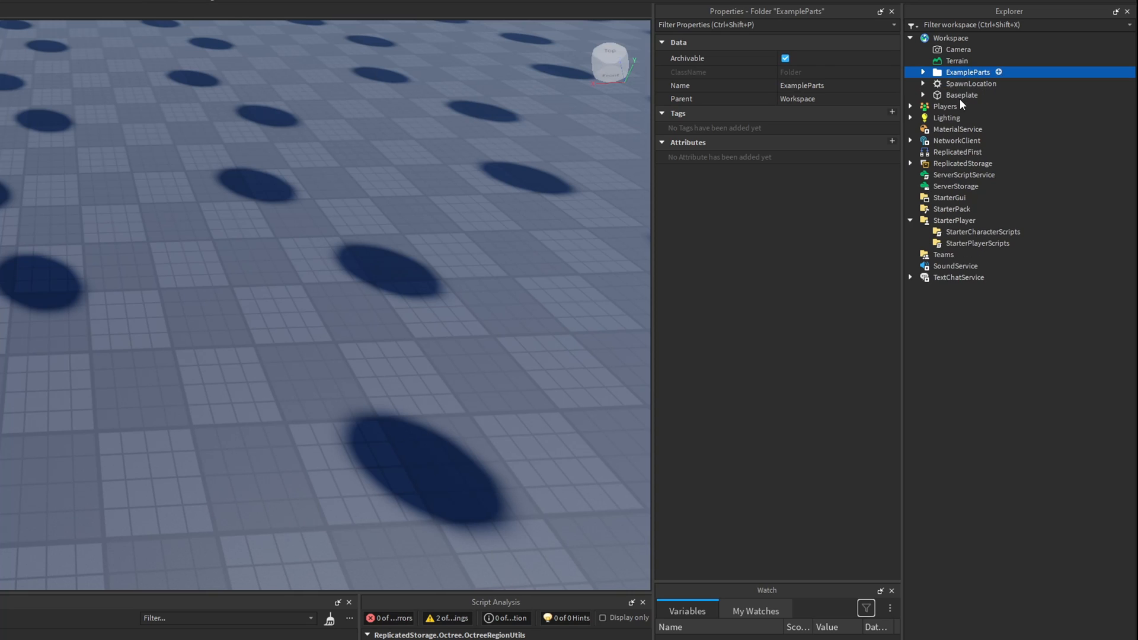
Insert a new LocalScript into StarterPlayerScripts
click(961, 94)
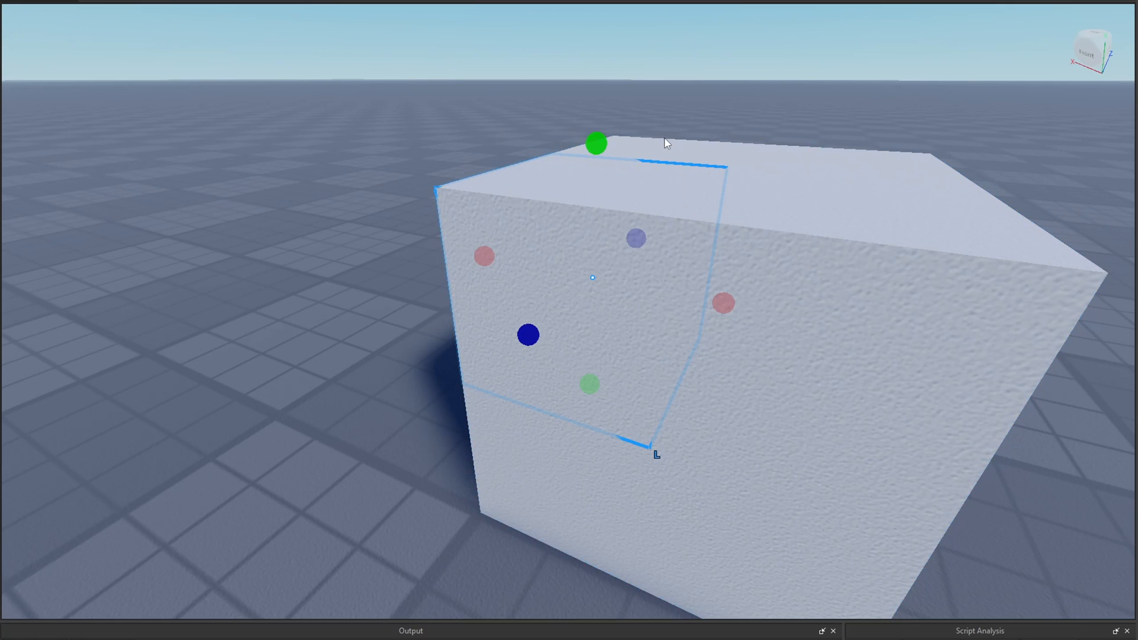
click(782, 377)
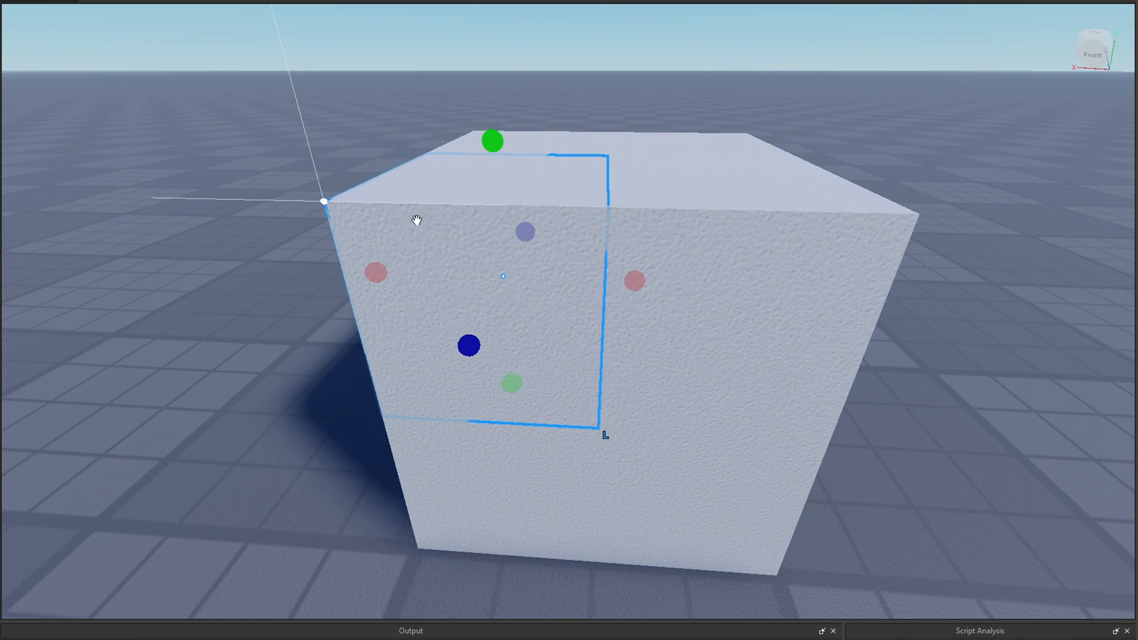
mouse_move(462, 338)
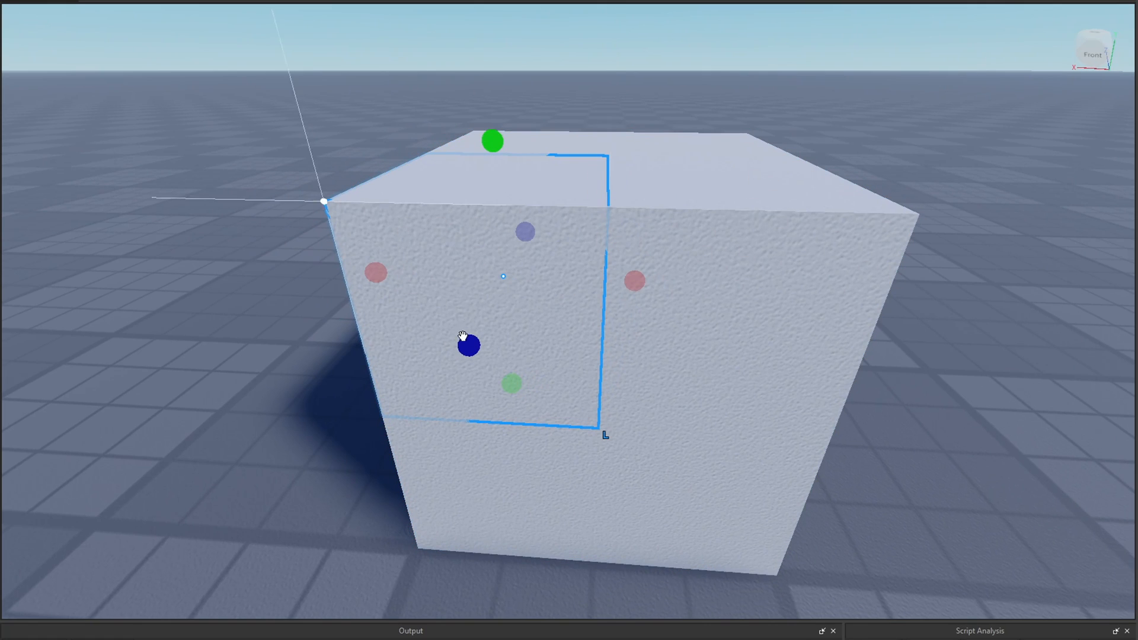
mouse_move(421, 313)
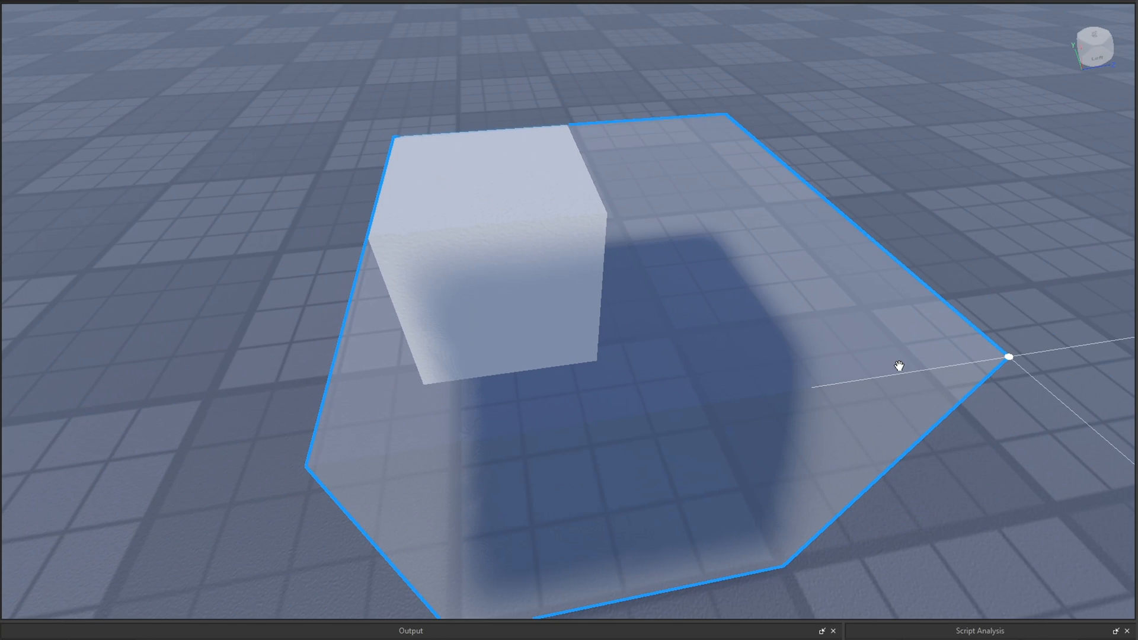
mouse_move(1008, 356)
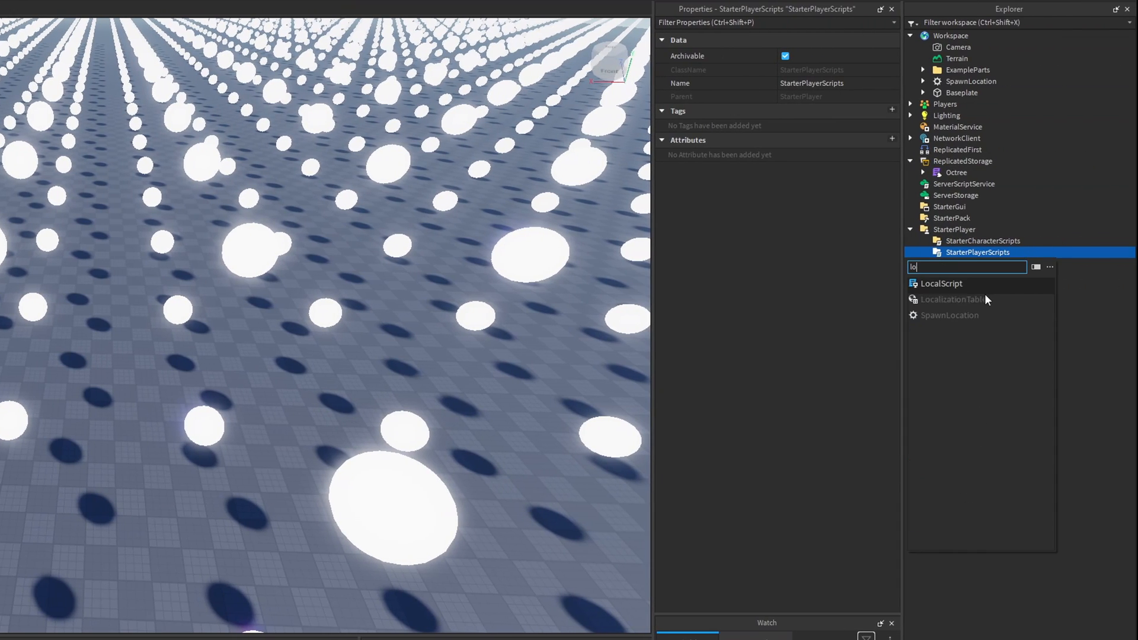
click(941, 284)
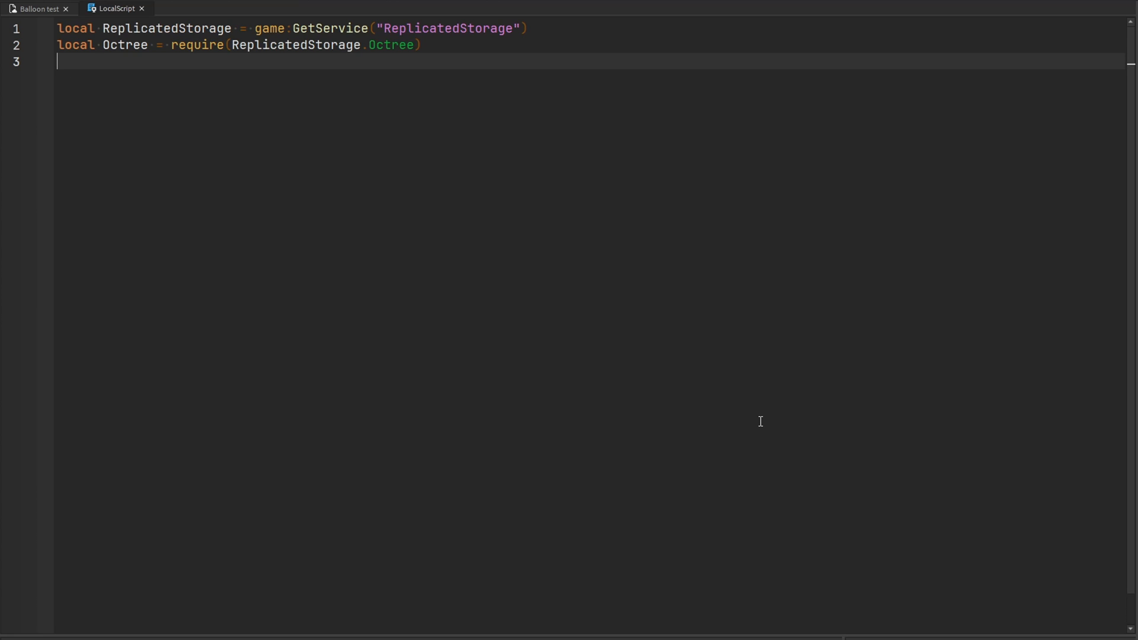
Below the ReplicatedStorage and Octree require lines, declare local MAX_DIST = 160
text(local MAX_DIST)
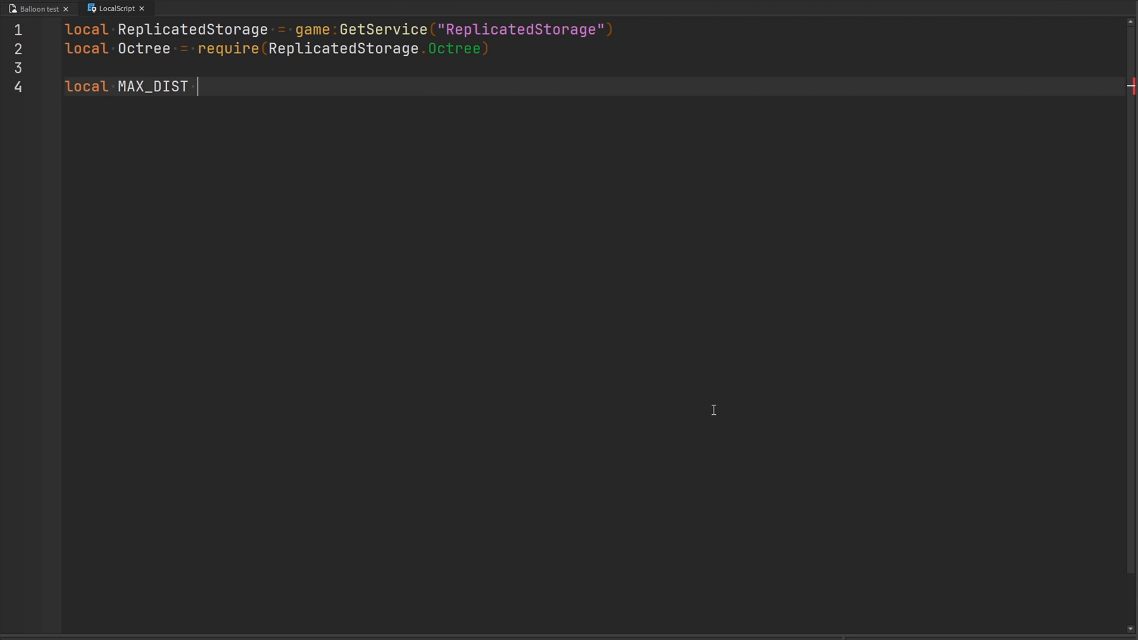
text(= 160)
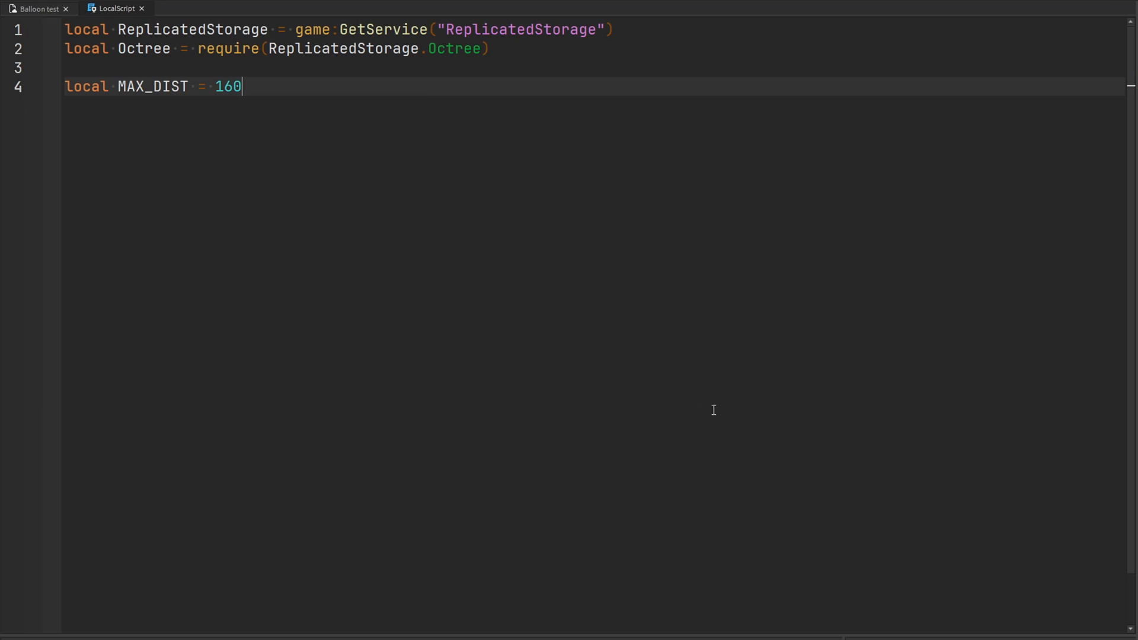
mouse_move(69, 16)
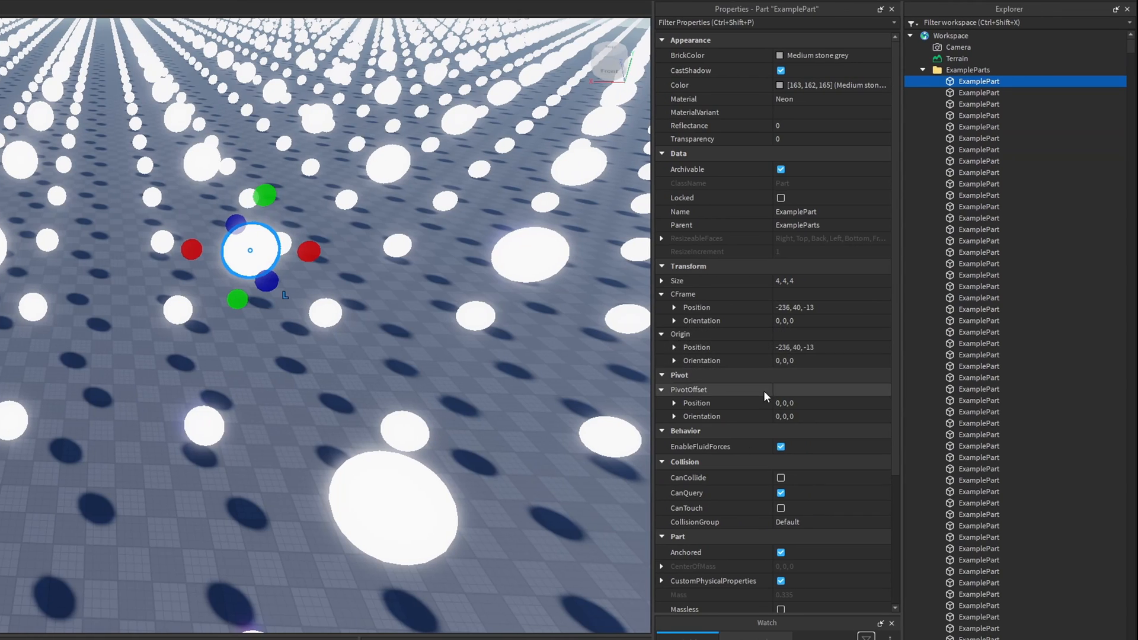
scroll(down, 3)
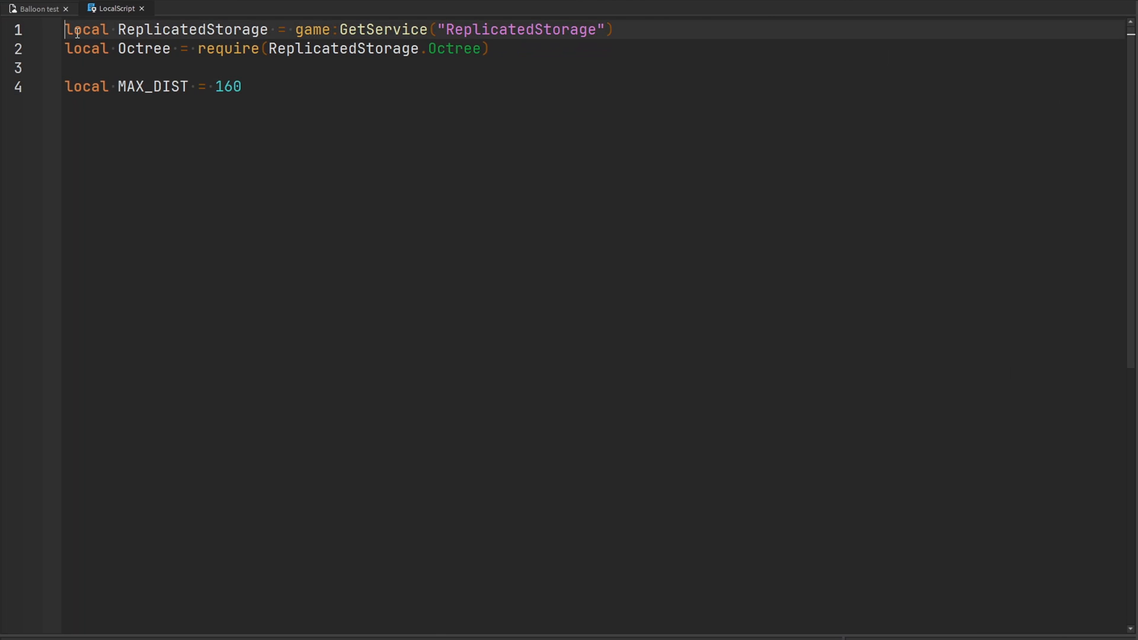
Get CollectionService and add an empty for loop over CollectionService:GetTagged("ExamplePart")
text(local CollectionService = game:GetService("CollectionService"))
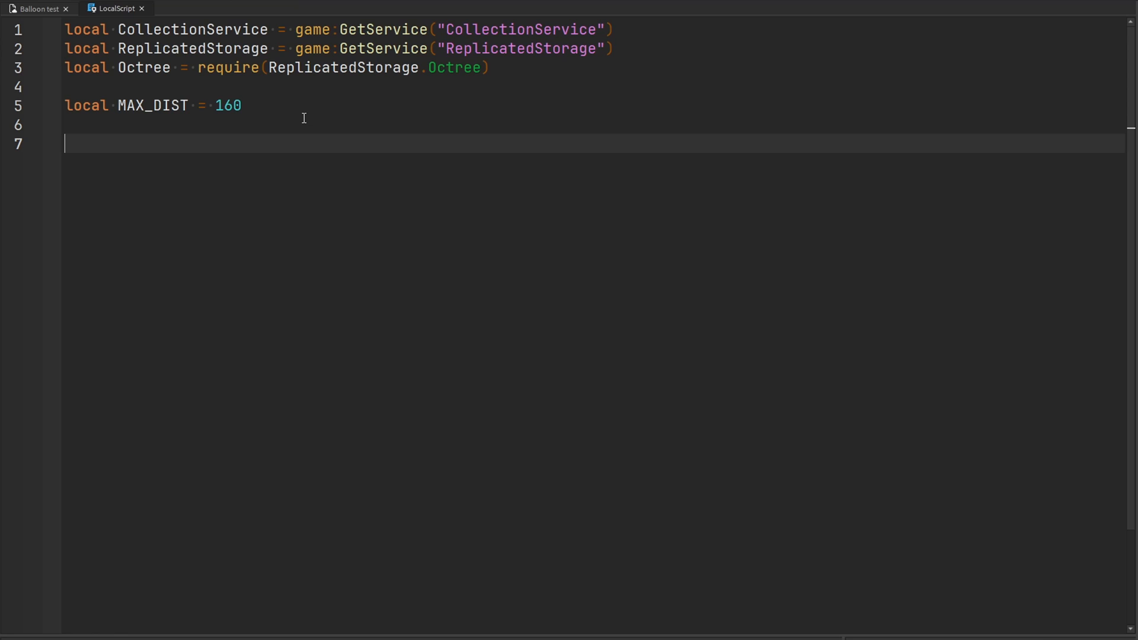
text(or _)
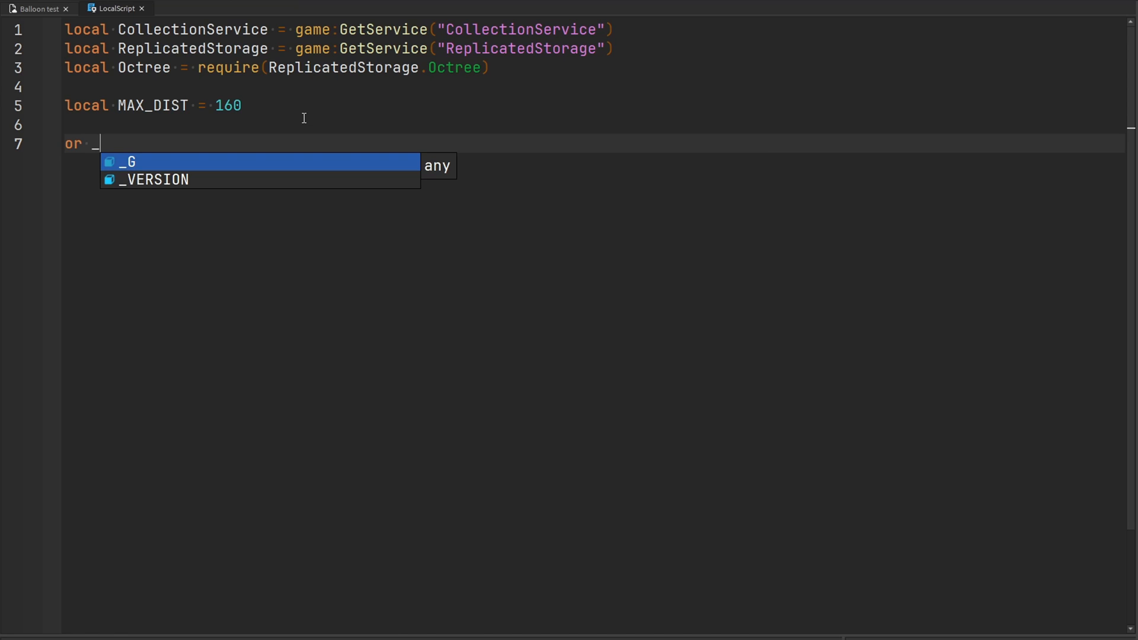
text(for _, part in Co)
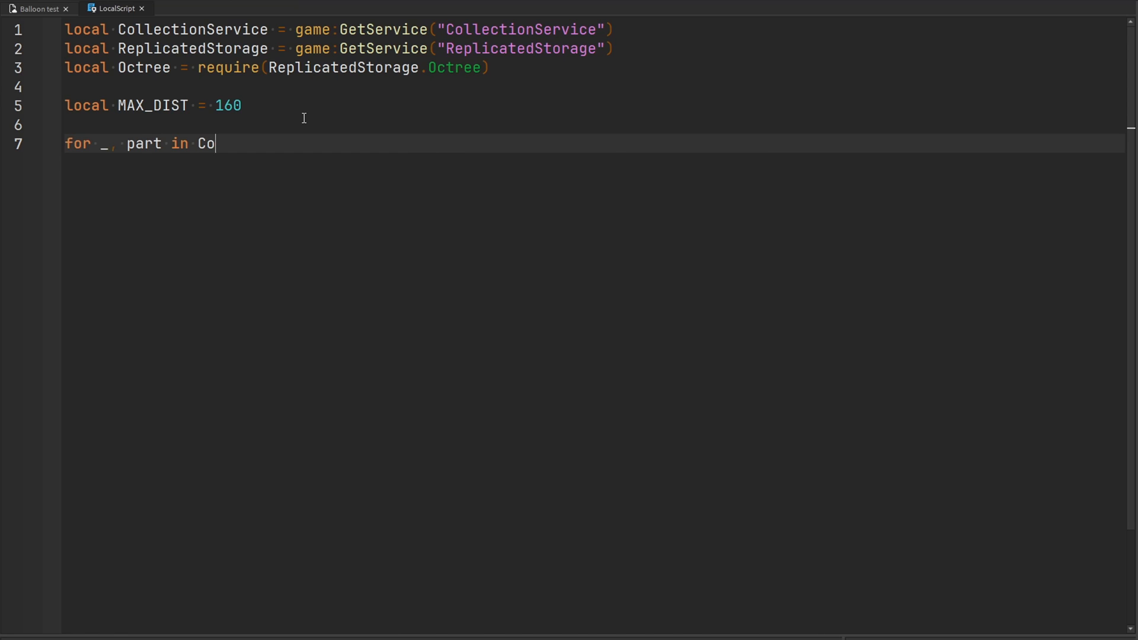
text(llectionService:GetTagged("Exam)
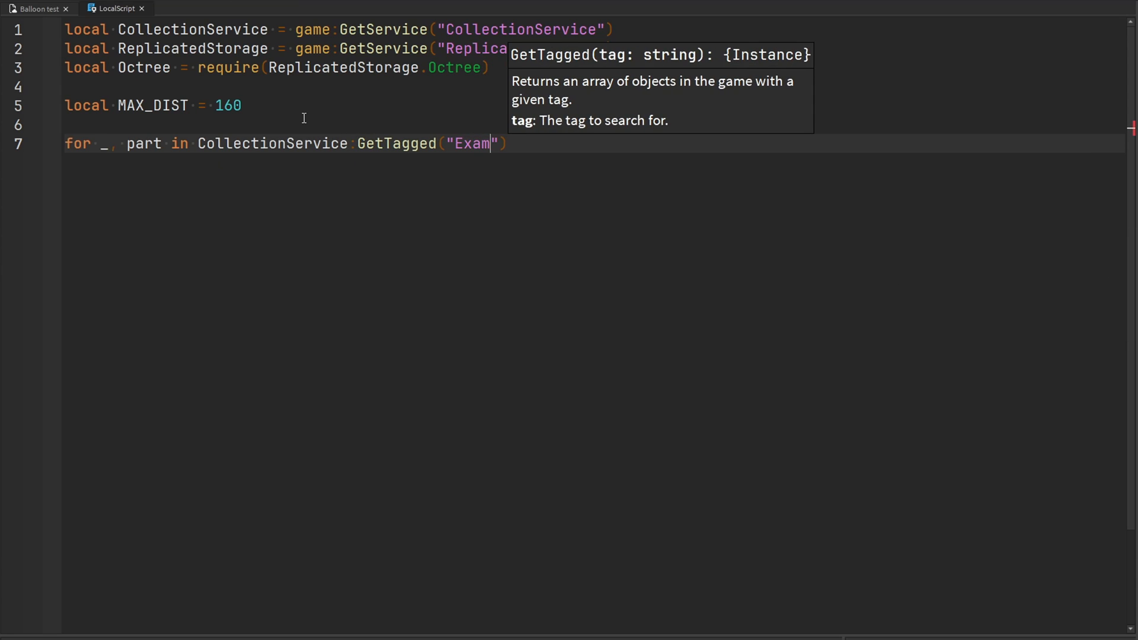
text(plePart") do)
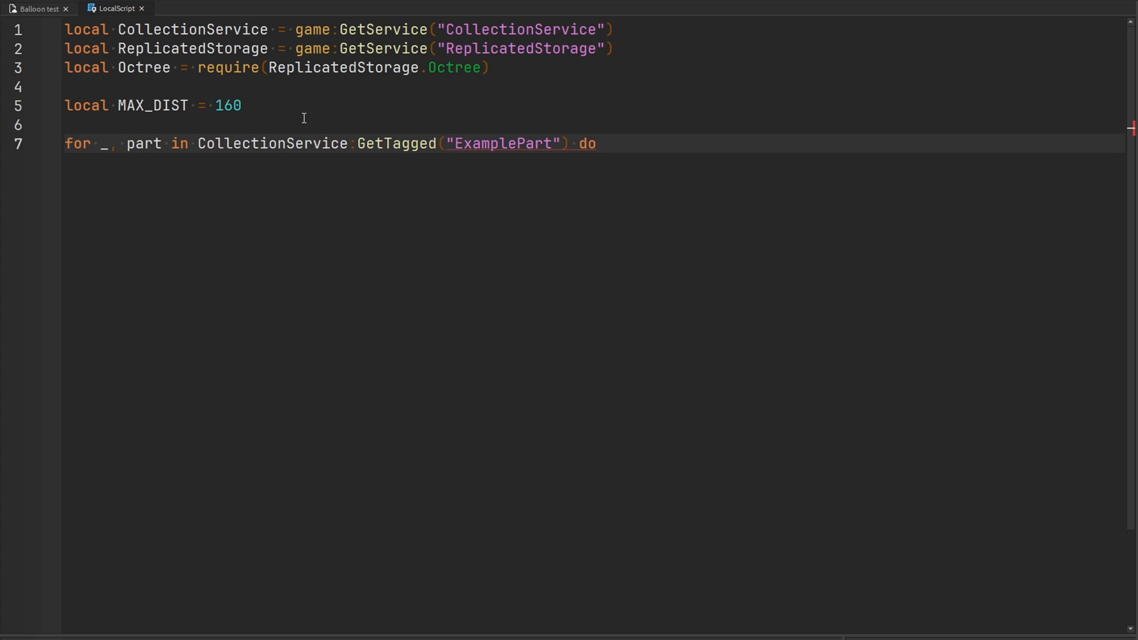
key(enter)
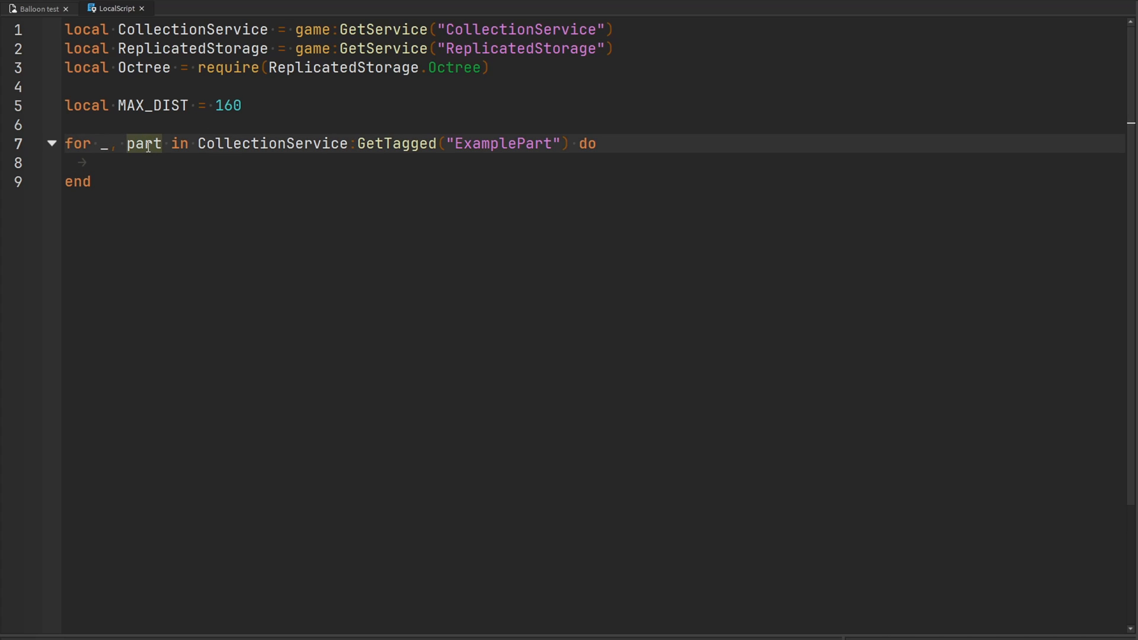
click(145, 68)
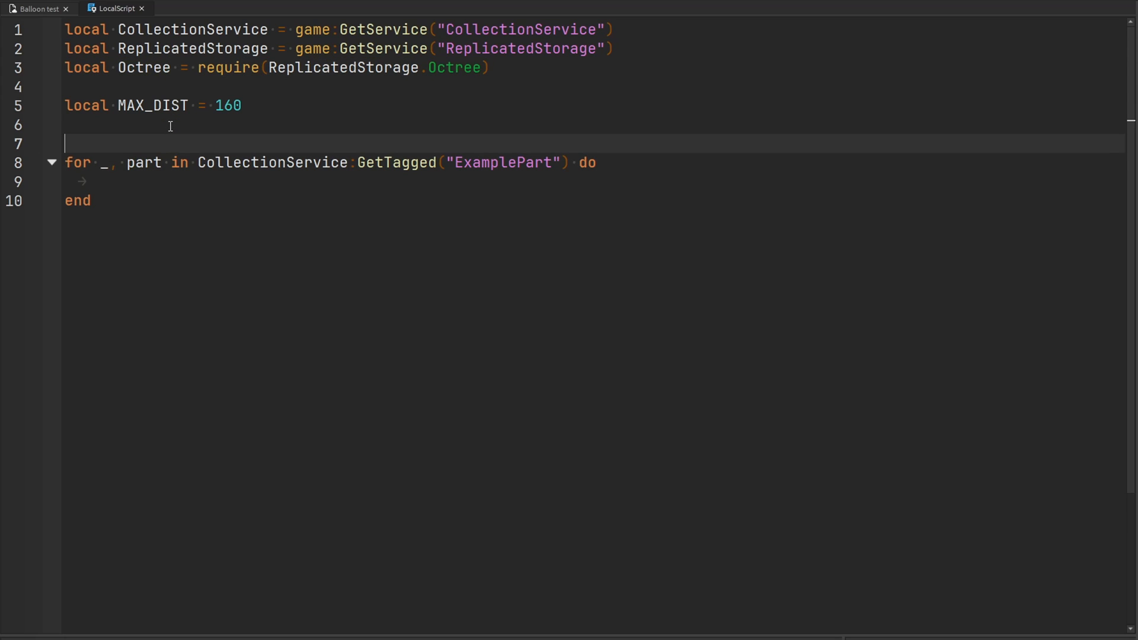
Create the Octree grid and call grid:CreateNode(part.Position, part) inside the loop
text(local)
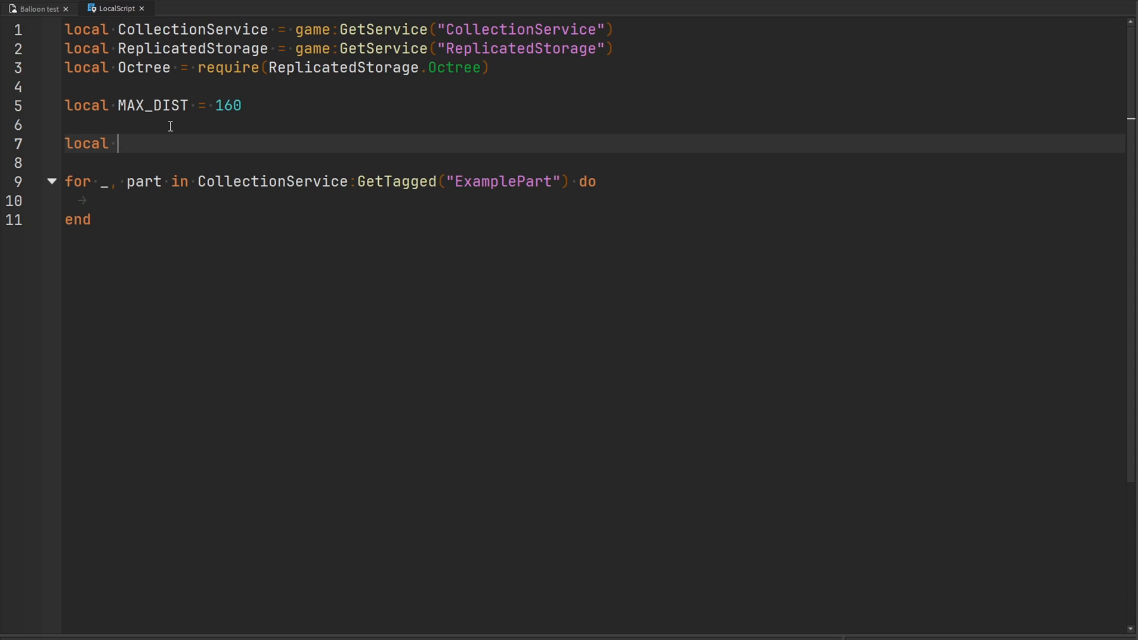
text(grid = Octree.new()
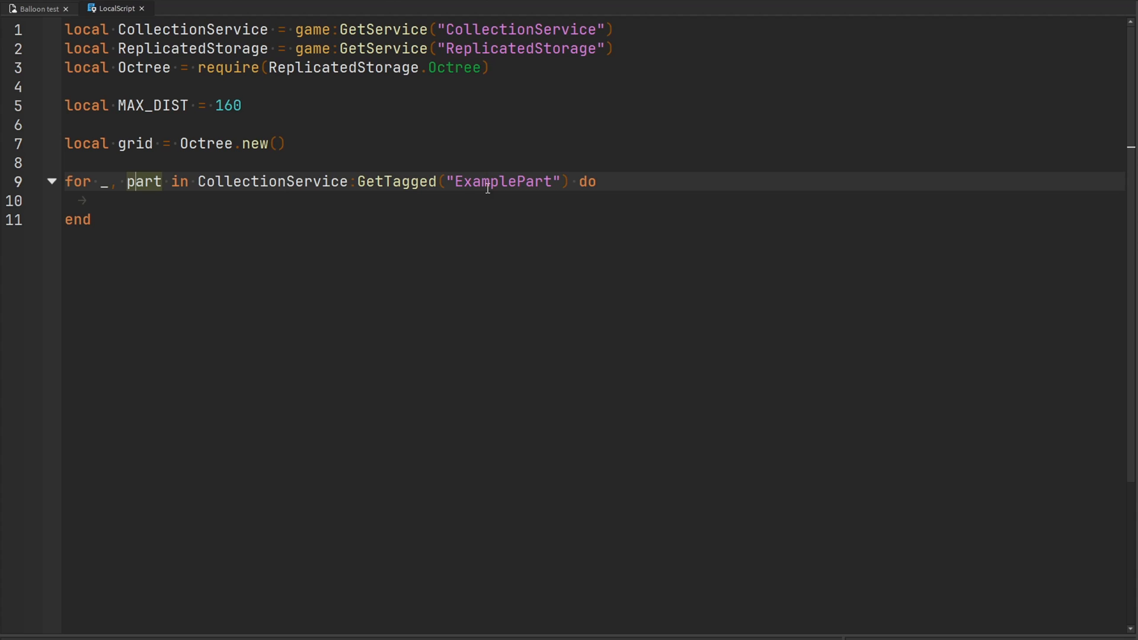
click(348, 201)
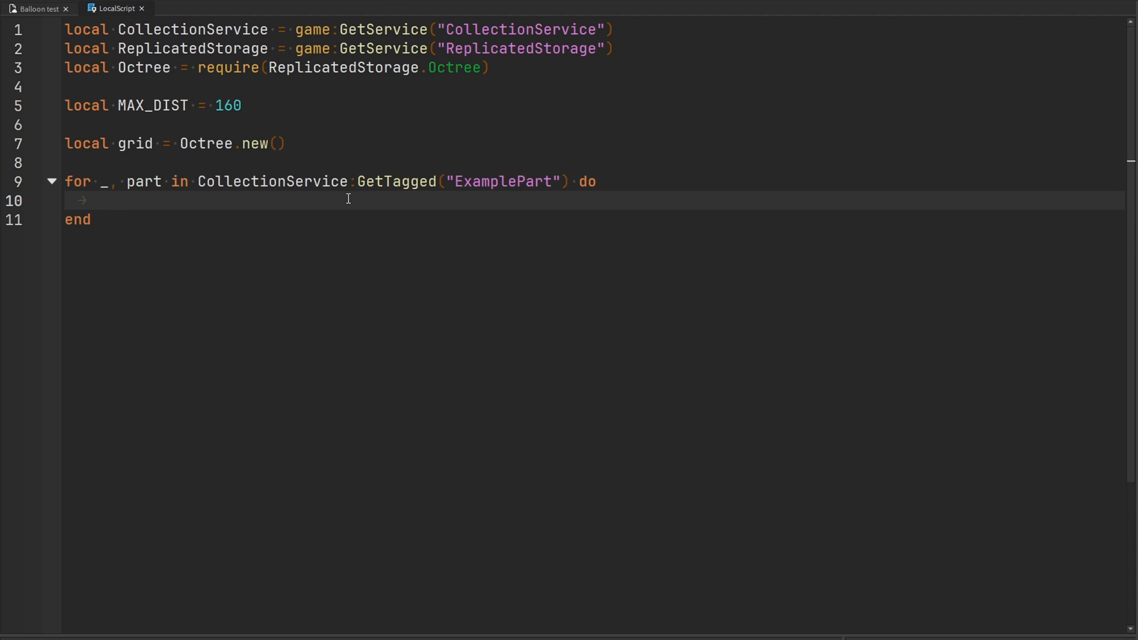
text(grid)
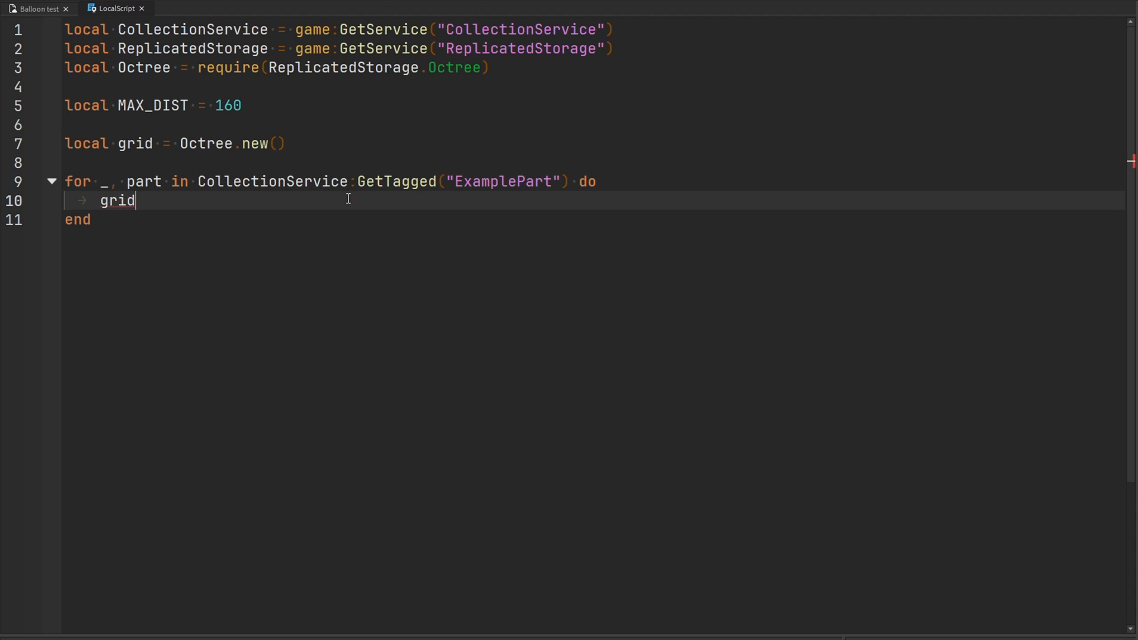
text(:)
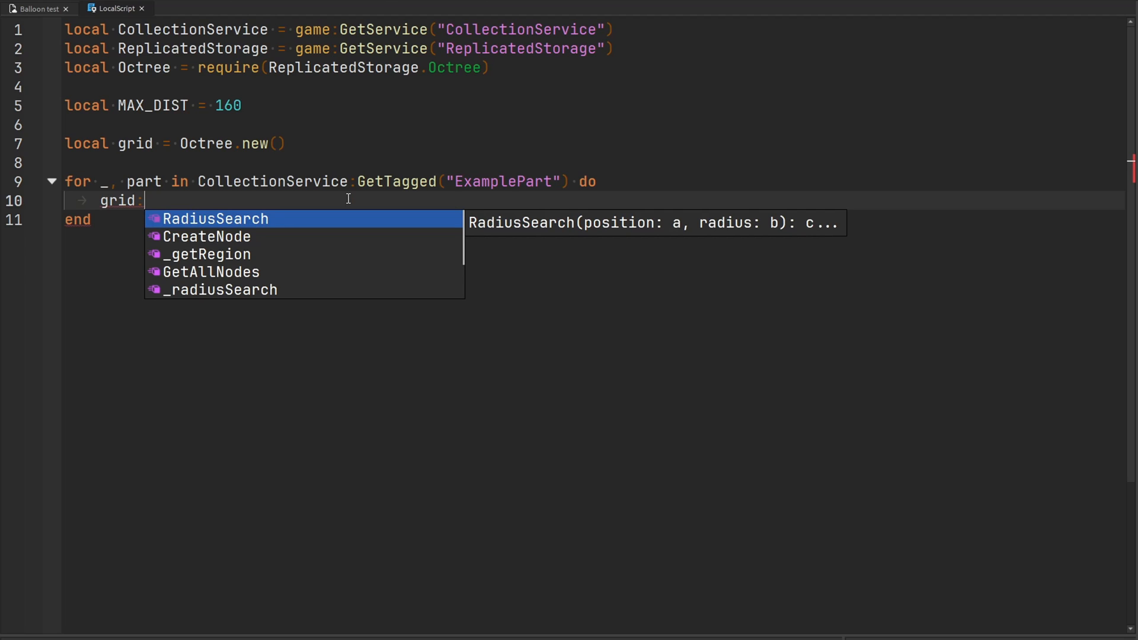
text(CreateNode()
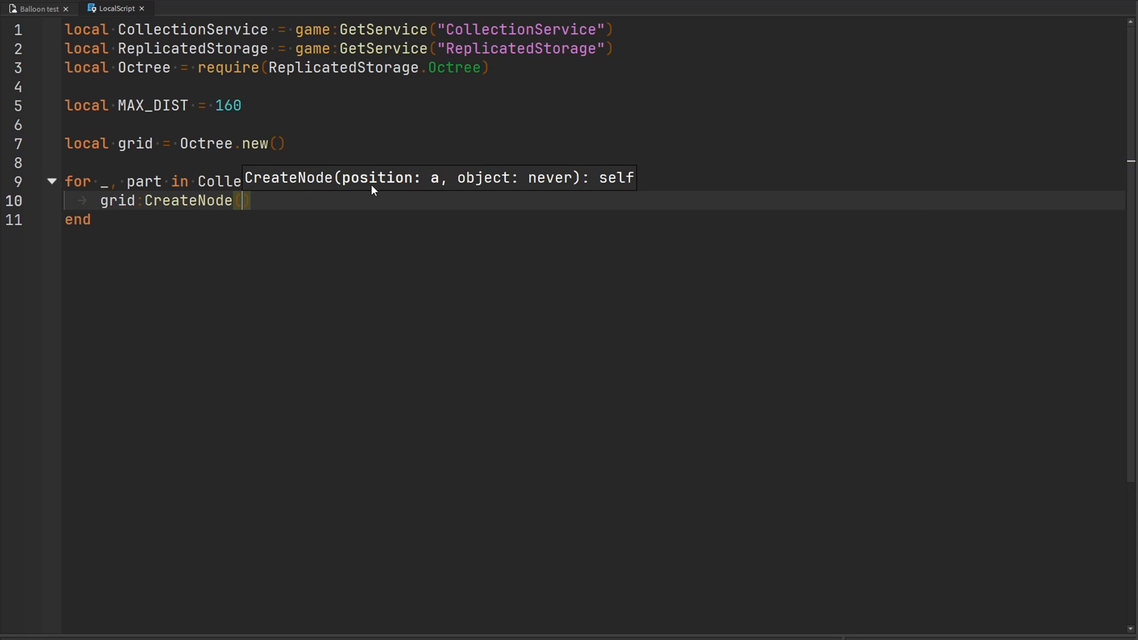
text(part.Position,)
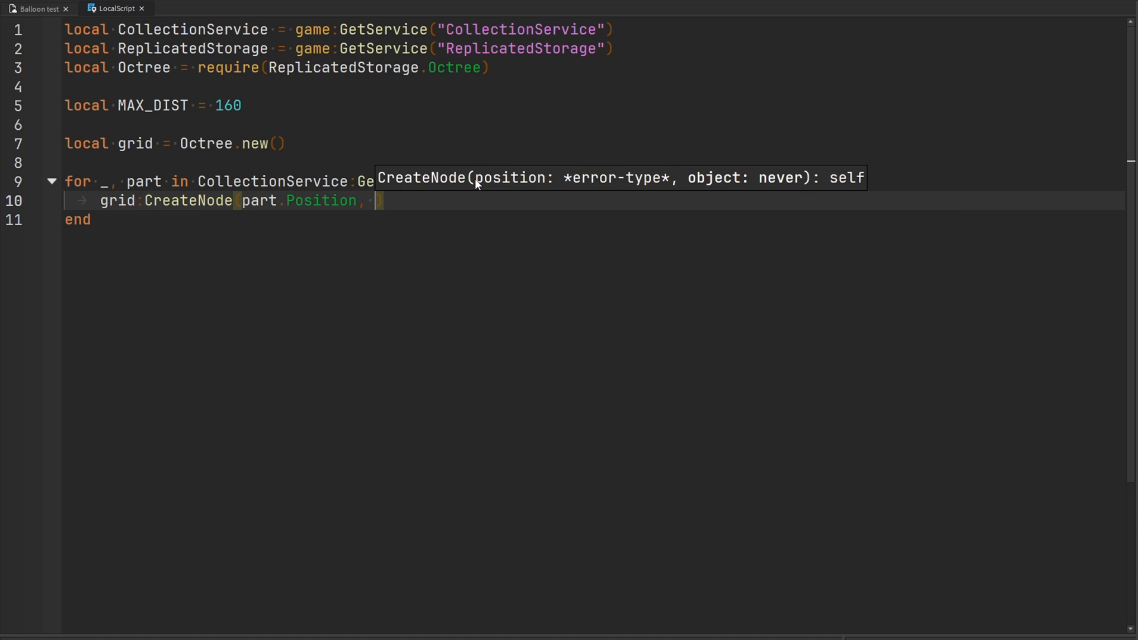
text(part)
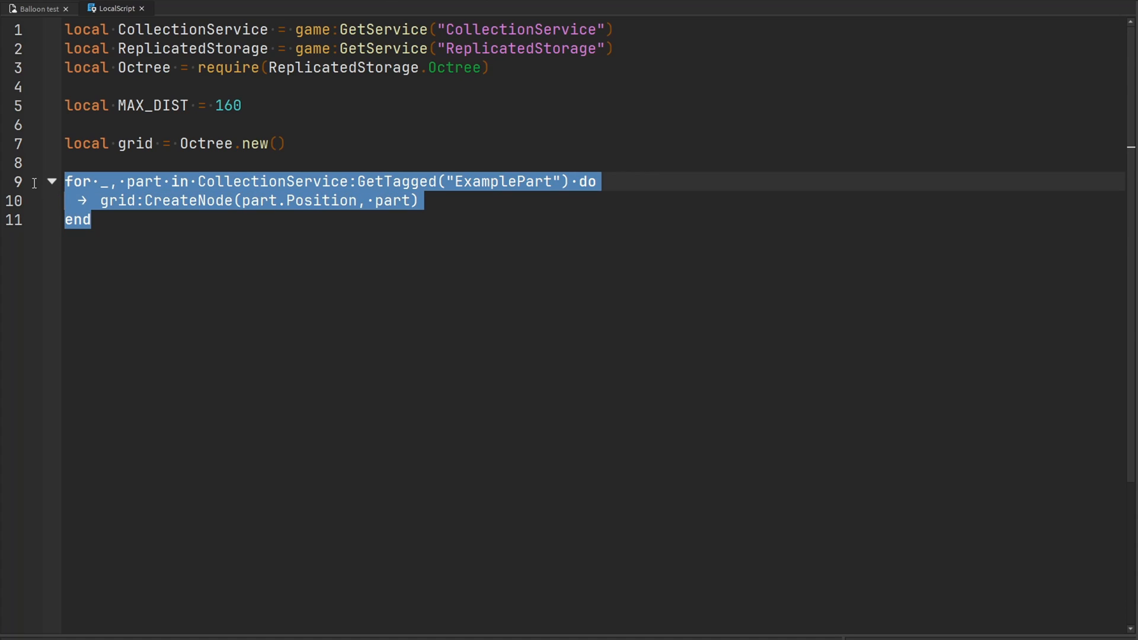
click(149, 219)
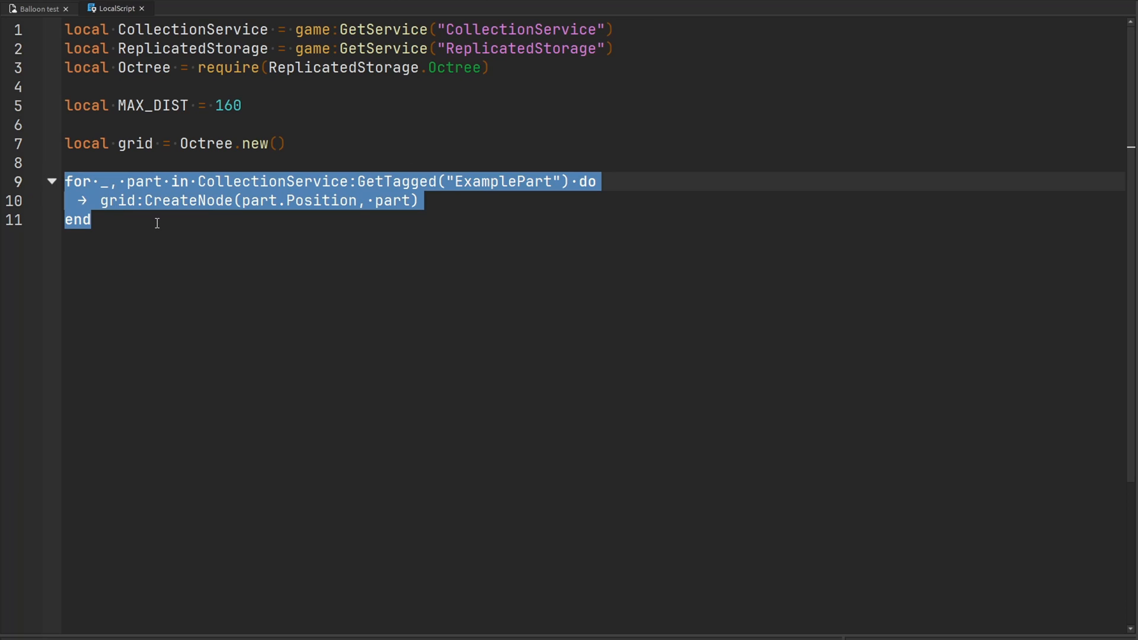
click(160, 220)
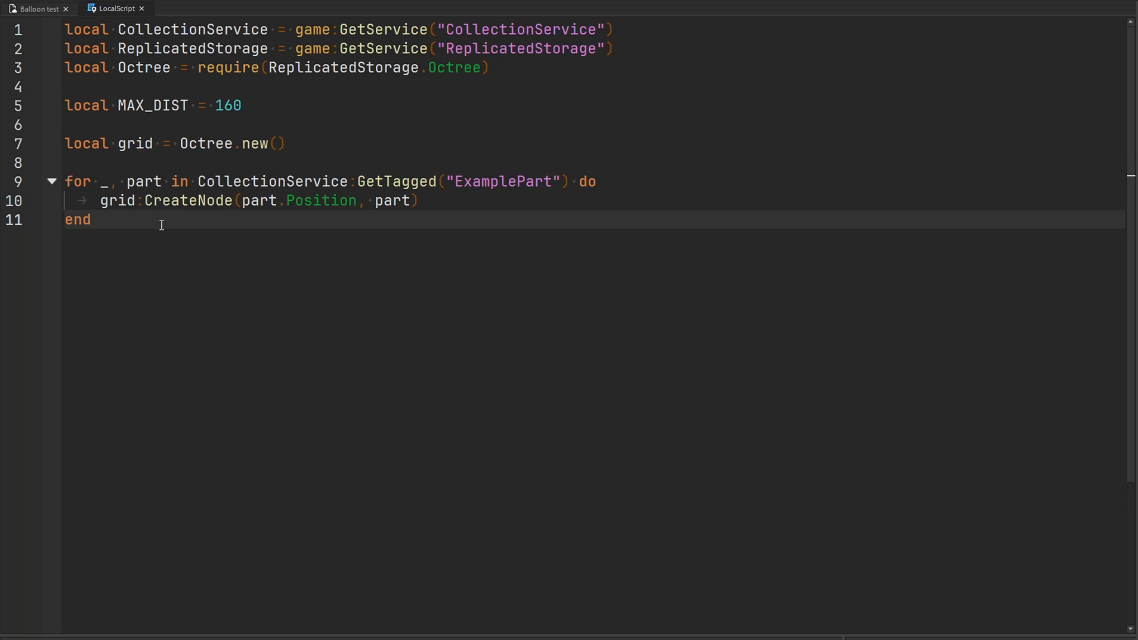
Write empty local functions getListOfNearbyParts() and getListOfNearbyPartsOctree() below the loop
text(local function get)
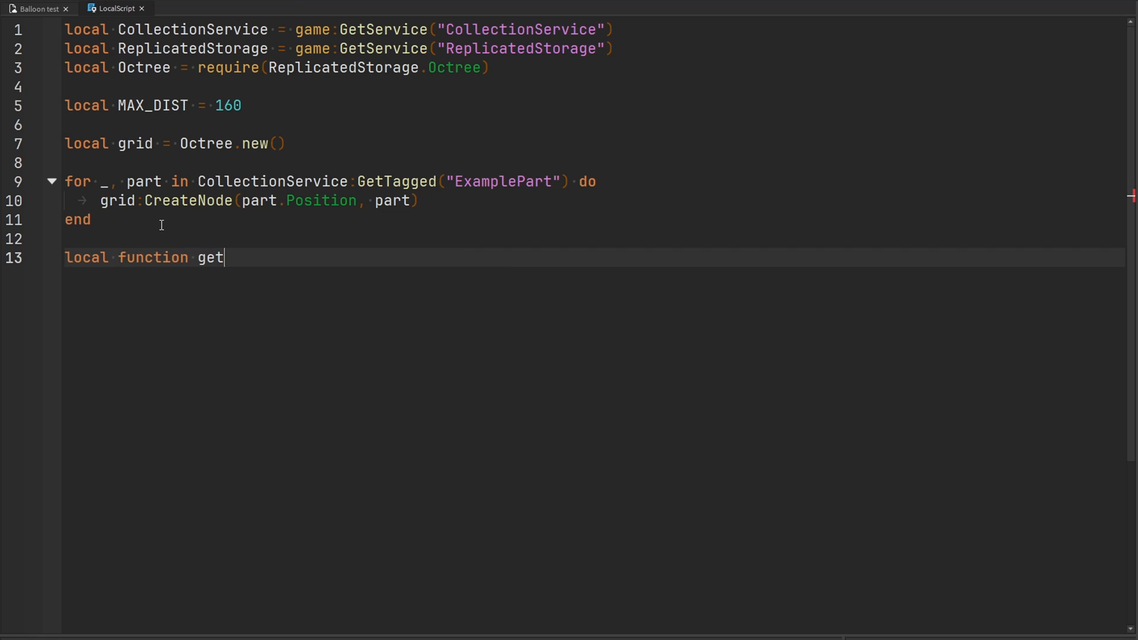
text(ListOfNearby)
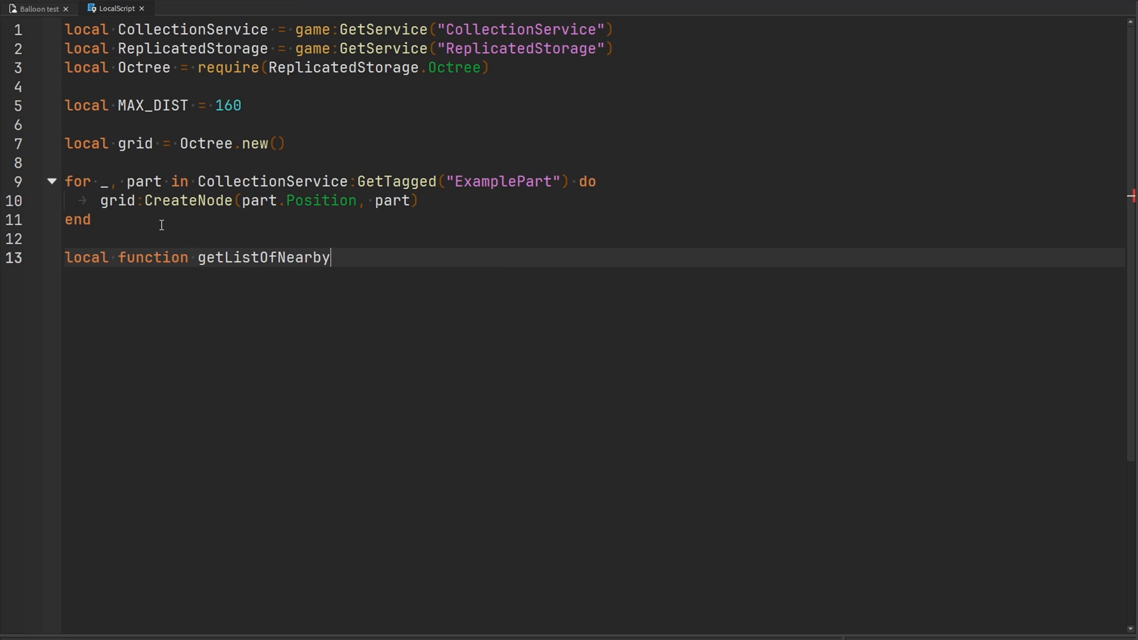
text(Parts()
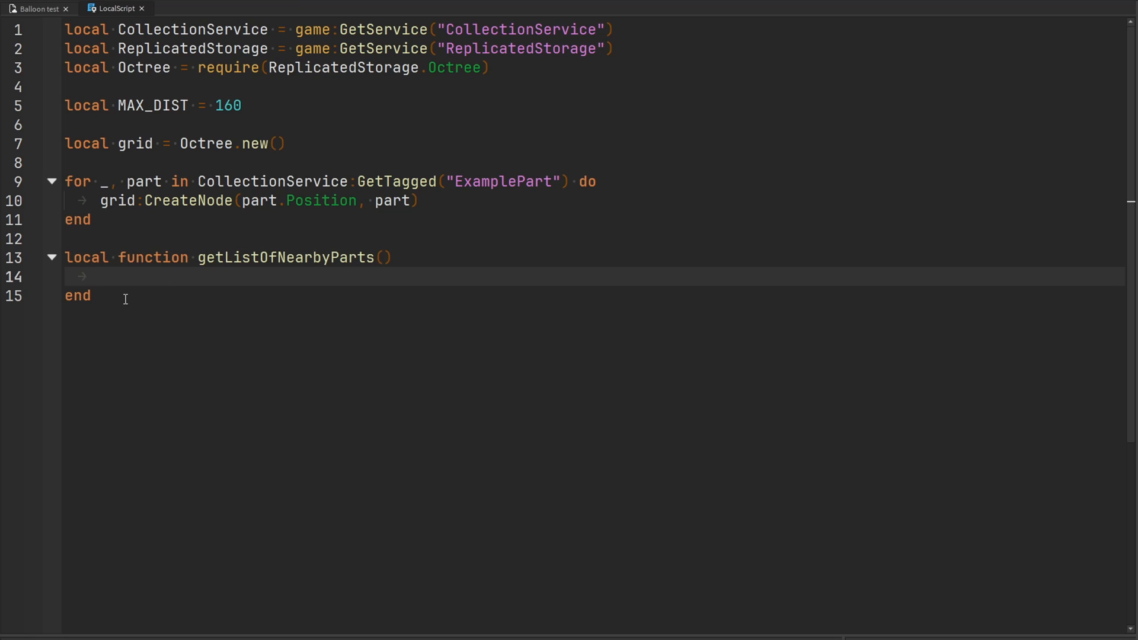
text(local function get)
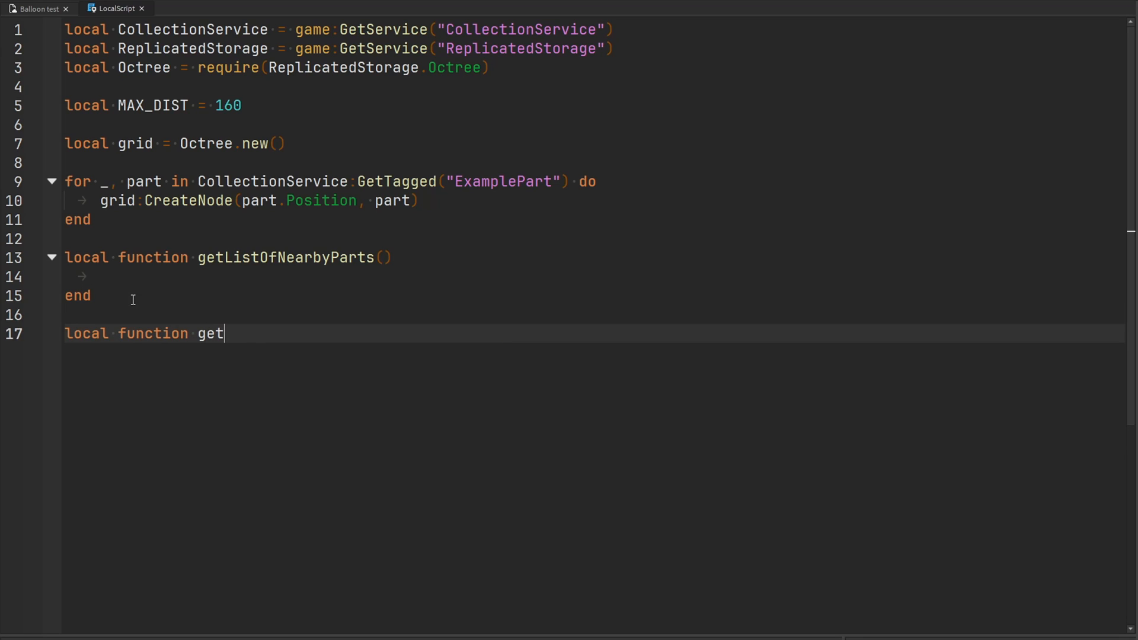
text(ListOfNearbyPartsOctree()
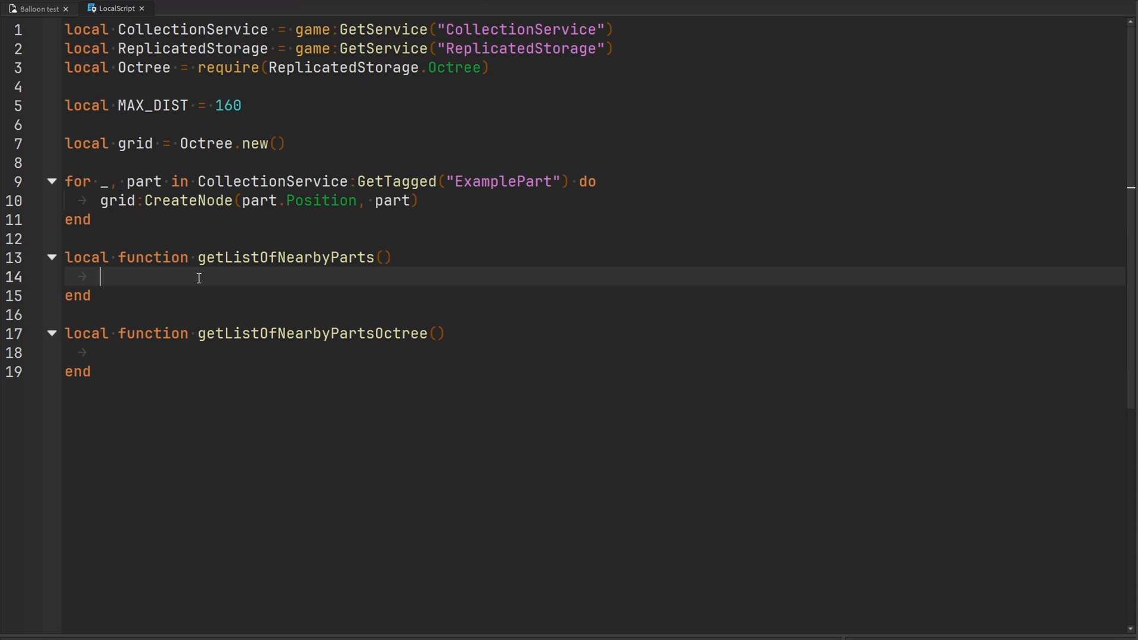
Start getListOfNearbyParts with an empty result table and the LocalPlayer's HumanoidRootPart
text(local result = {})
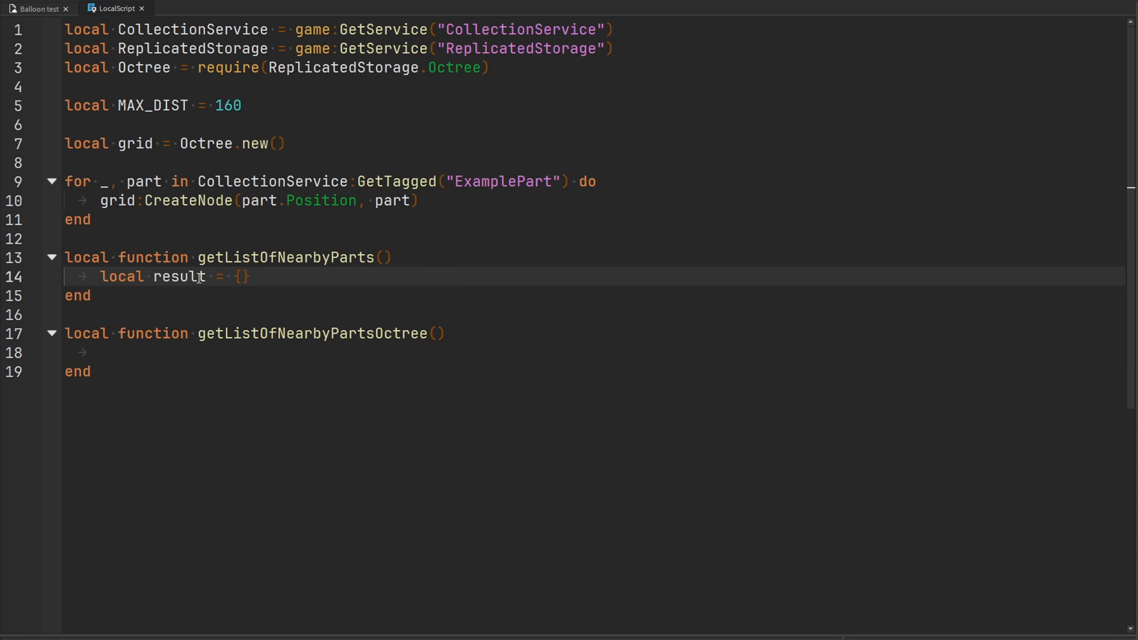
text(local)
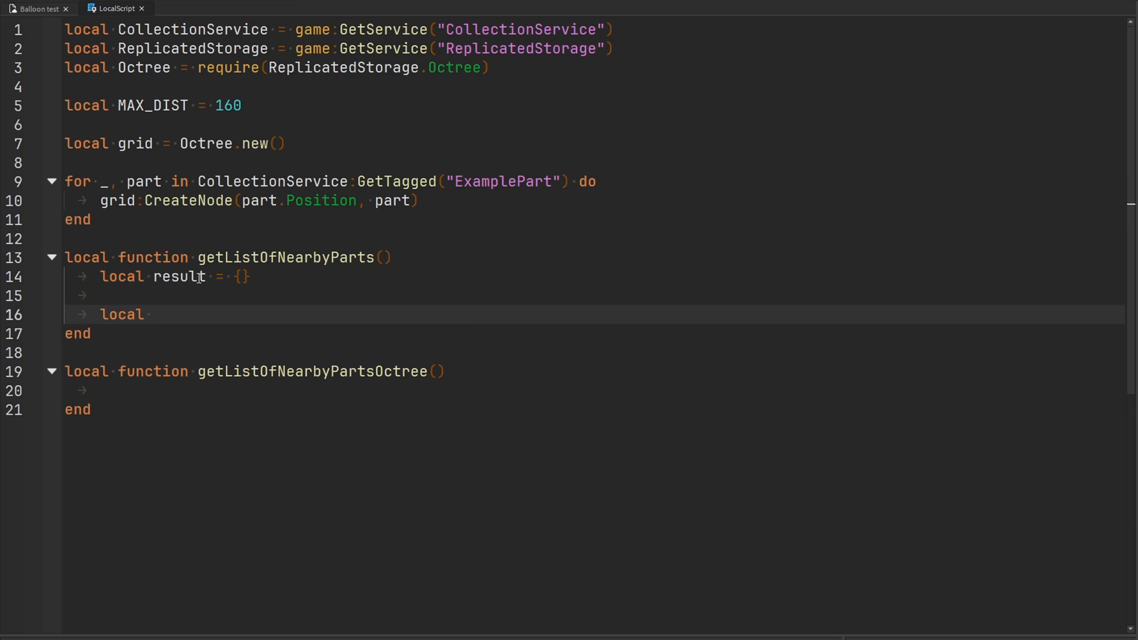
text(rootPart =)
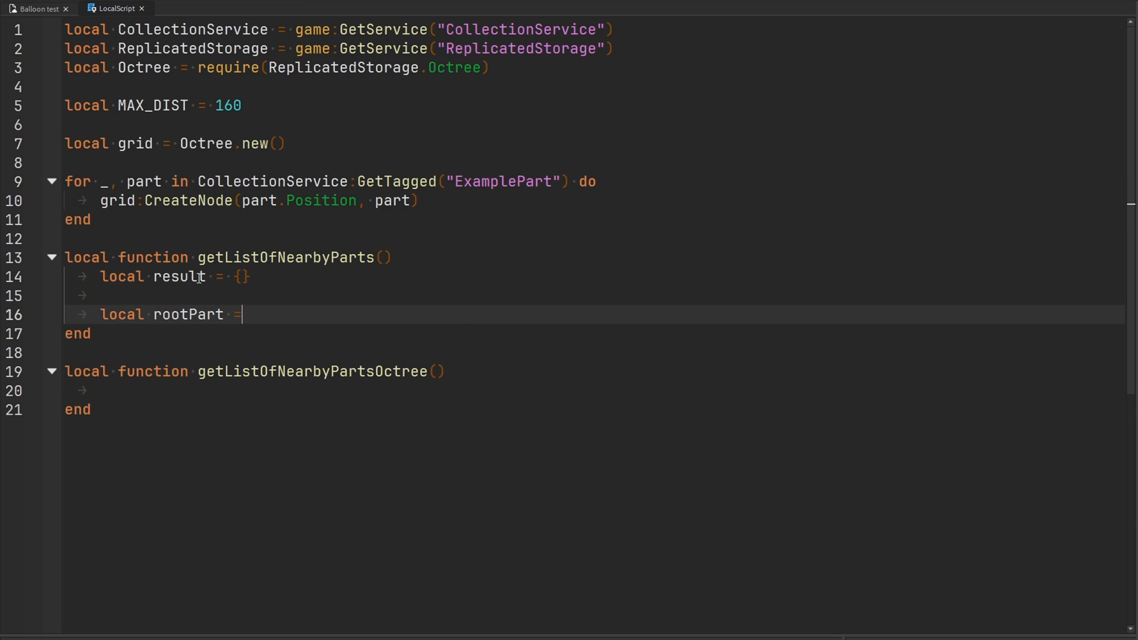
text(gaem)
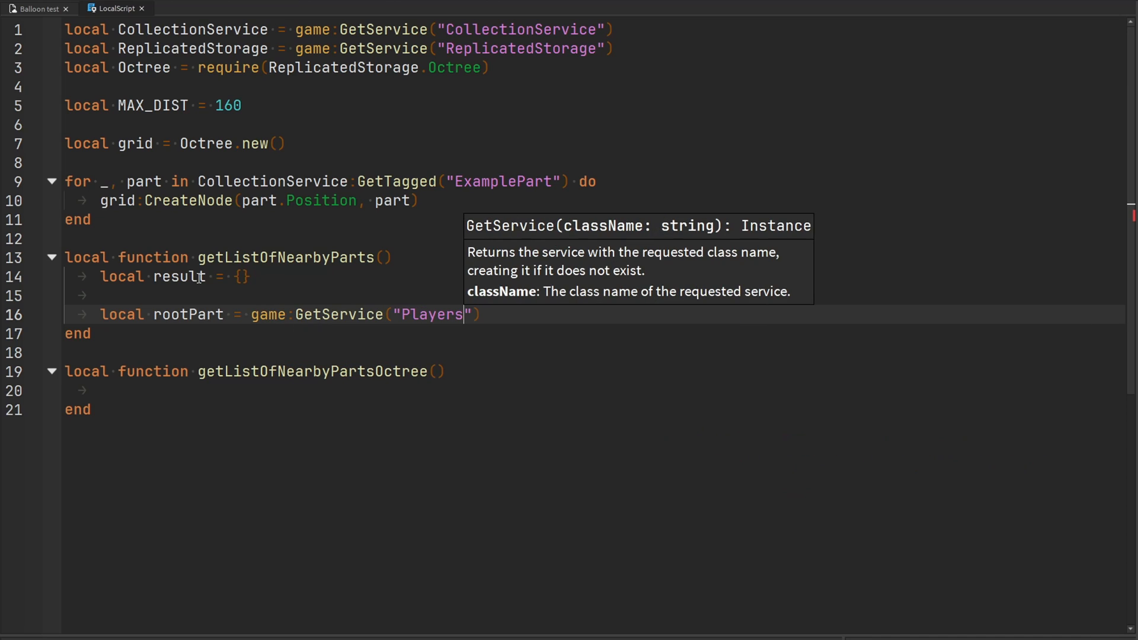
text(.LocalPlayer.Character)
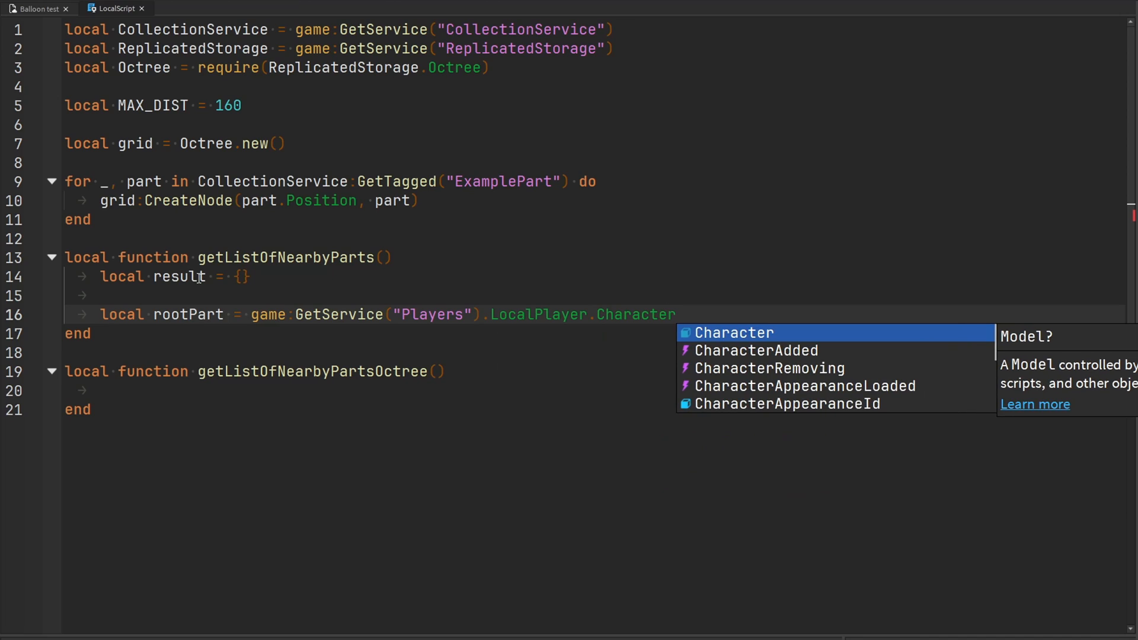
text(.Humanoid)
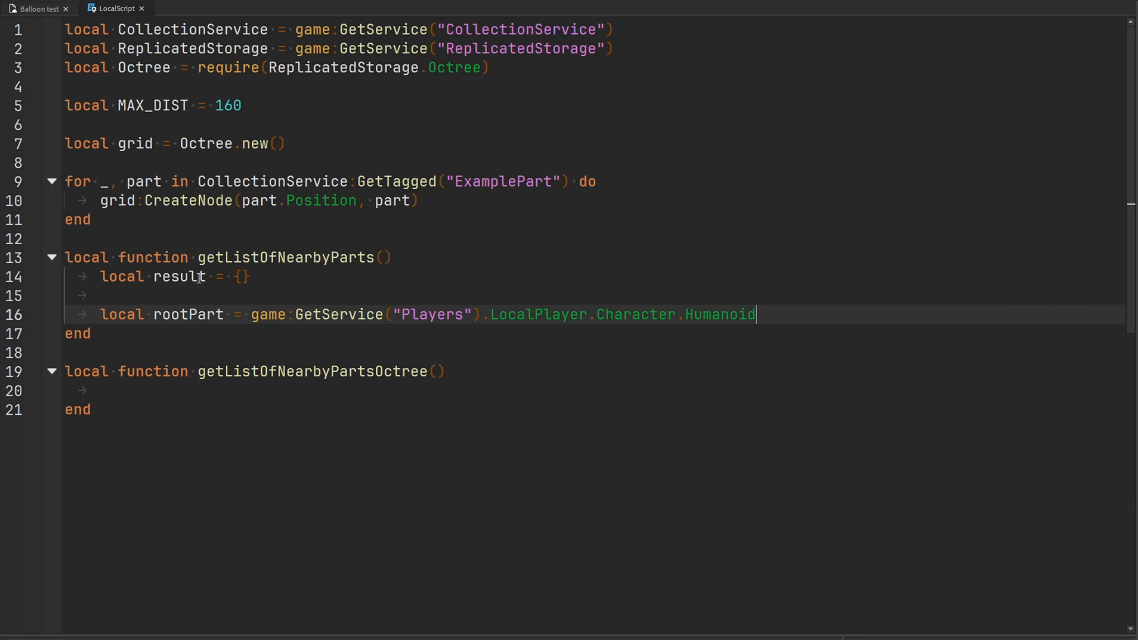
text(.RootPart)
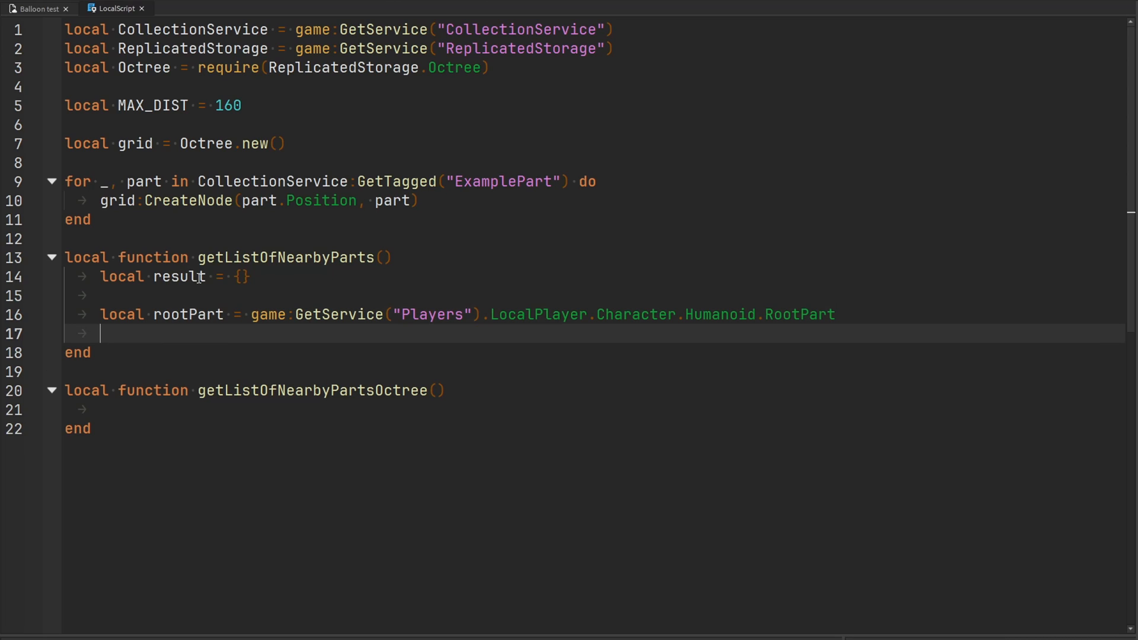
Loop over ExamplePart parts, insert those with Magnitude distance <= MAX_DIST, and return result
text(for _, part)
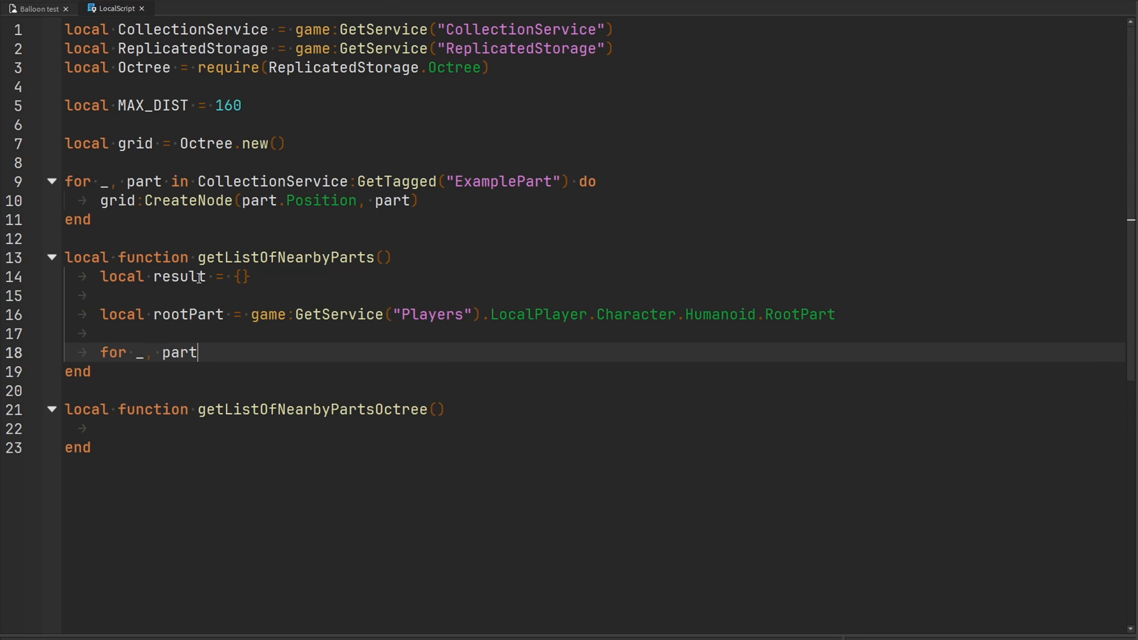
text(in CollectionService:GetTagged("E)
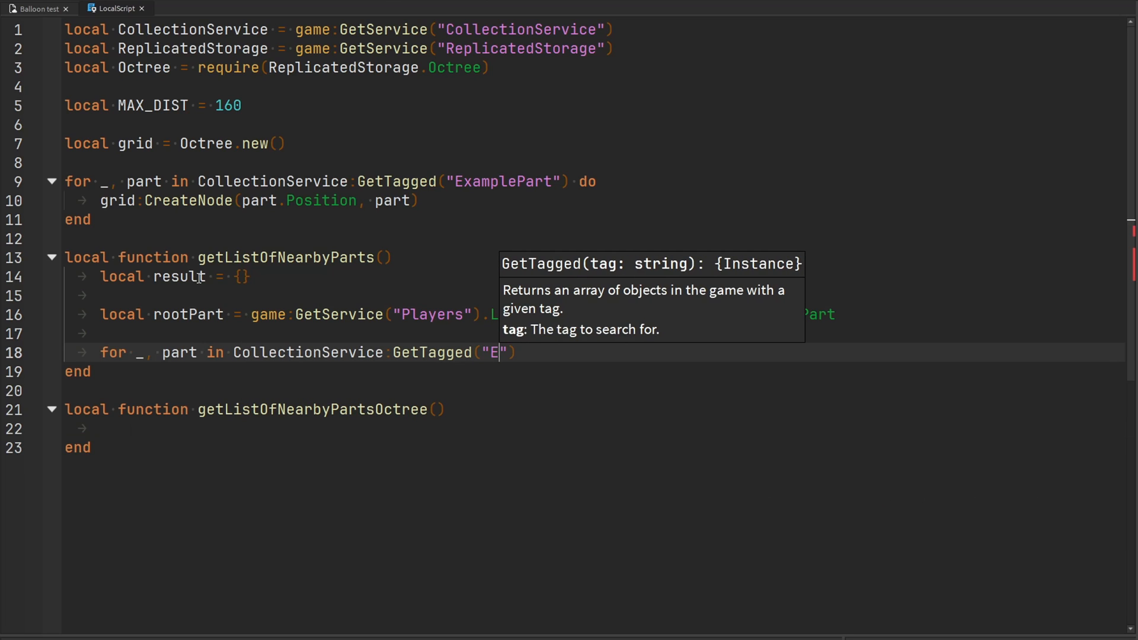
text(xamplePart)
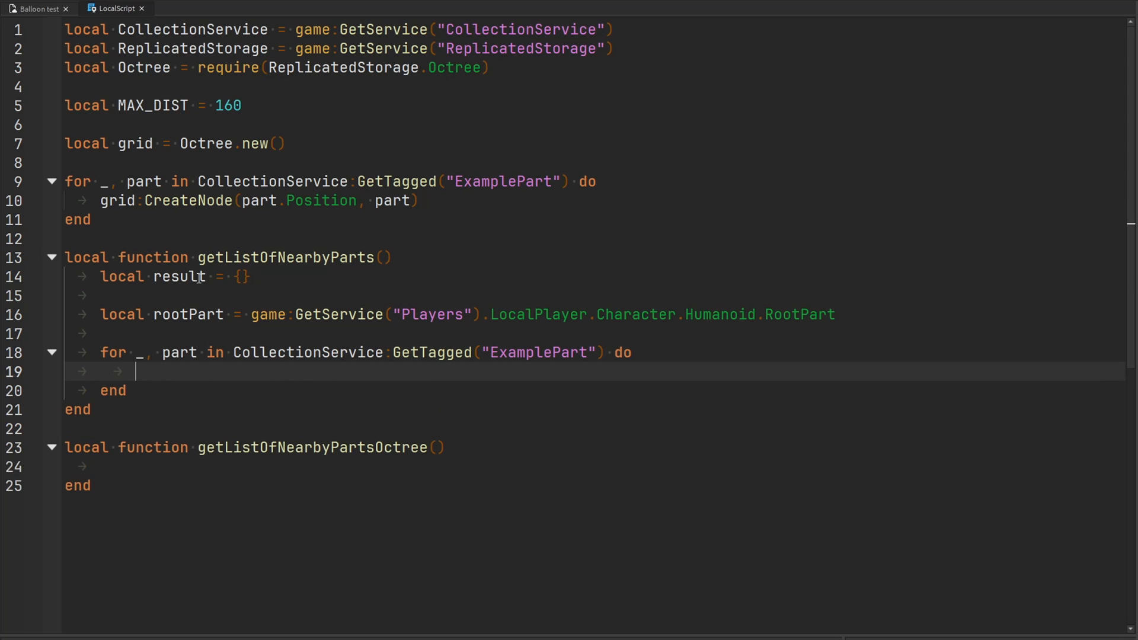
text(local dist =)
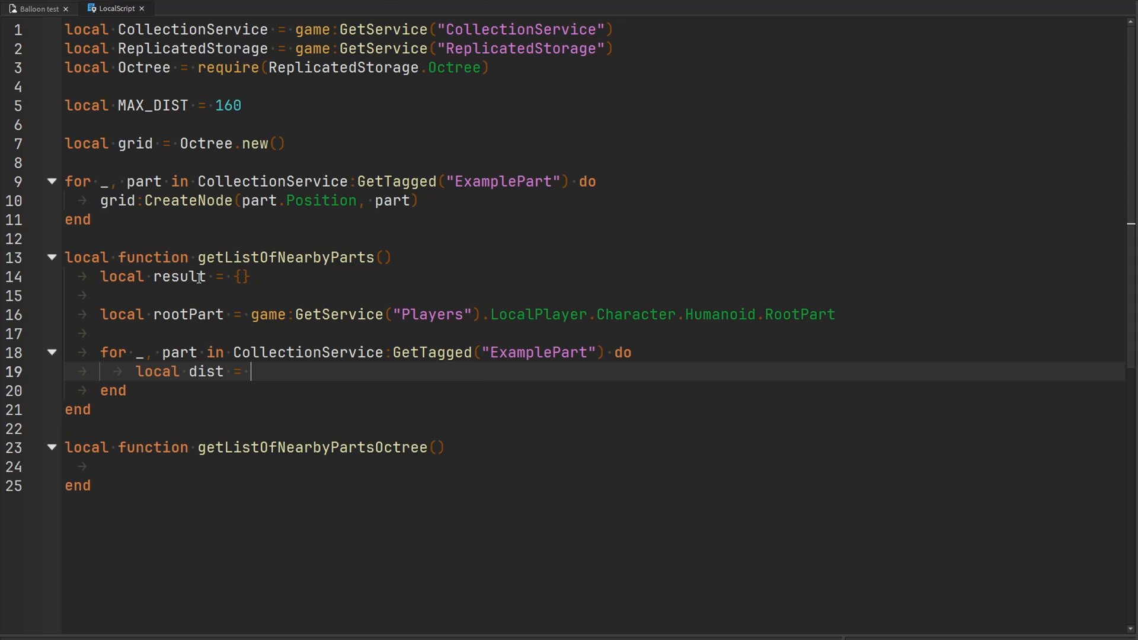
text(rootPart.)
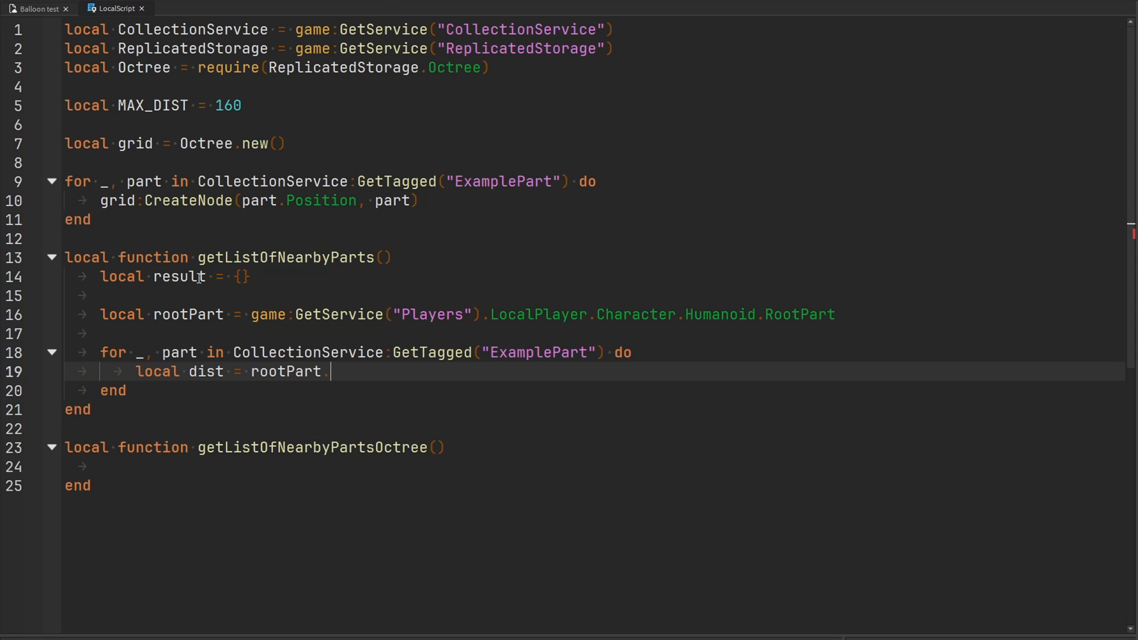
text(Position -)
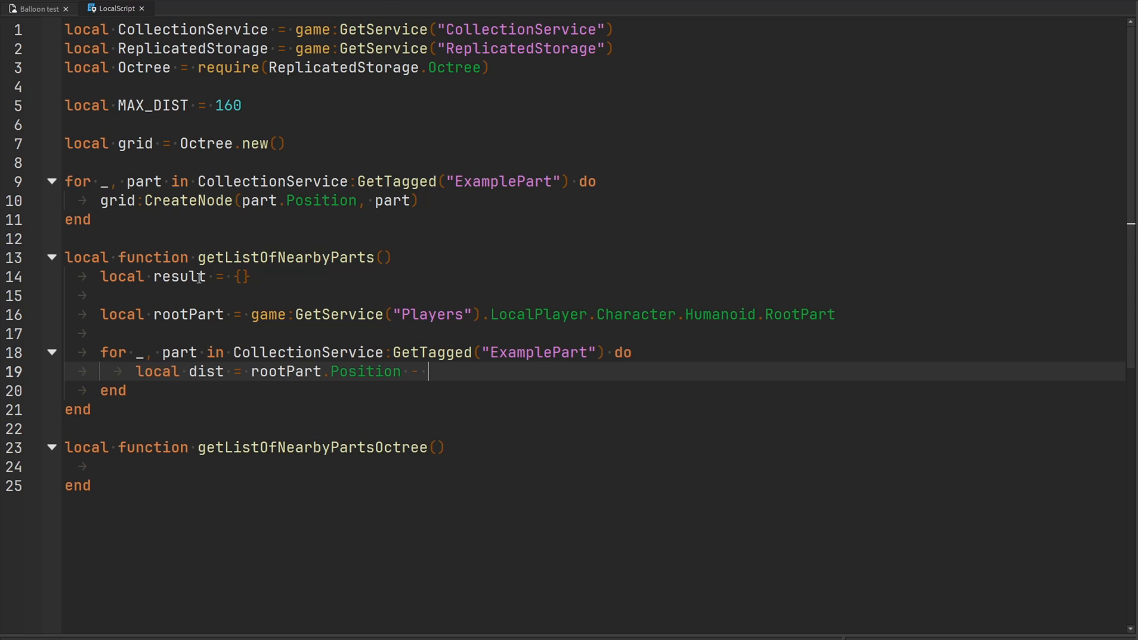
text(part.Pos)
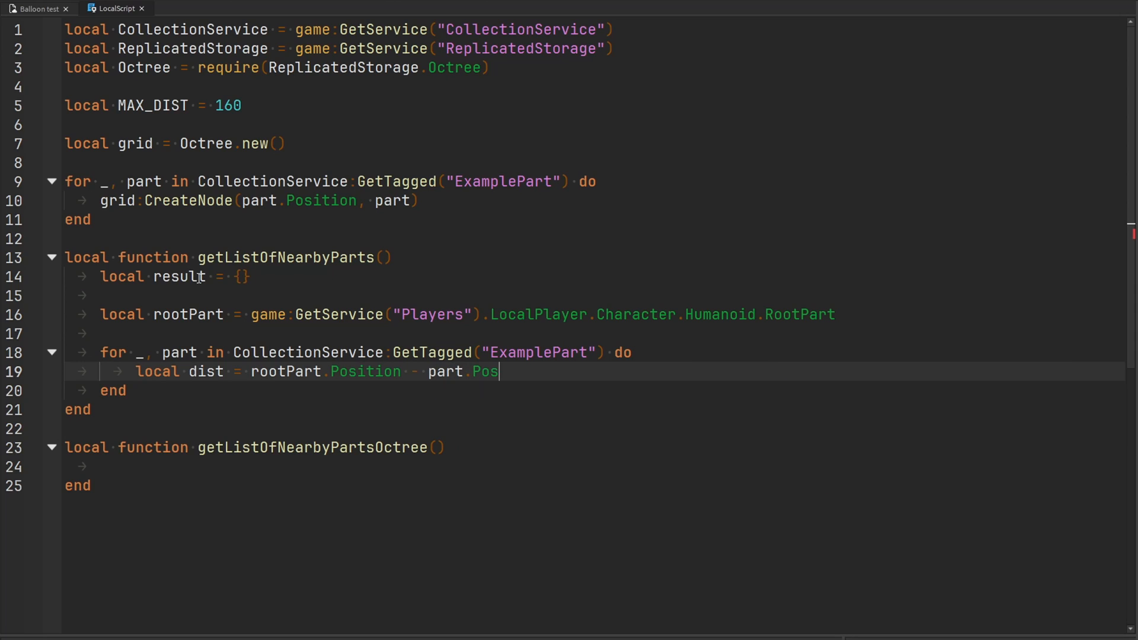
text(ition).Magnitude)
text(if dis)
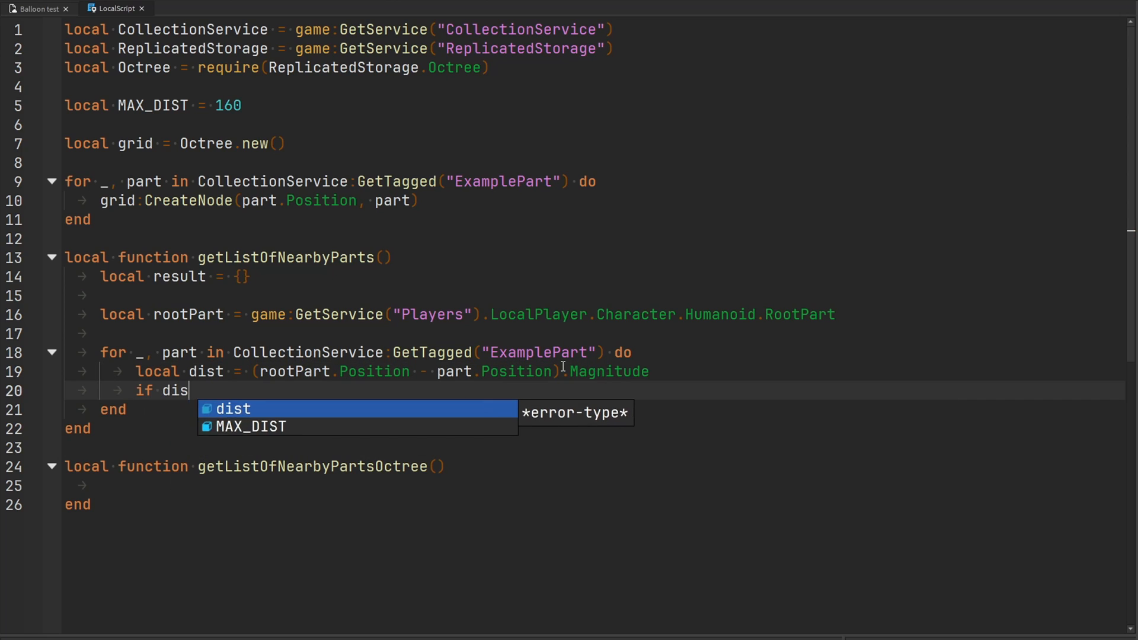
text(<= MAX_DIST then)
text(table.insert(result, part)
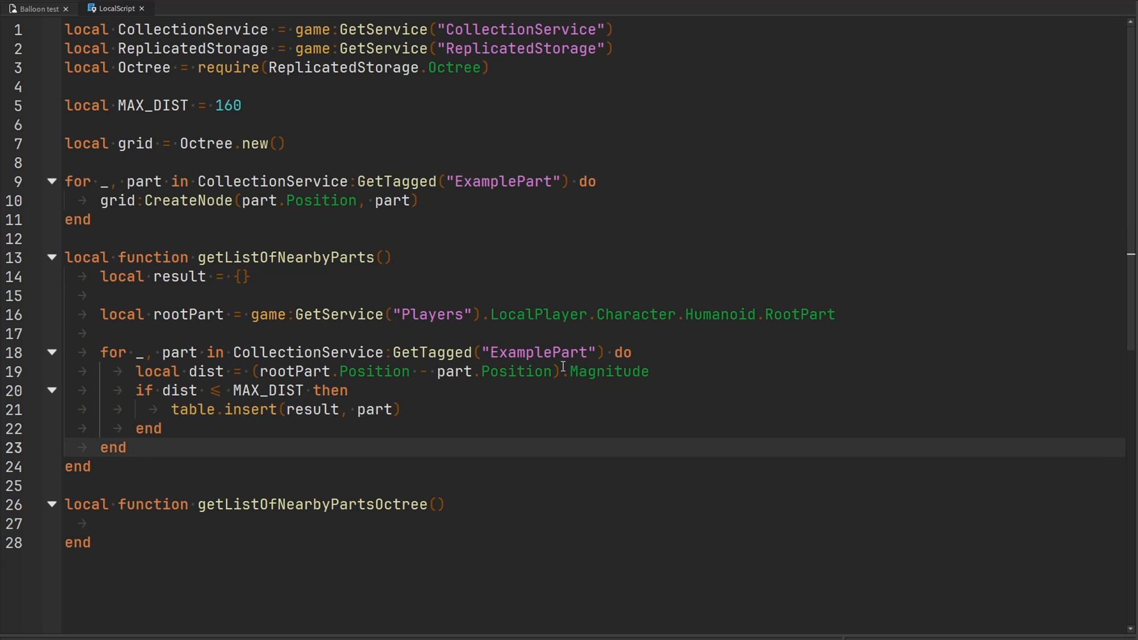
text(return result)
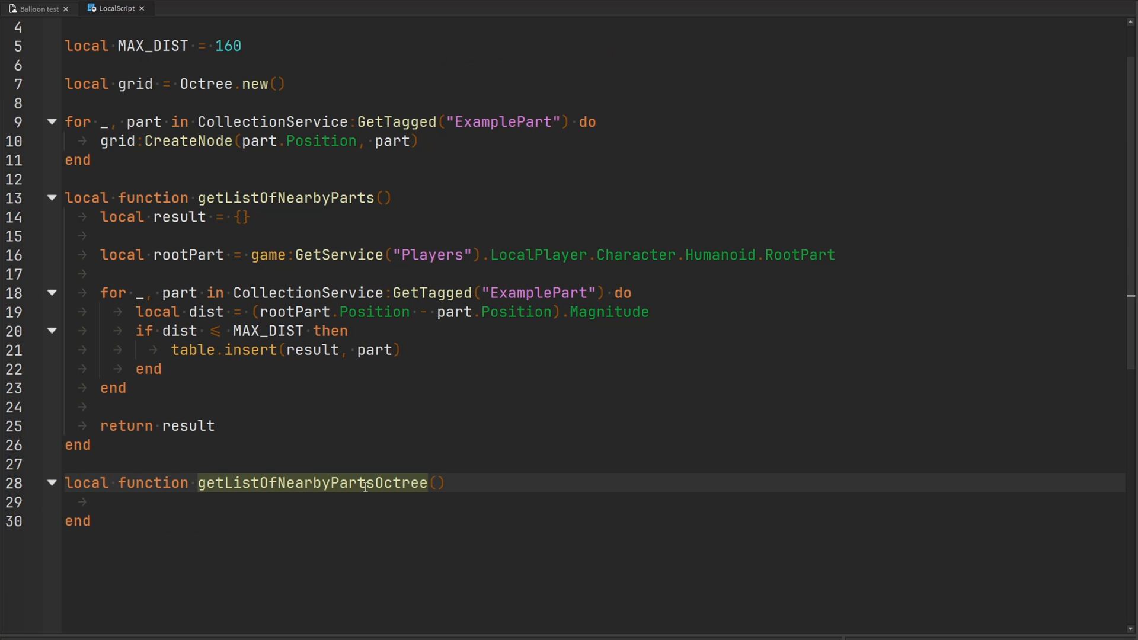
Make getListOfNearbyPartsOctree return grid:RadiusSearch(rootPart.Position, MAX_DIST)
click(366, 501)
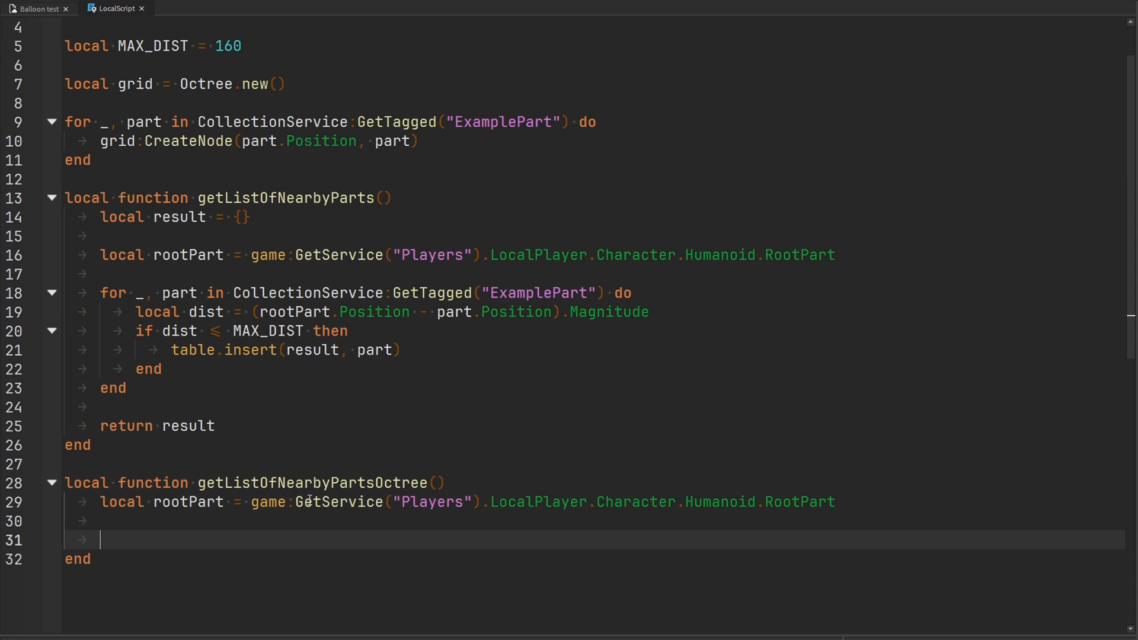
text(grid)
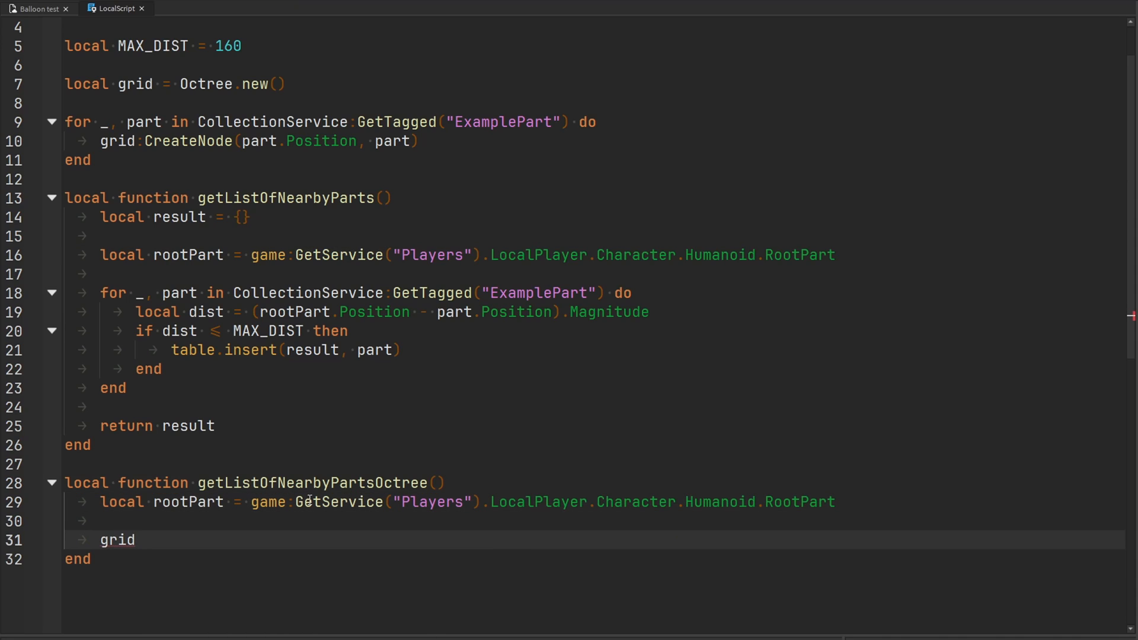
text(:RadiusSearch()
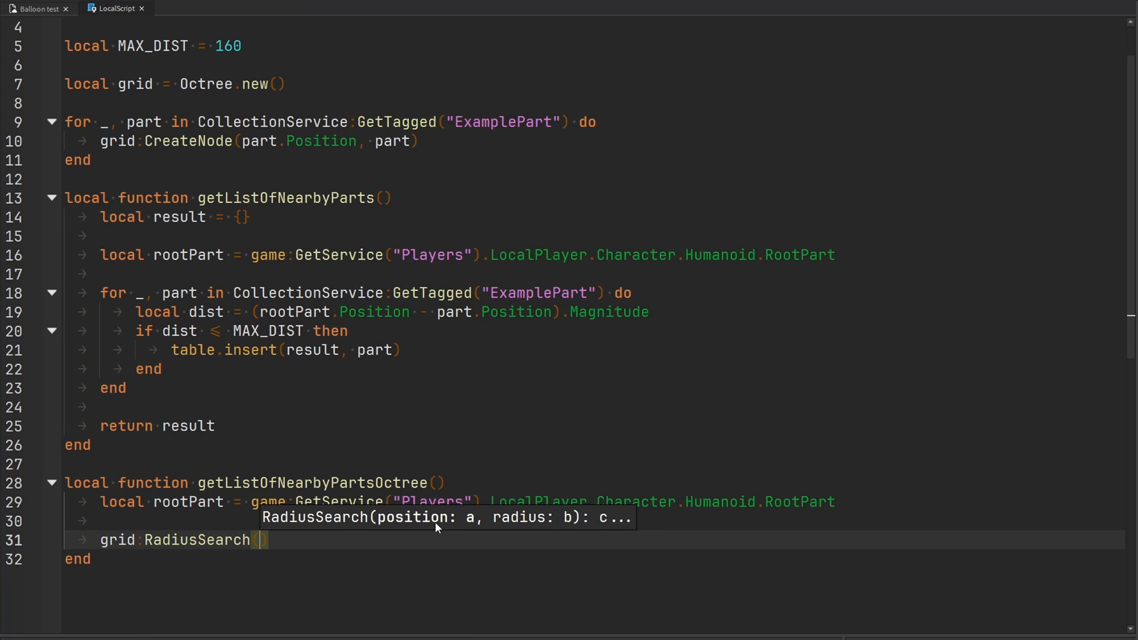
mouse_move(521, 522)
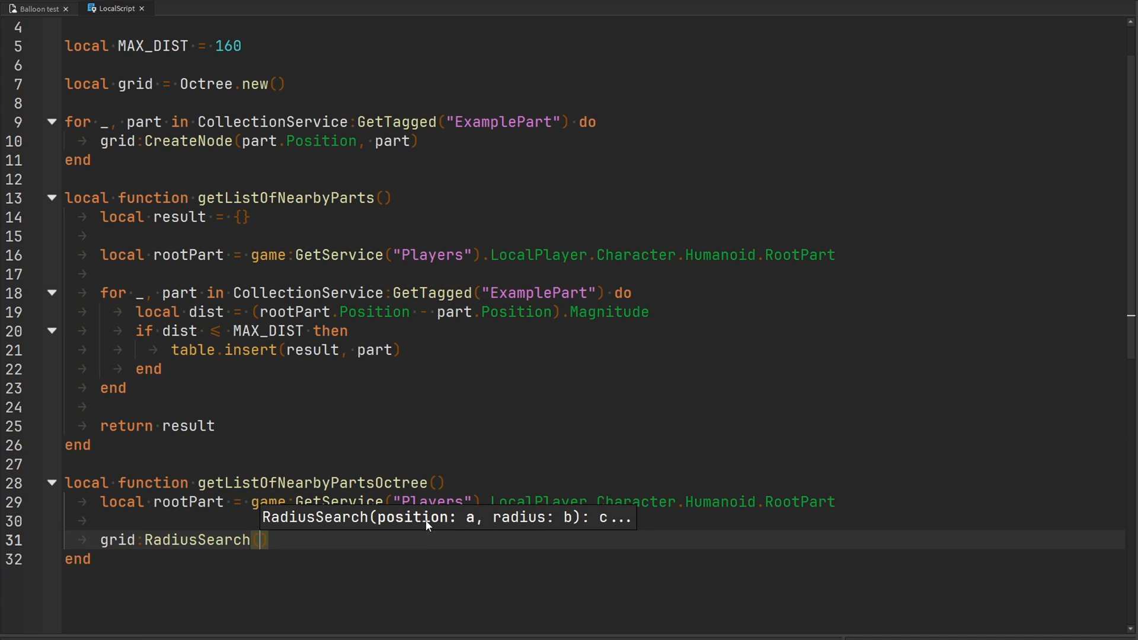
text(rootPart.Po)
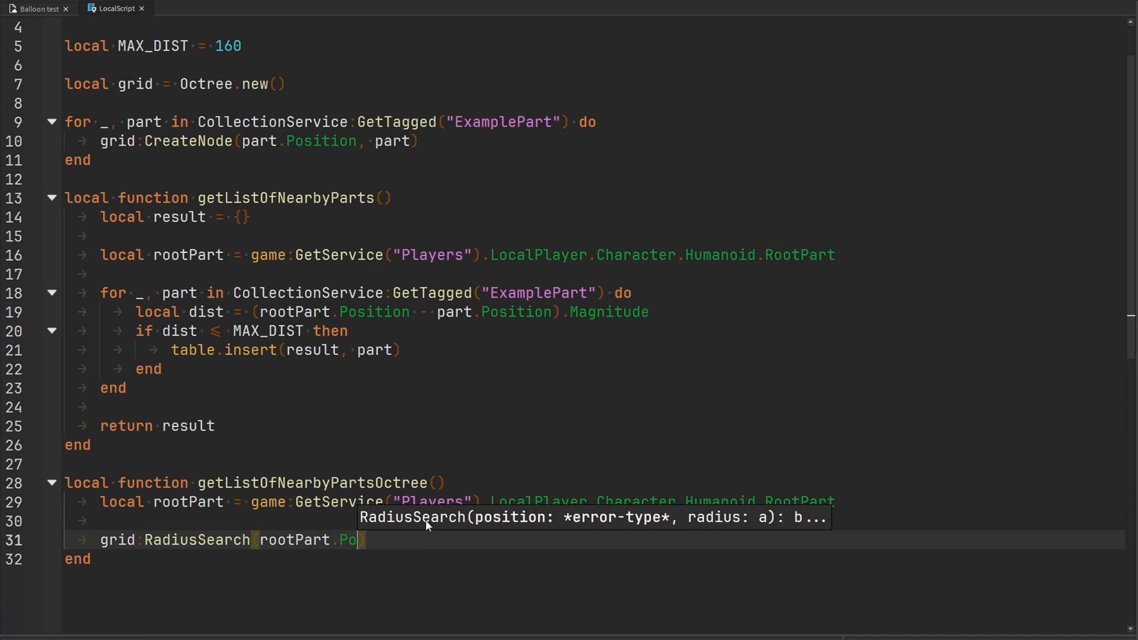
text(sition,)
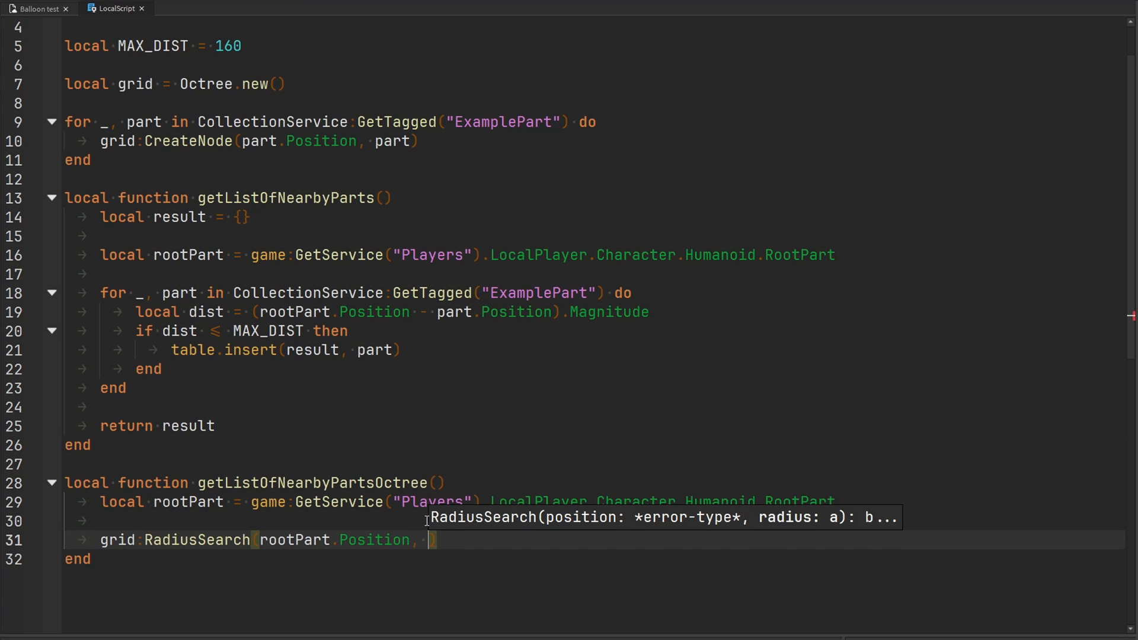
text(MAX_DIST)
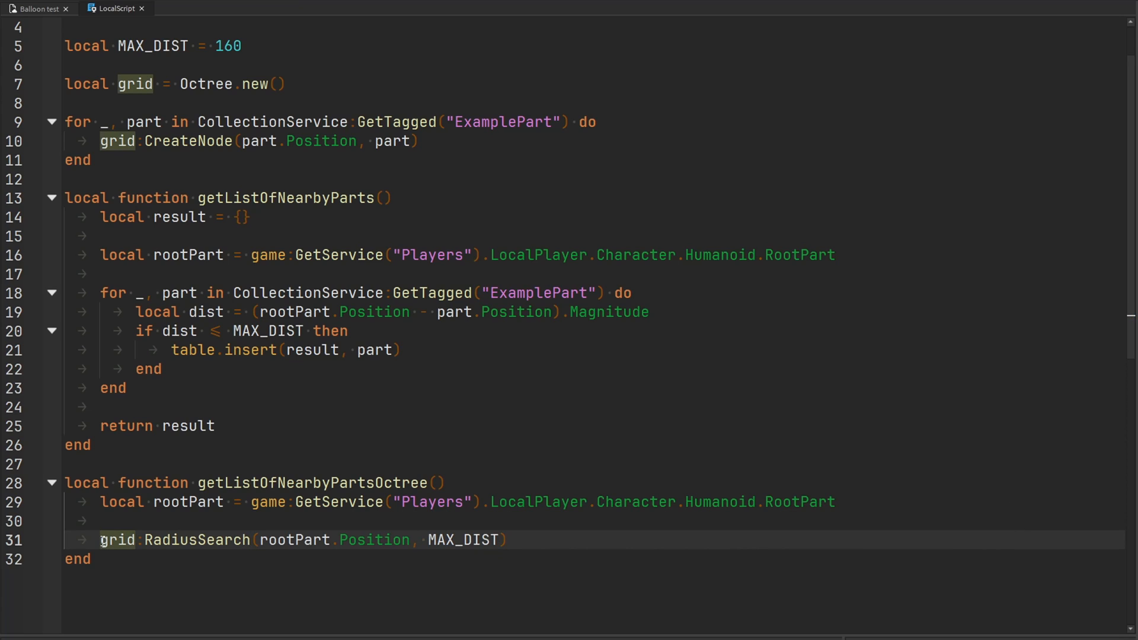
text(return)
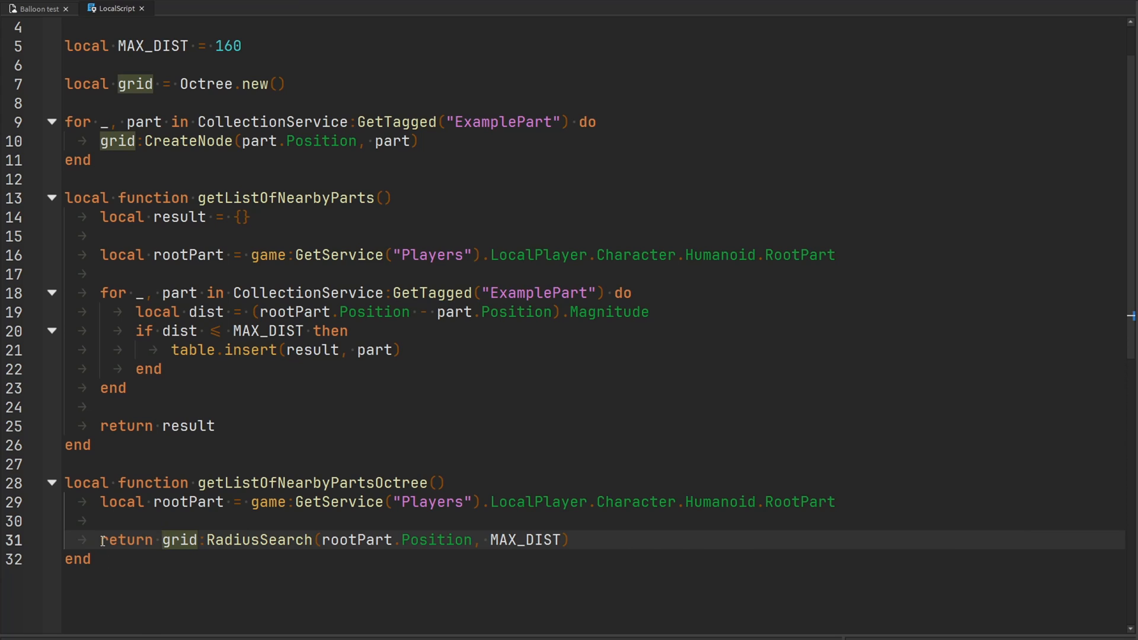
text(task)
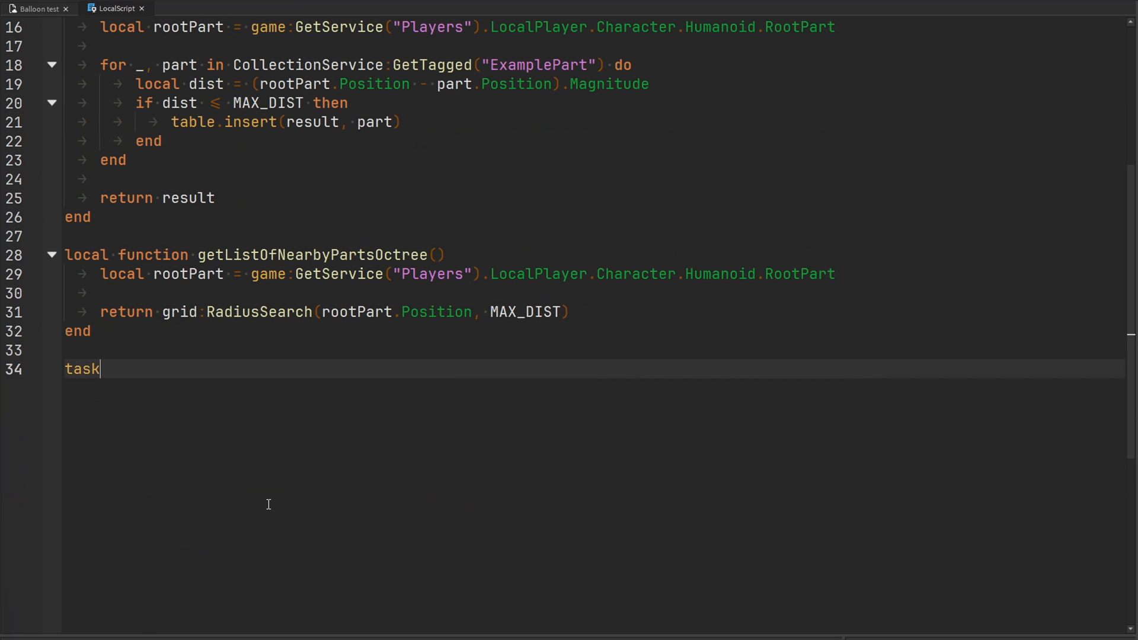
Add task.wait(5), then call getListOfNearbyParts with local start = tick() recorded
text(.wait(5))
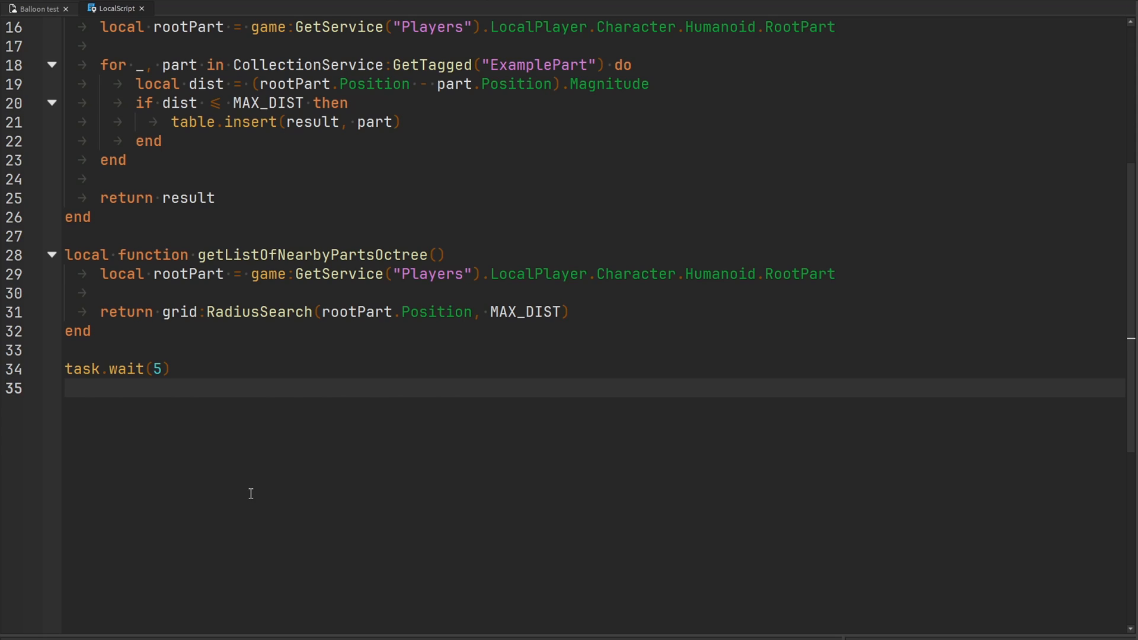
scroll(up, 3)
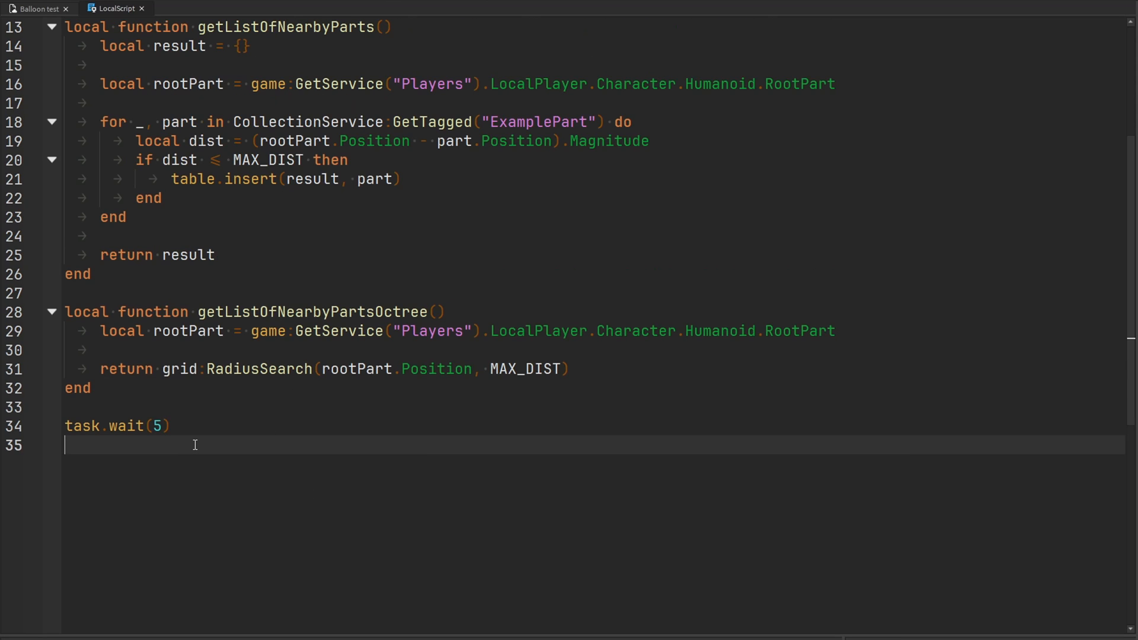
text(g)
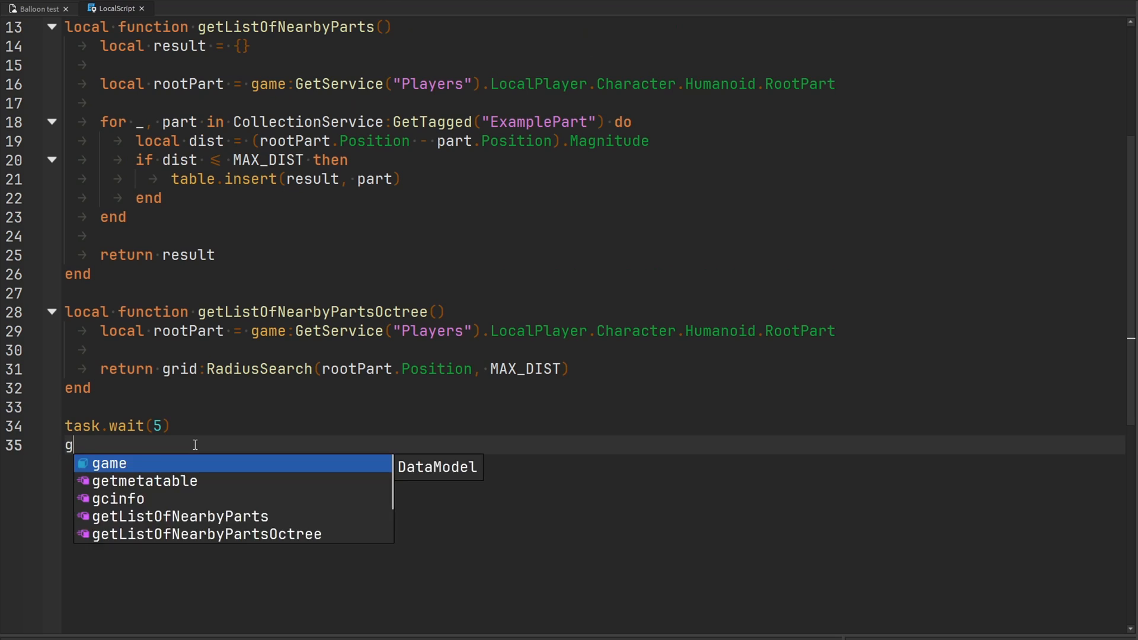
text(etLIstOfNearbyParts()
text(local)
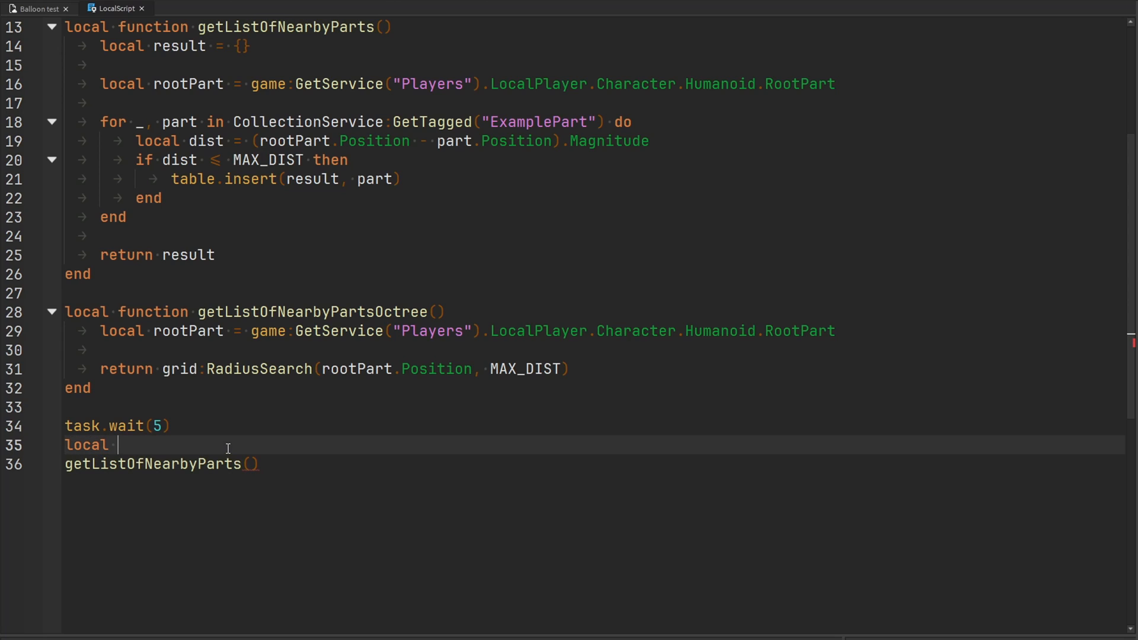
text(start = tick())
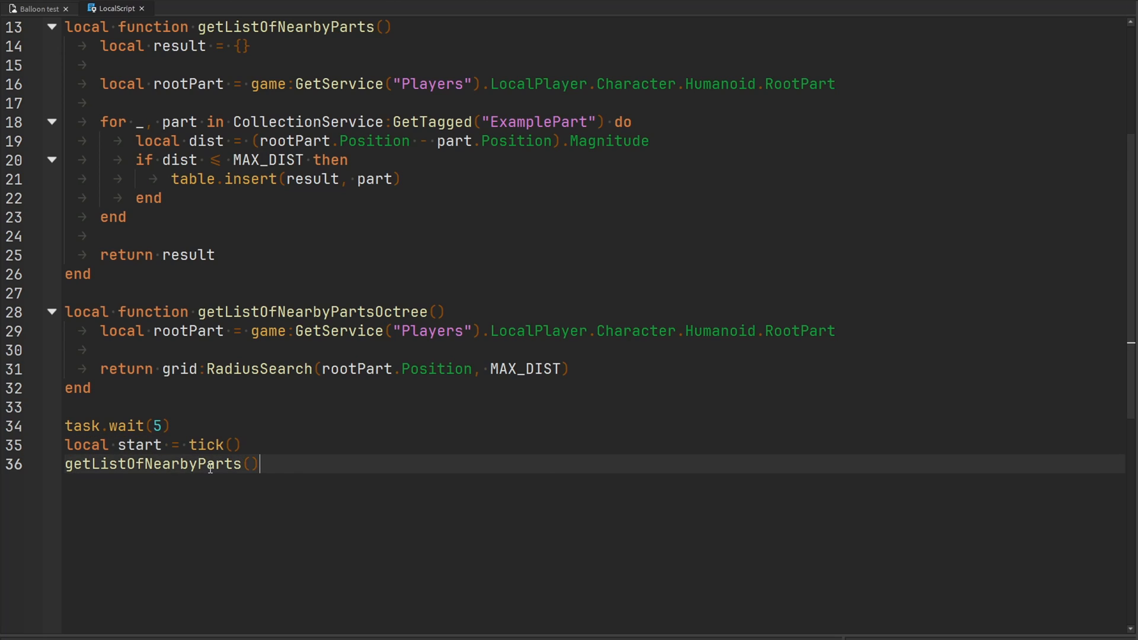
Print "Total execution time:" with tick() - start after the linear search
text(local)
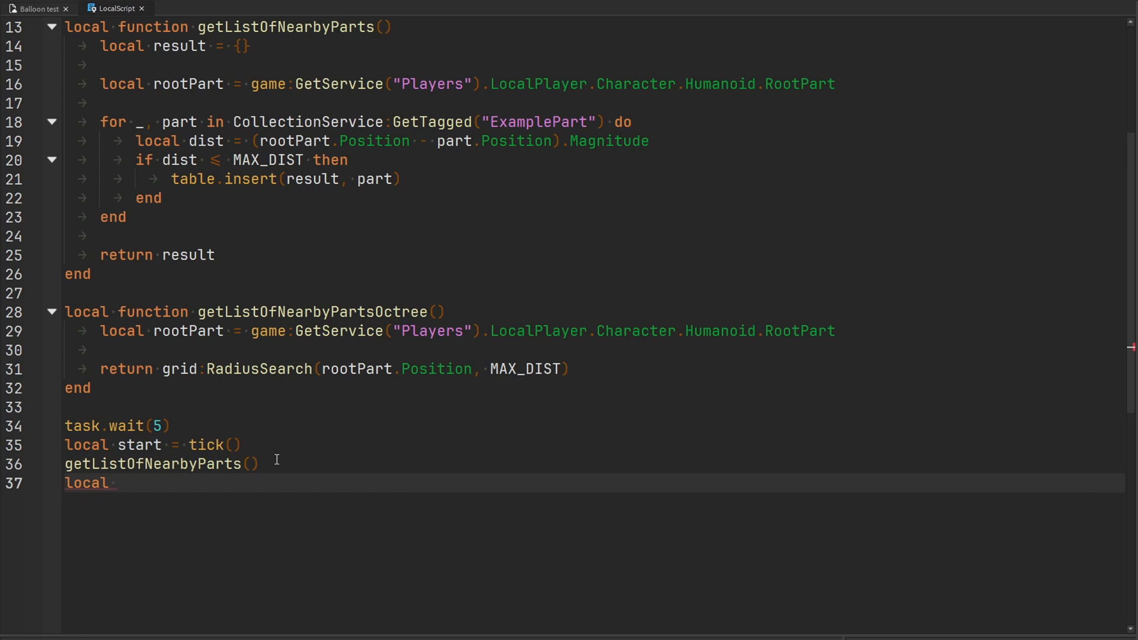
text(e)
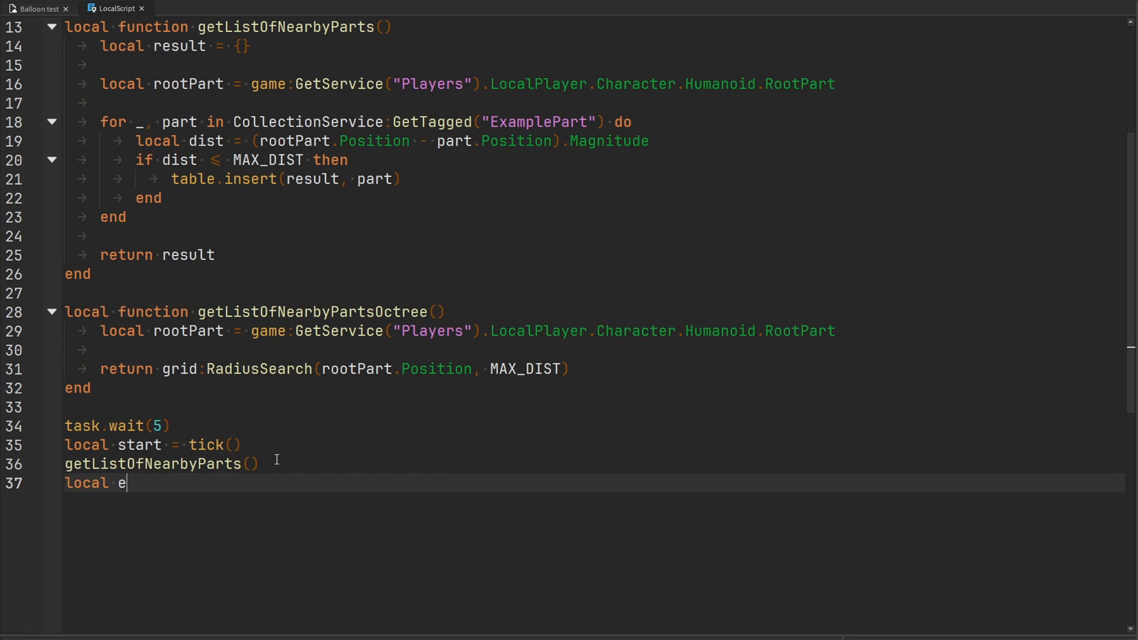
text(ndTim)
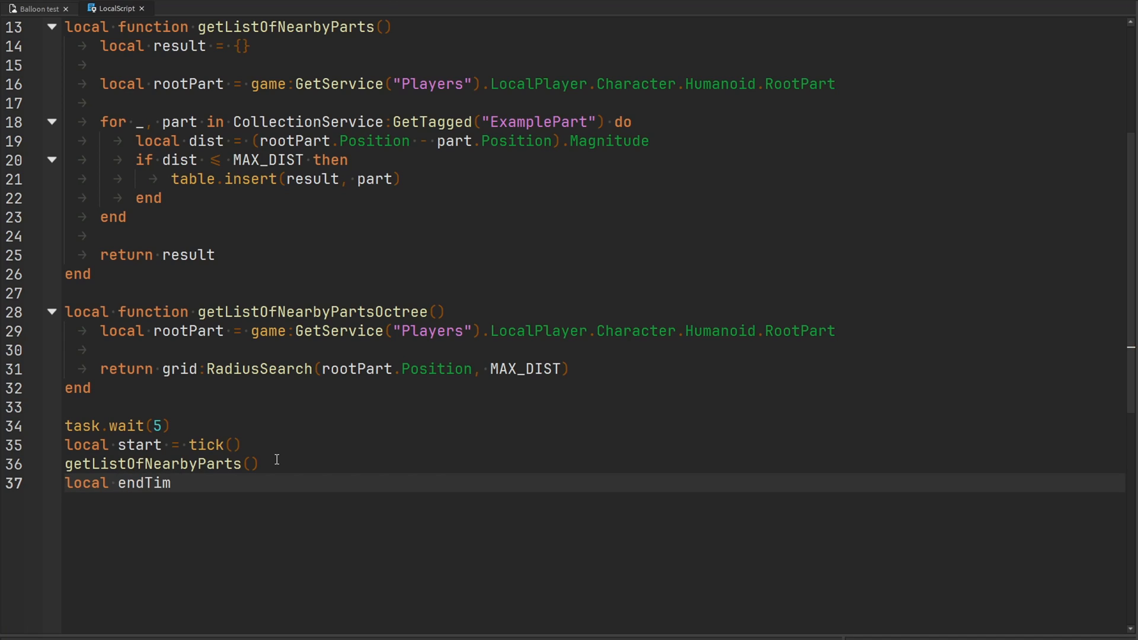
text(print("Total exe)
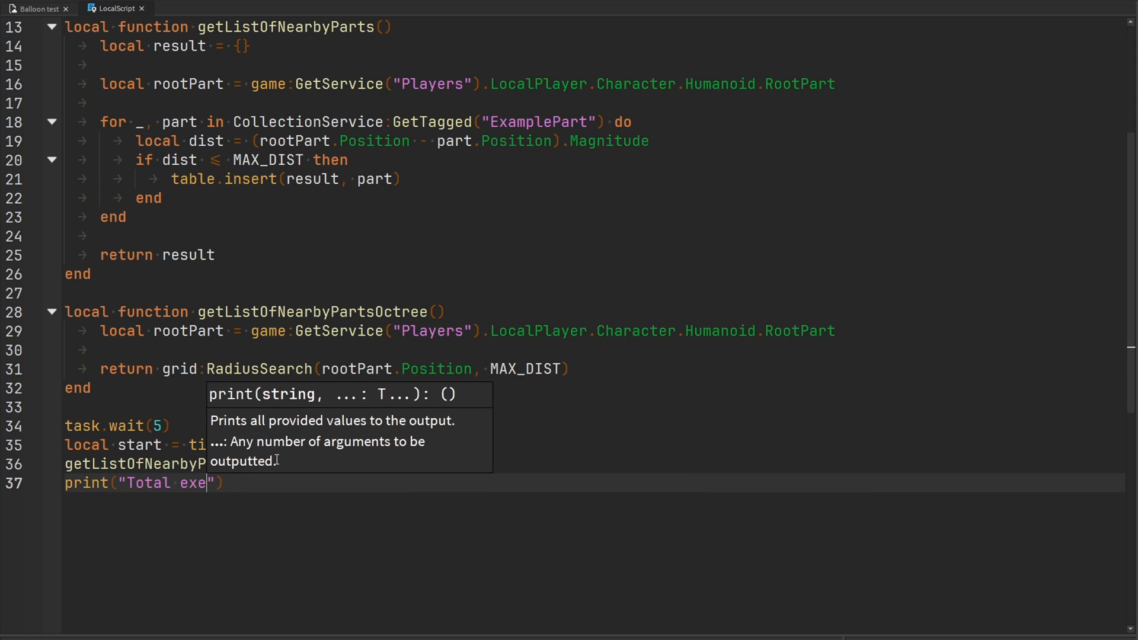
text(cution time:",)
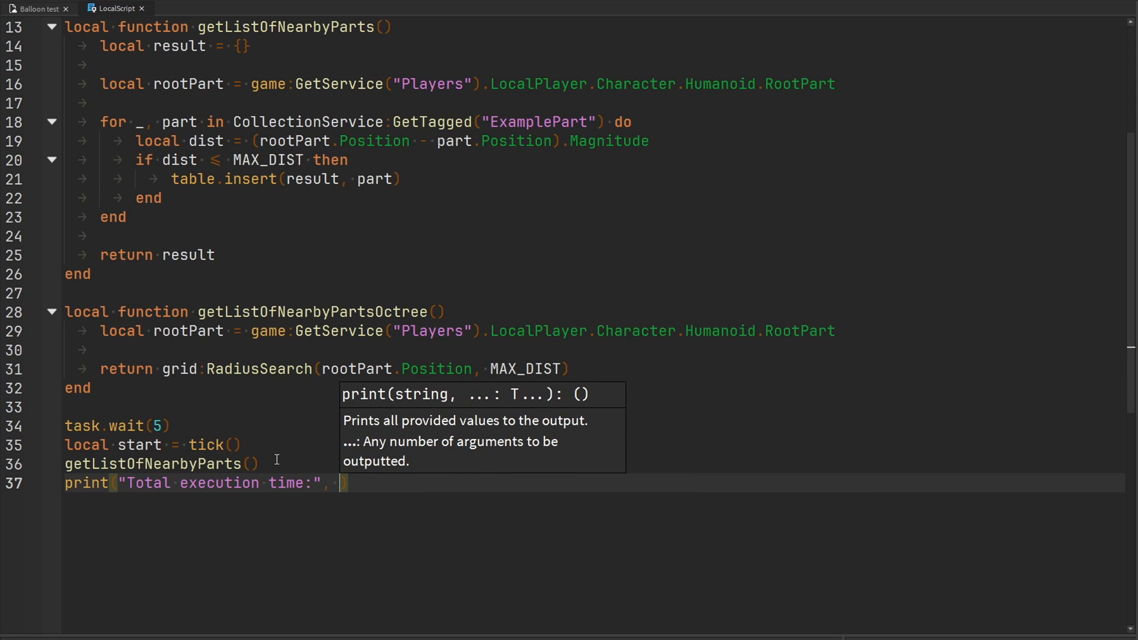
text(tick() - start)
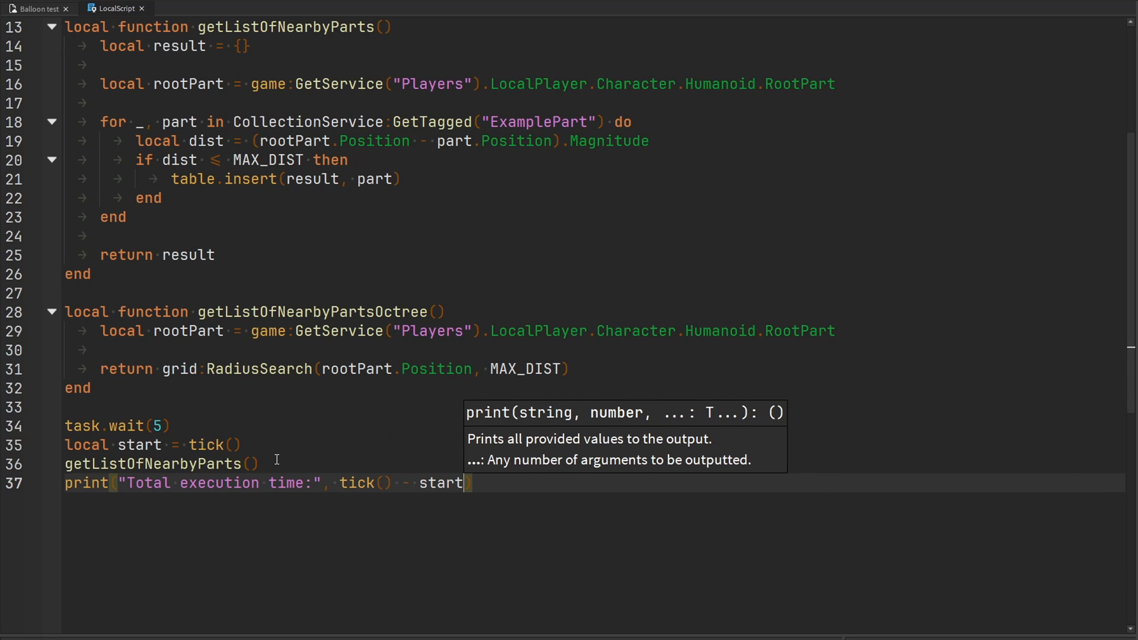
click(146, 464)
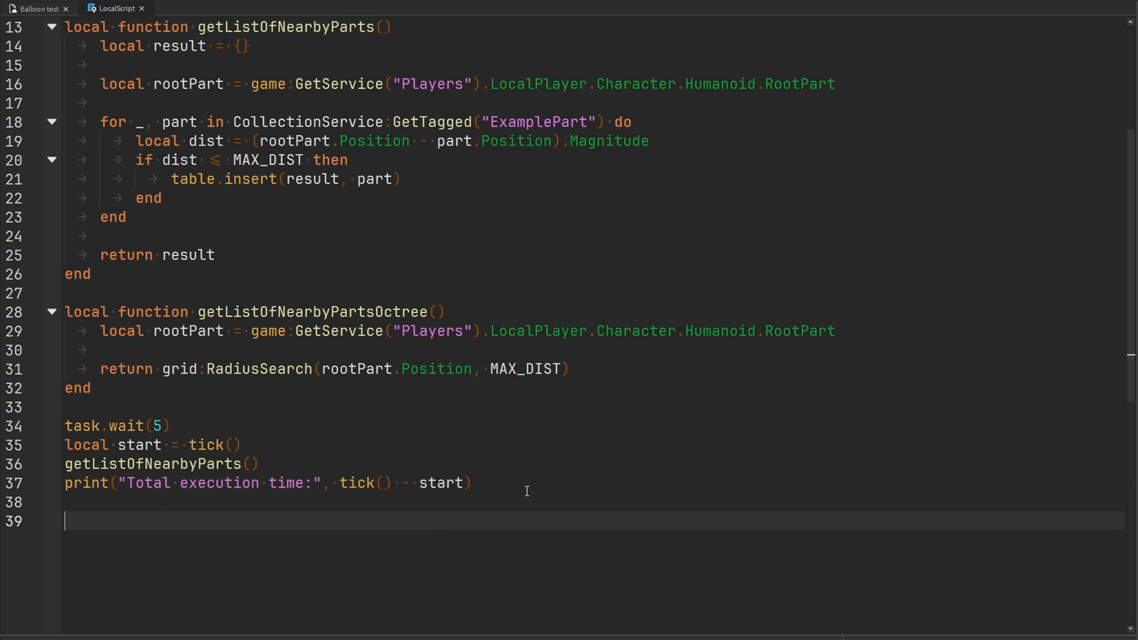
Reset start = tick() and call getListOfNearbyPartsOctree for the second timed test
text(start)
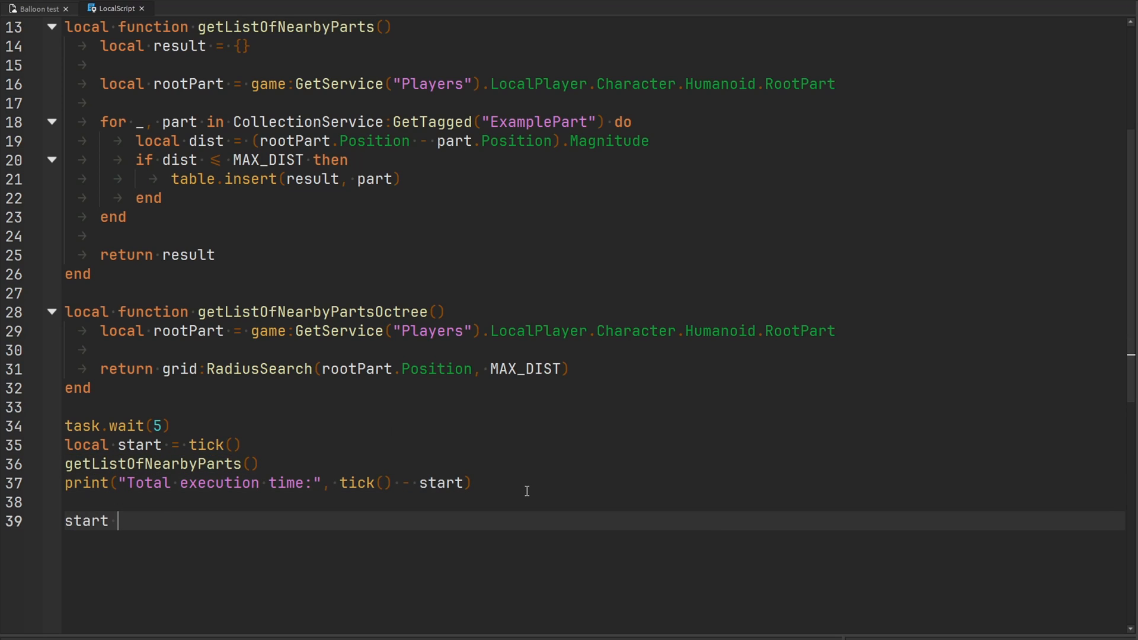
text(= tick())
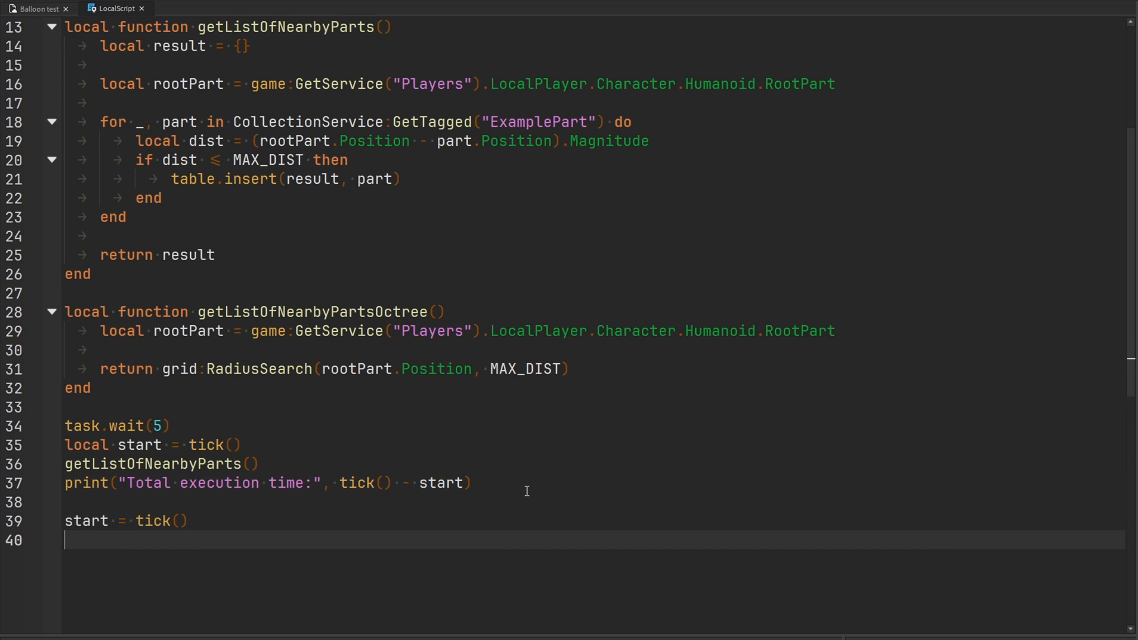
text(getListOfNearbyPartsOctree()
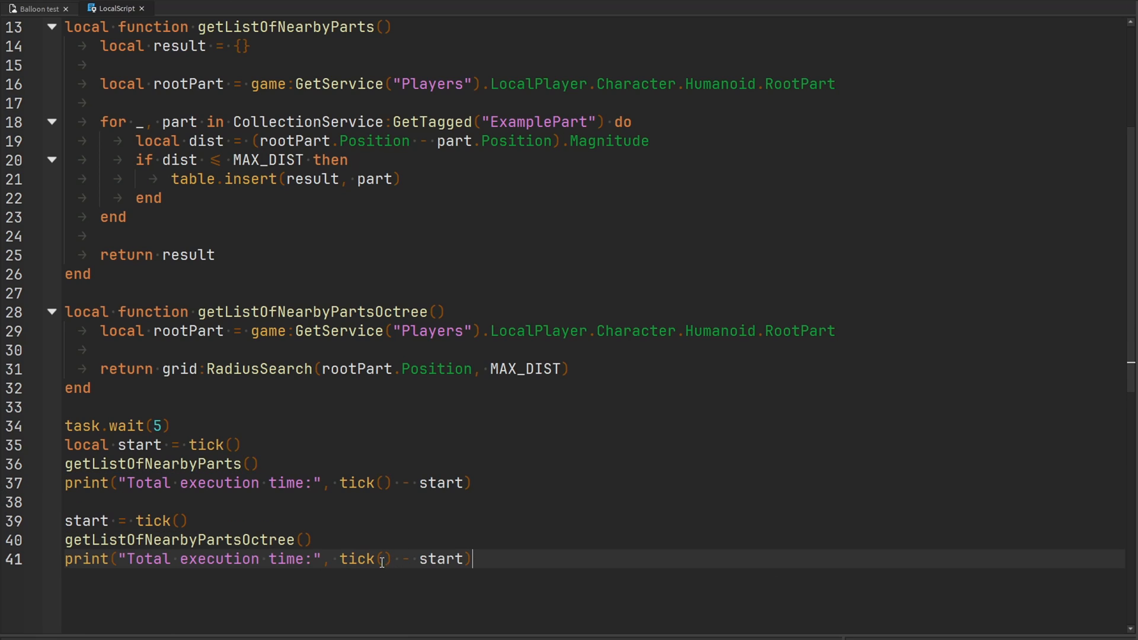
mouse_move(458, 548)
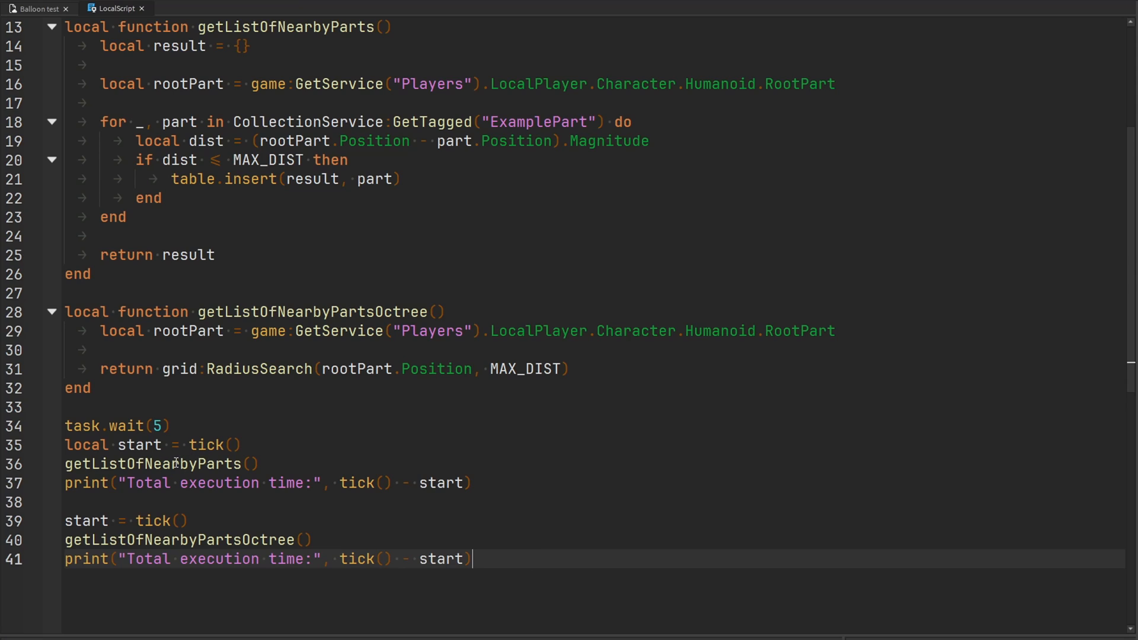
Write a changePartColor function that loops over parts setting their BrickColor to green
double_click(159, 464)
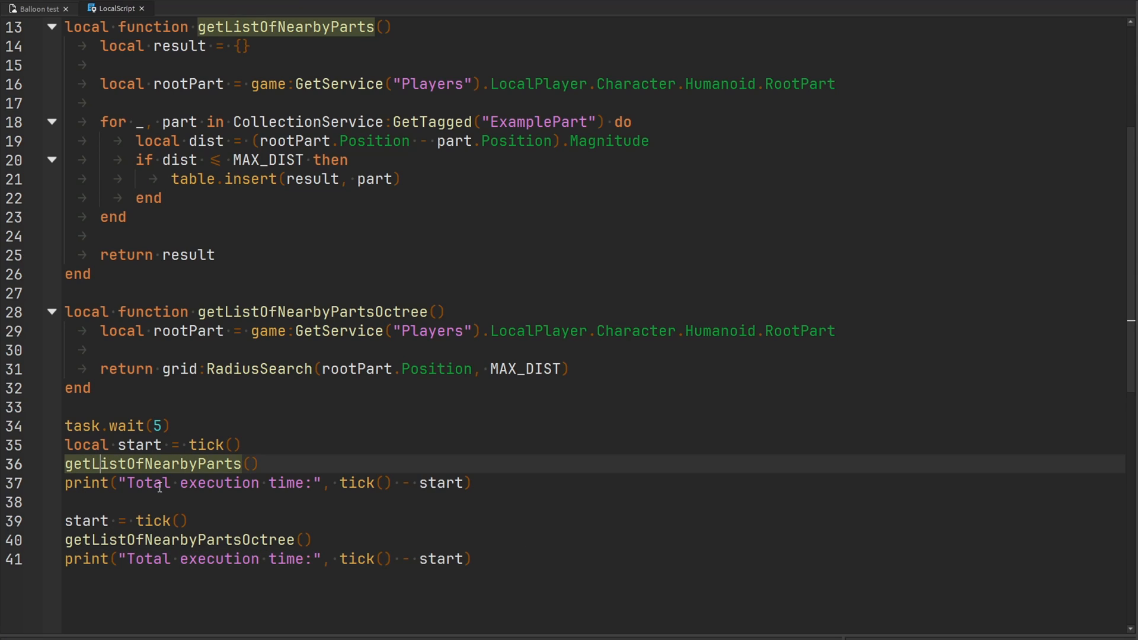
key(enter)
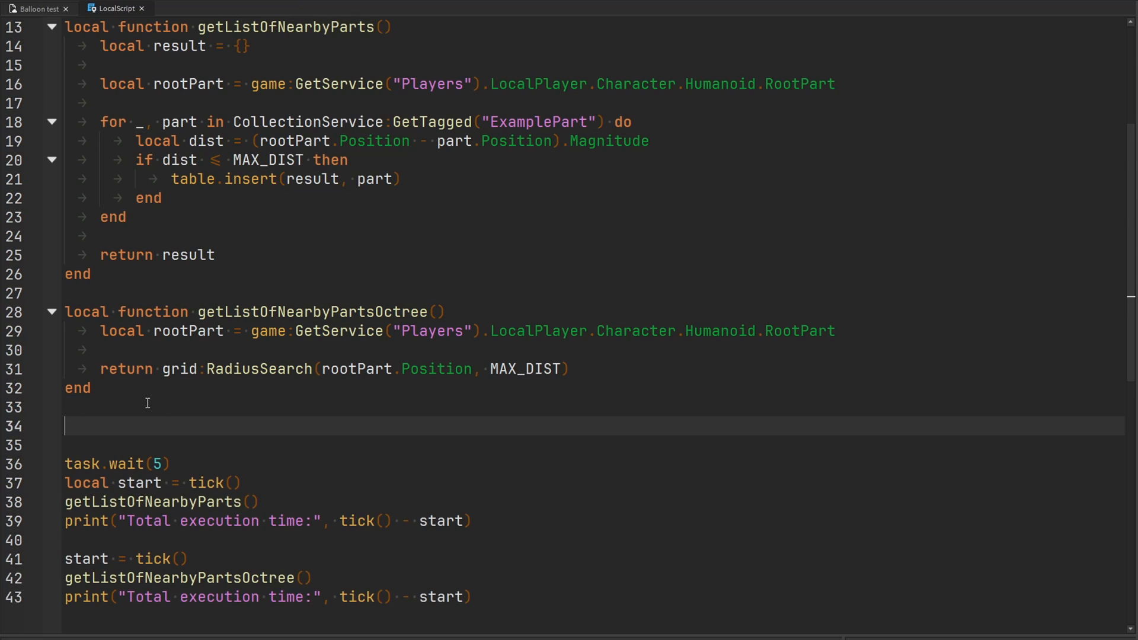
text(local function)
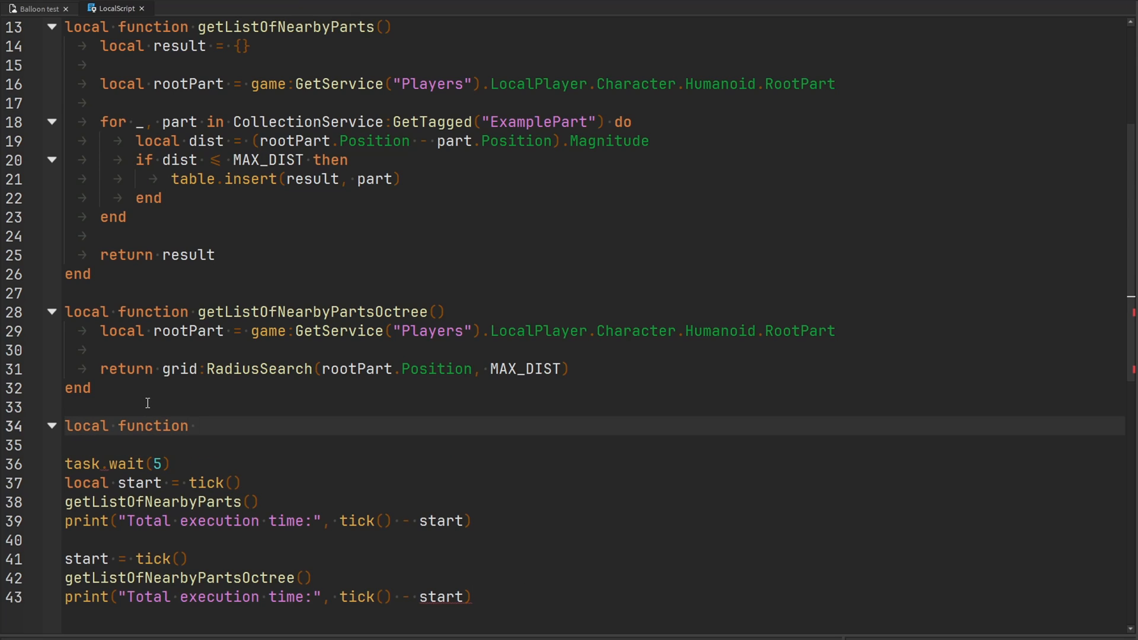
text(changePartColor()
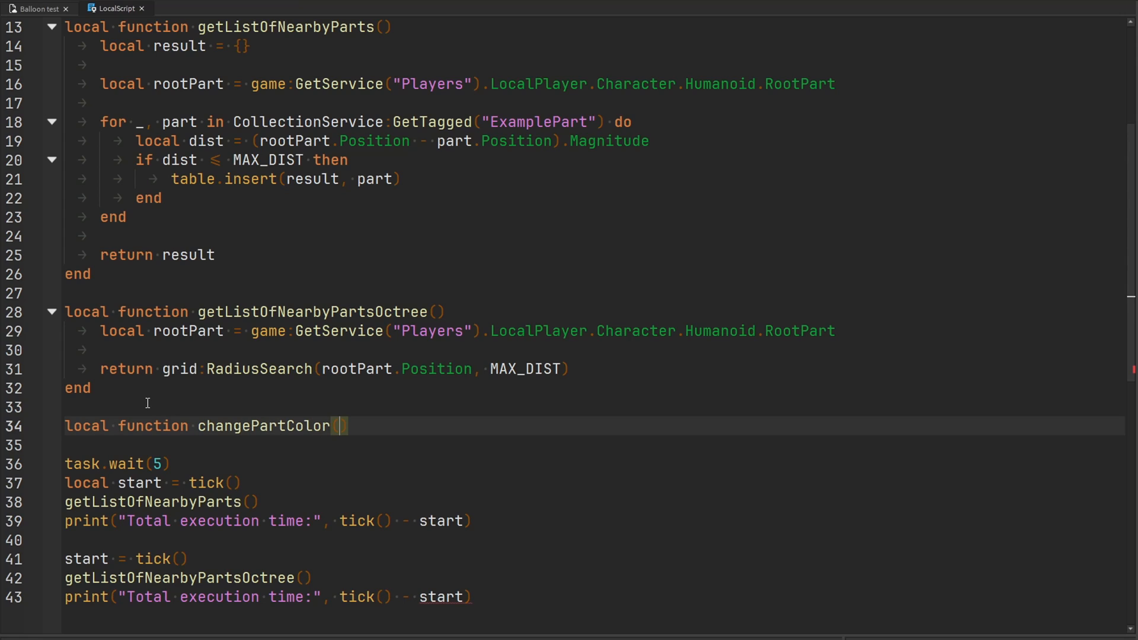
text(parts: { BasePart)
text(for _, part)
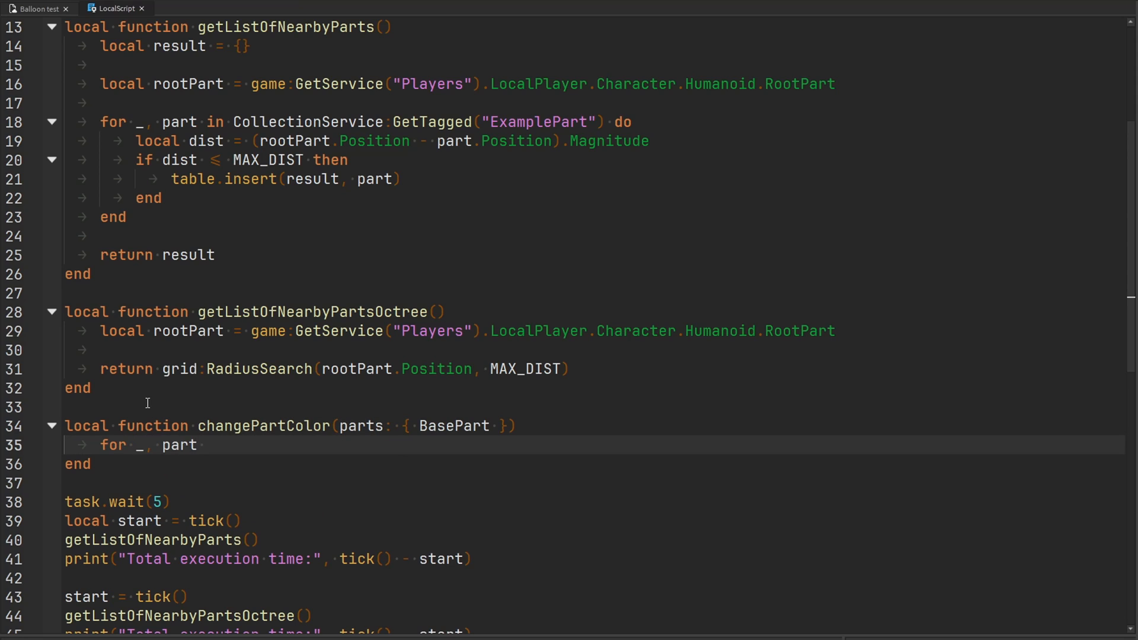
text(in parts do)
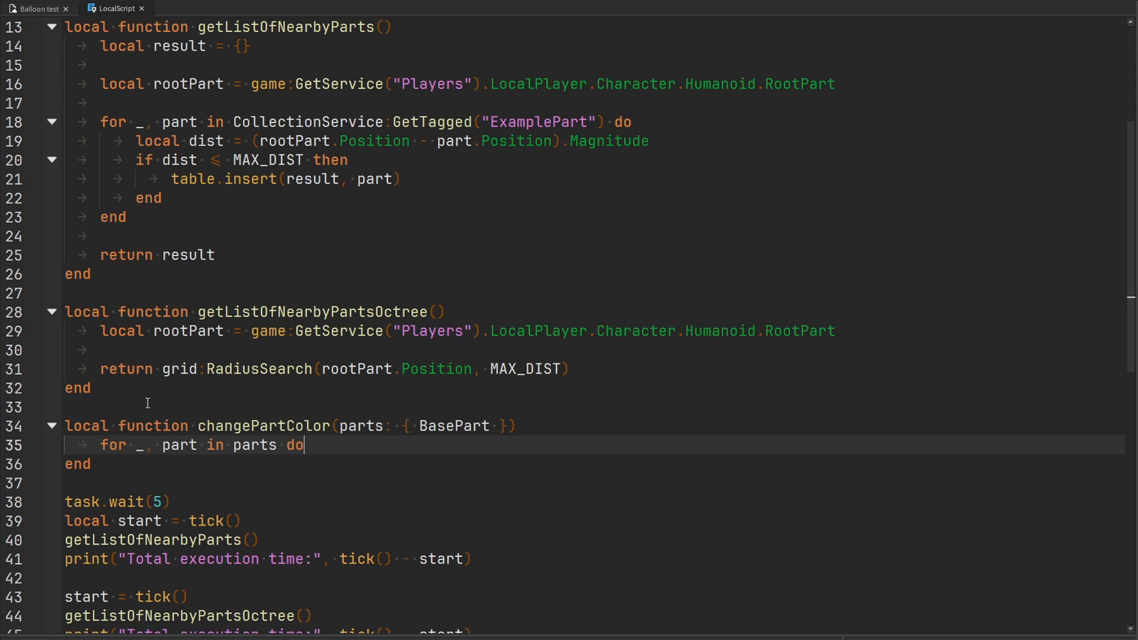
text(part.BrickColor =)
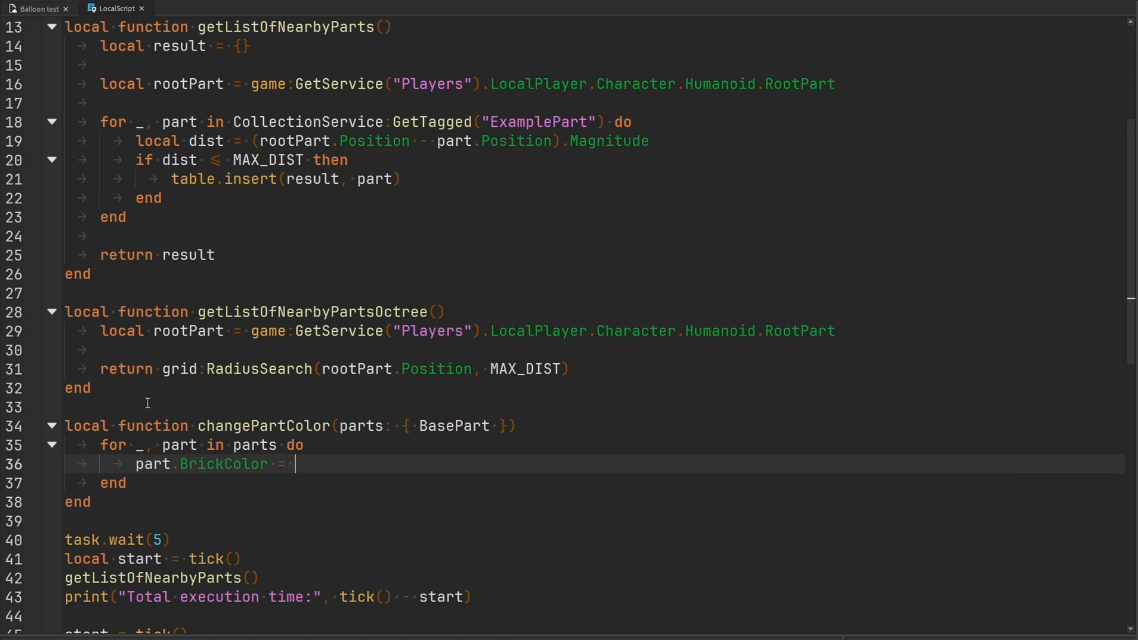
text(BrickColor.Green()
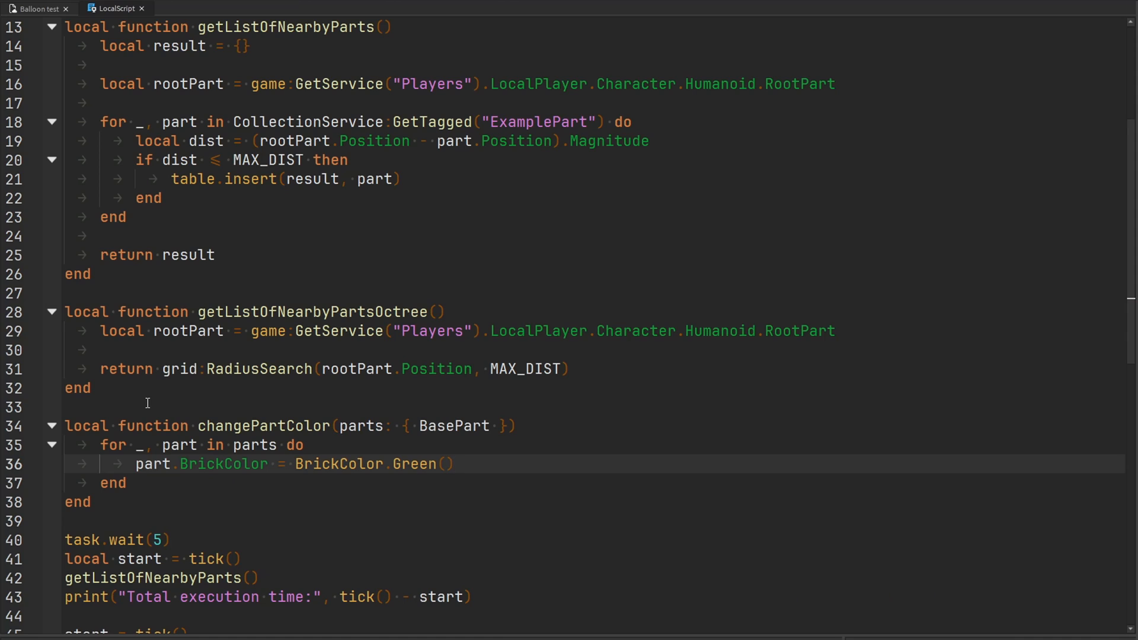
Reset each part's BrickColor to White via task.delay(0.5) and add a two-second wait
text(task.delay()
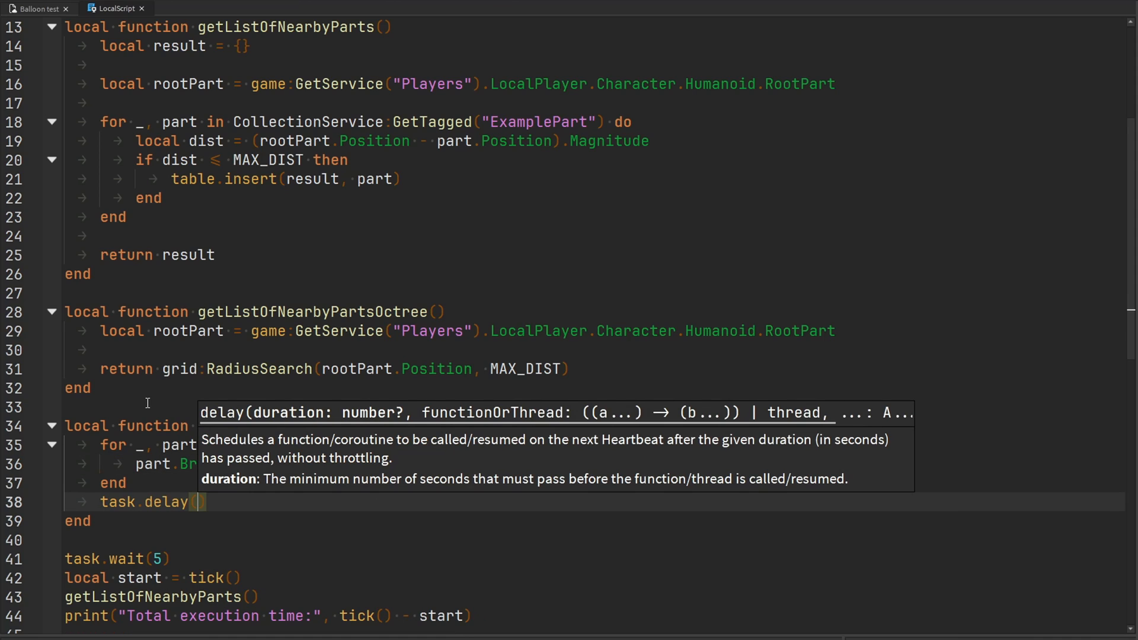
text(0.)
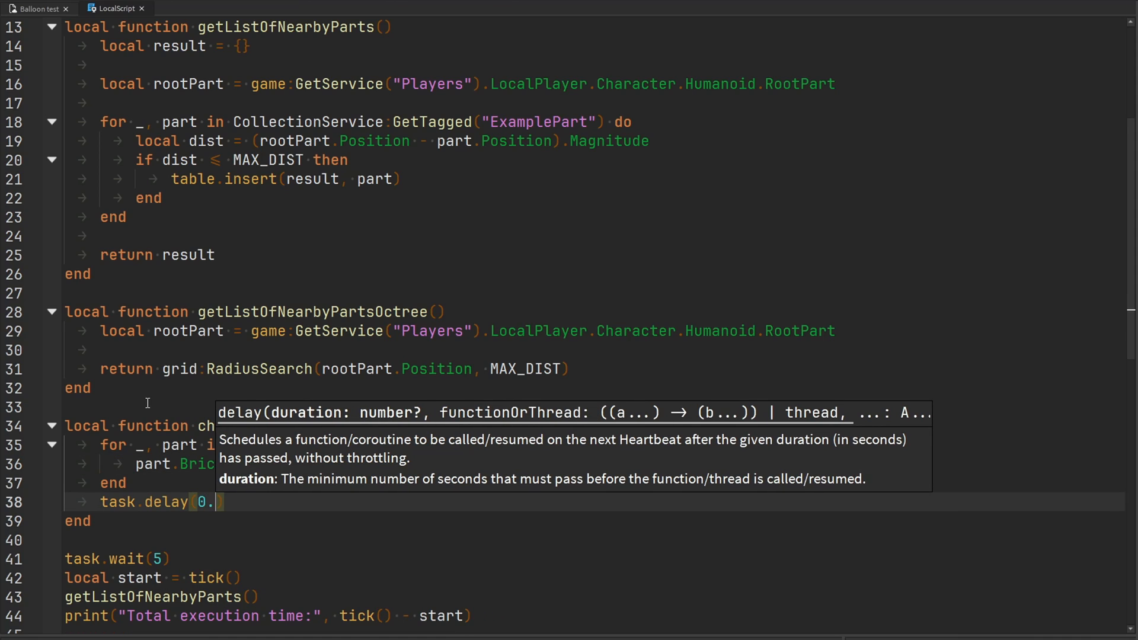
text(1, function()
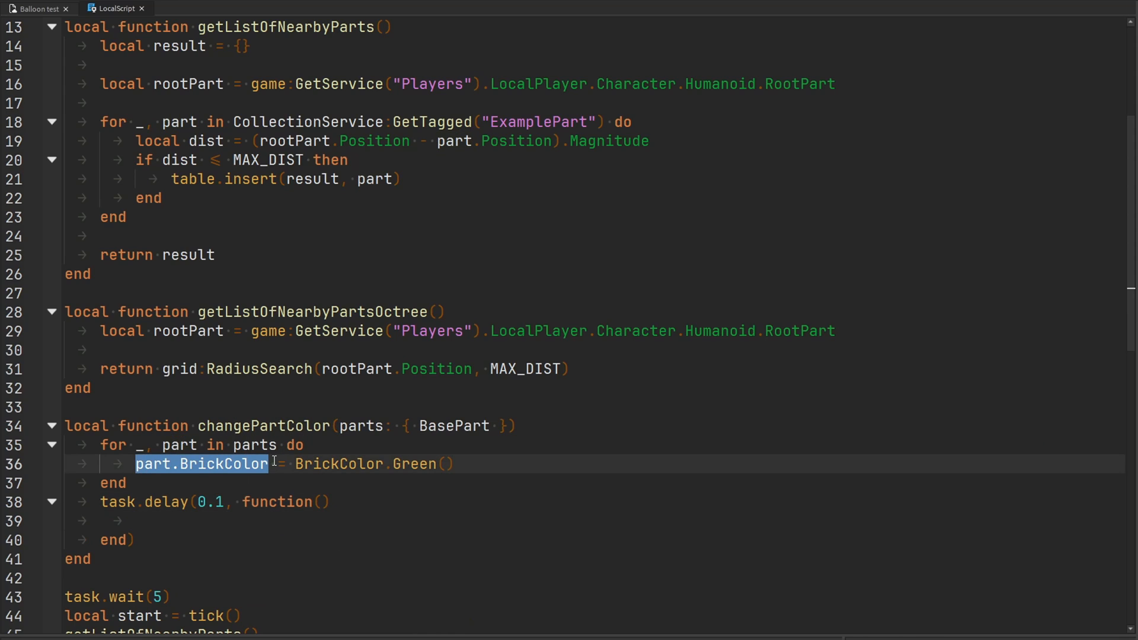
text(part.BrickColor = BrickColor.White()
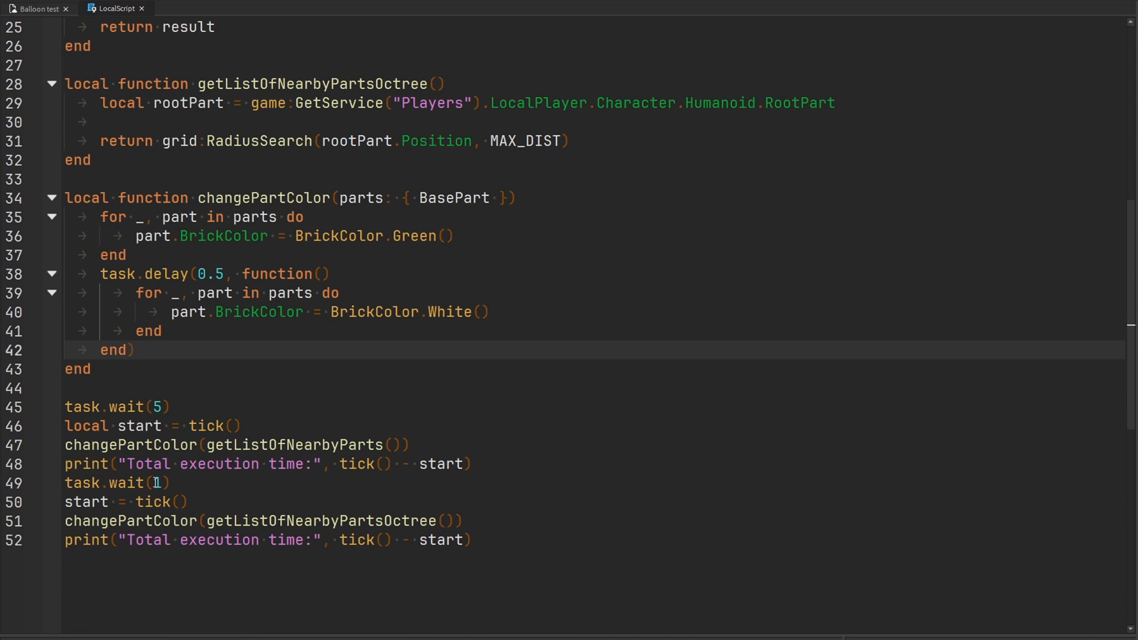
text(2)
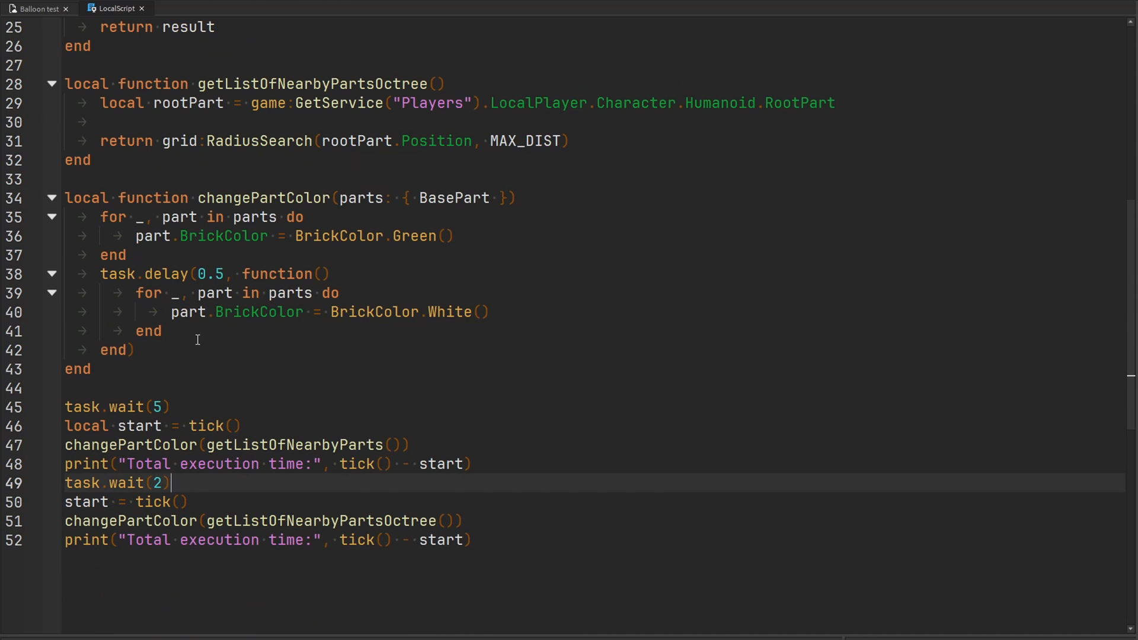
click(166, 330)
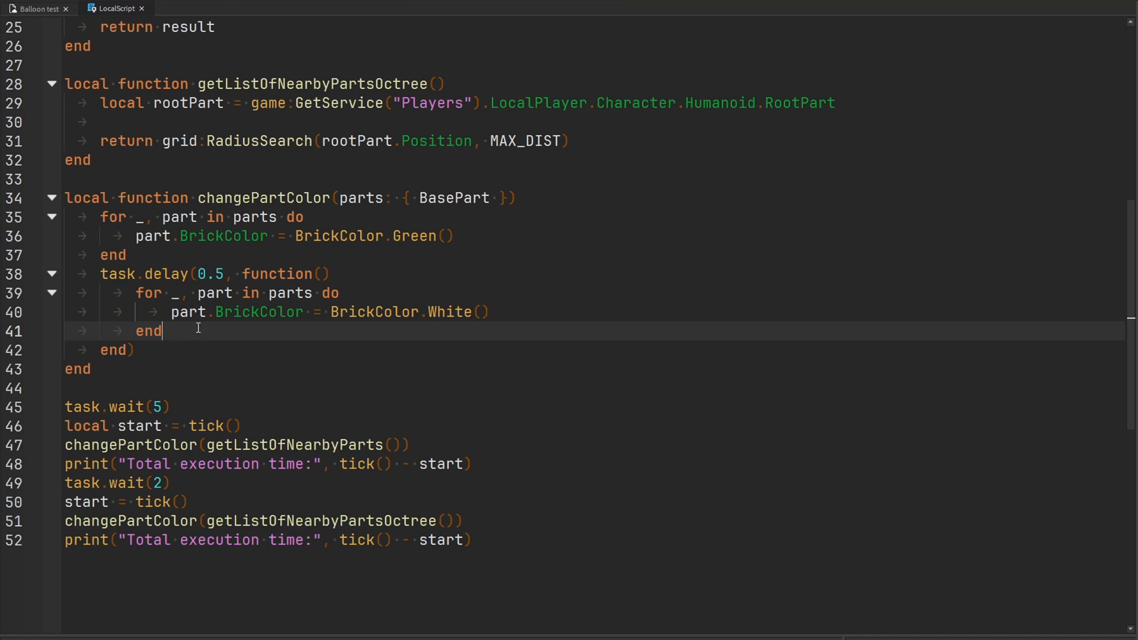
mouse_move(348, 337)
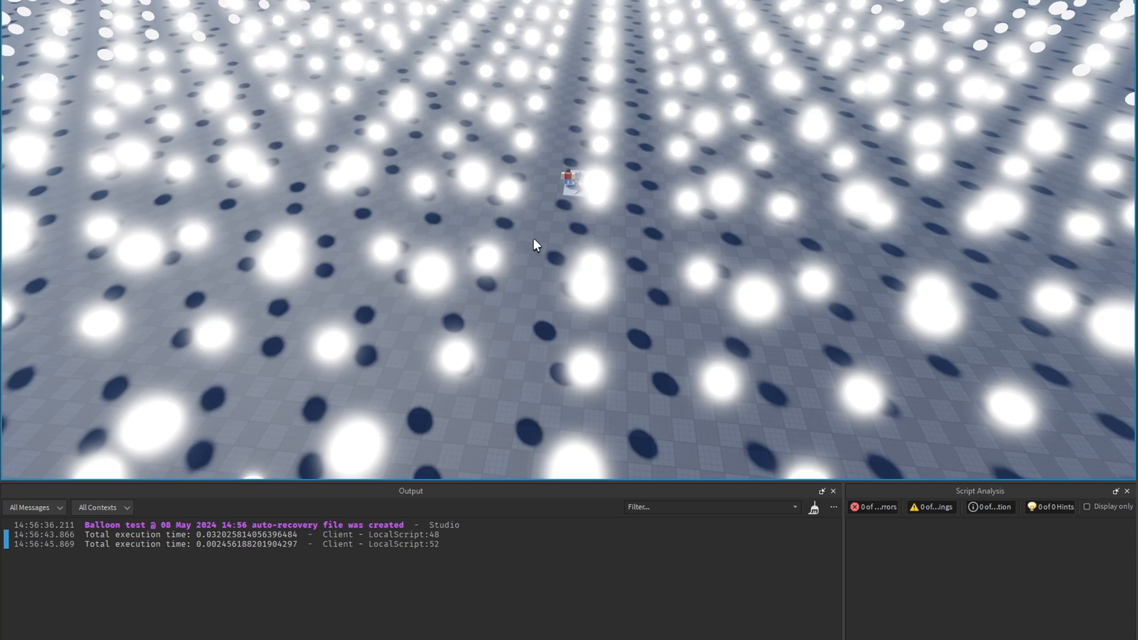
mouse_move(404, 544)
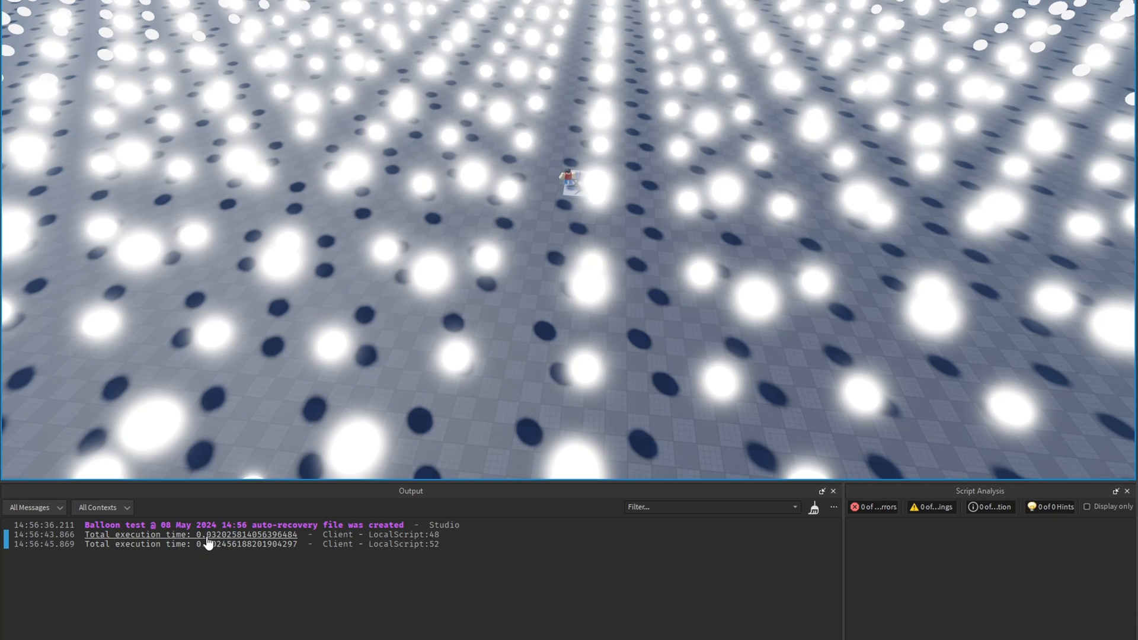
mouse_move(209, 550)
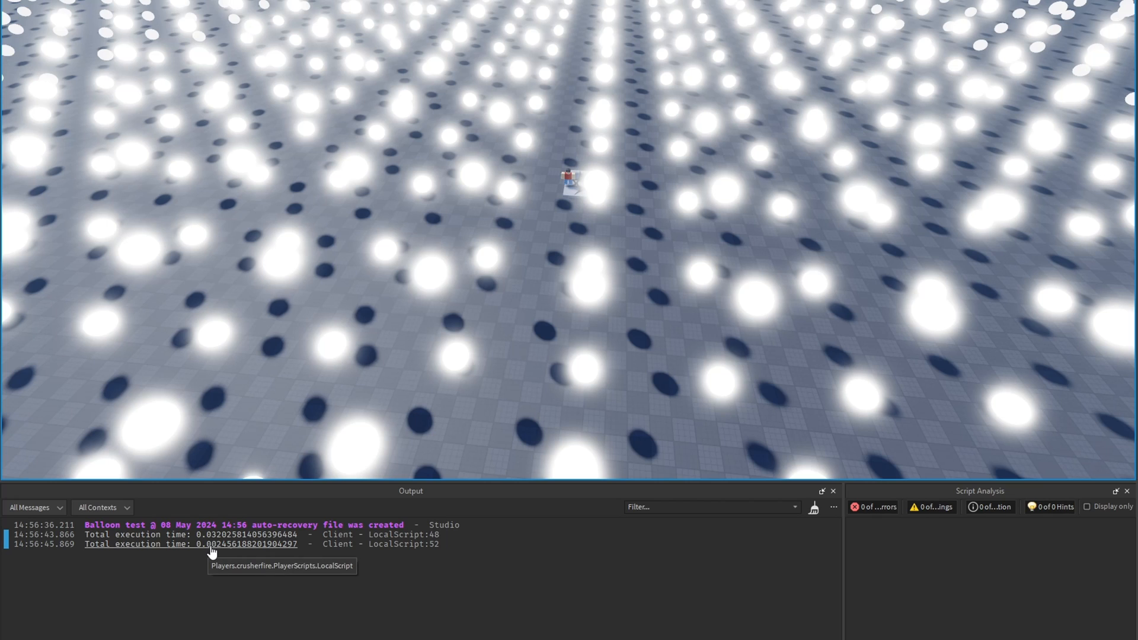
mouse_move(221, 562)
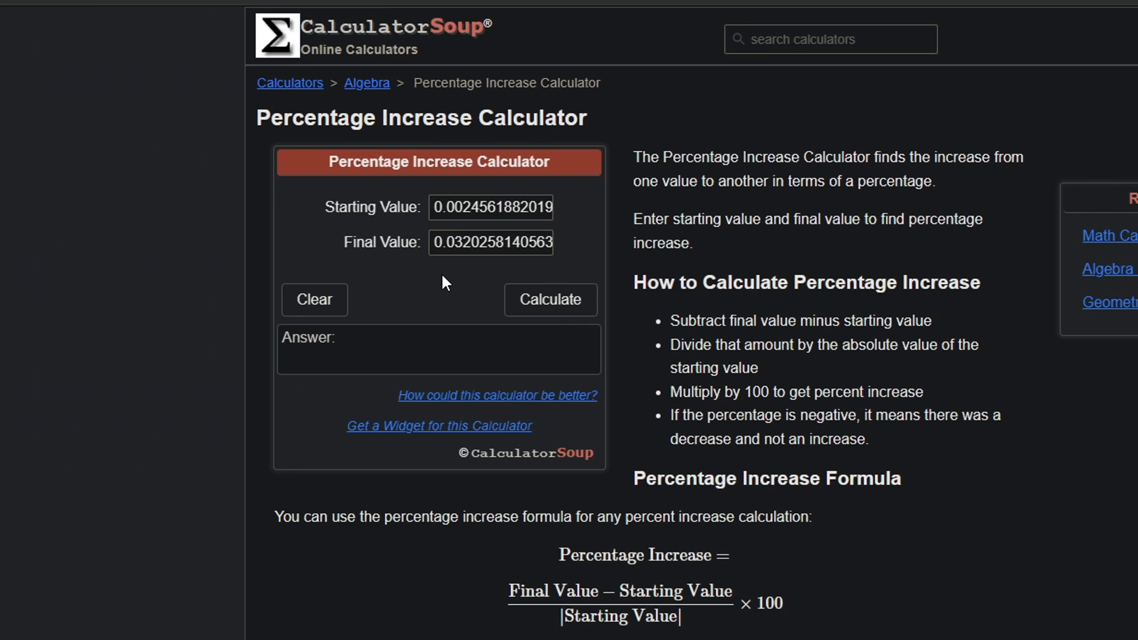
mouse_move(527, 304)
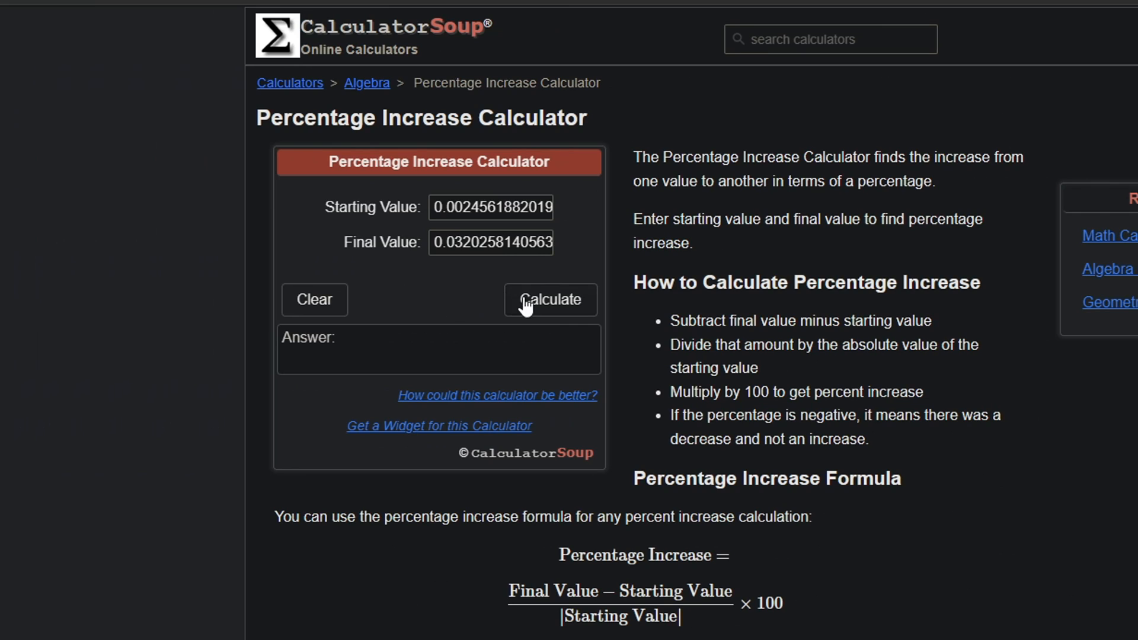
Calculate the percentage increase from 0.0024561882019 to 0.0320258140563, yielding 1203.88%
click(549, 300)
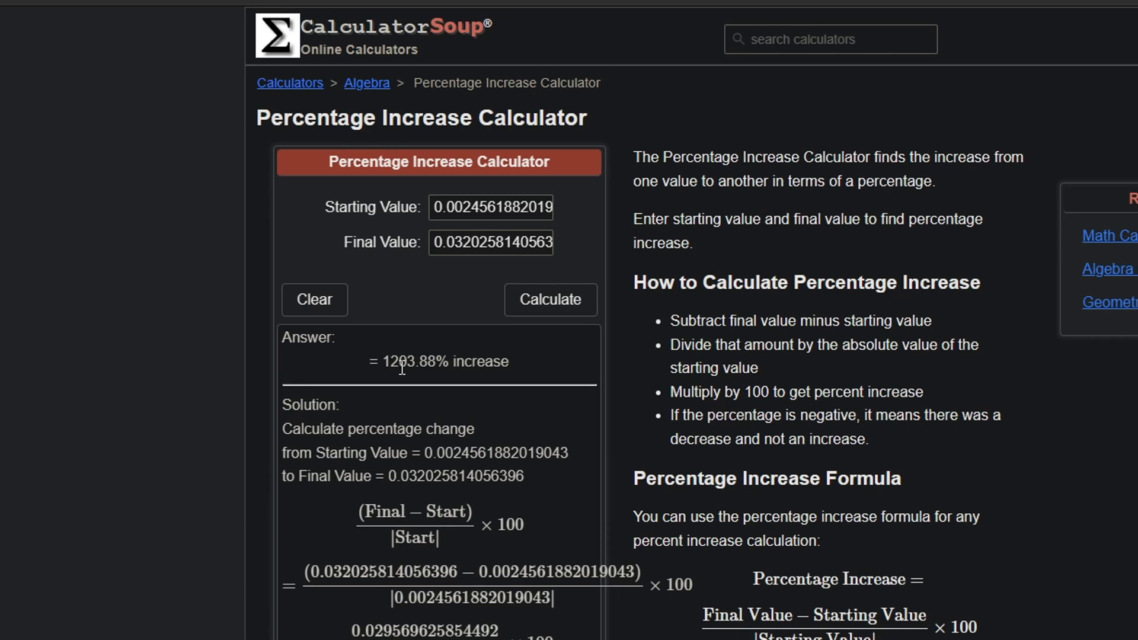
mouse_move(415, 381)
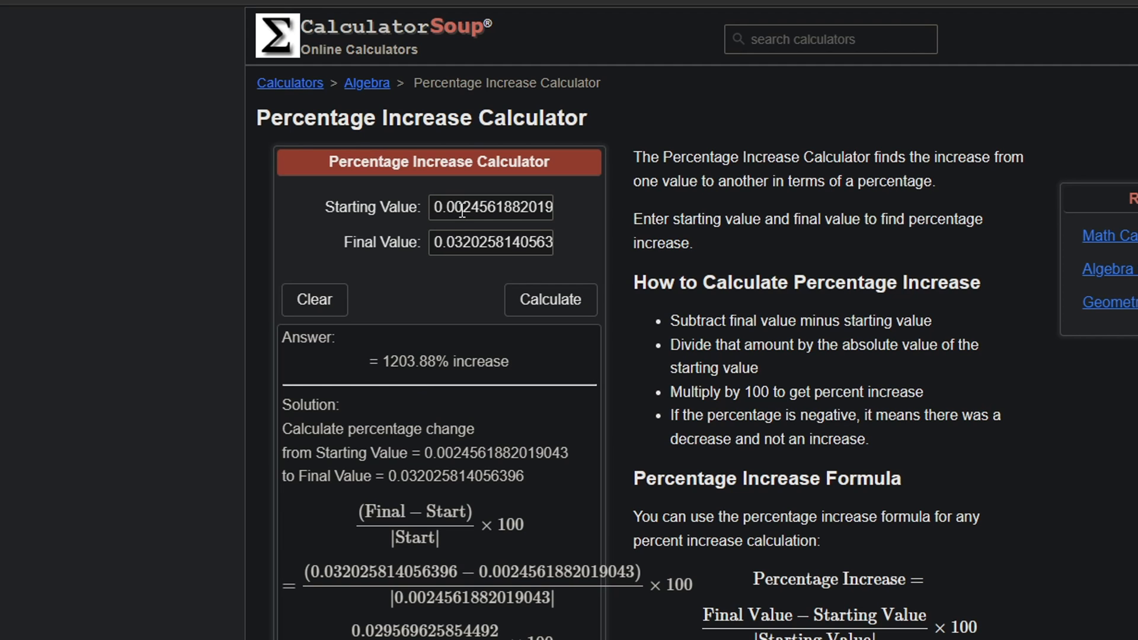
mouse_move(428, 361)
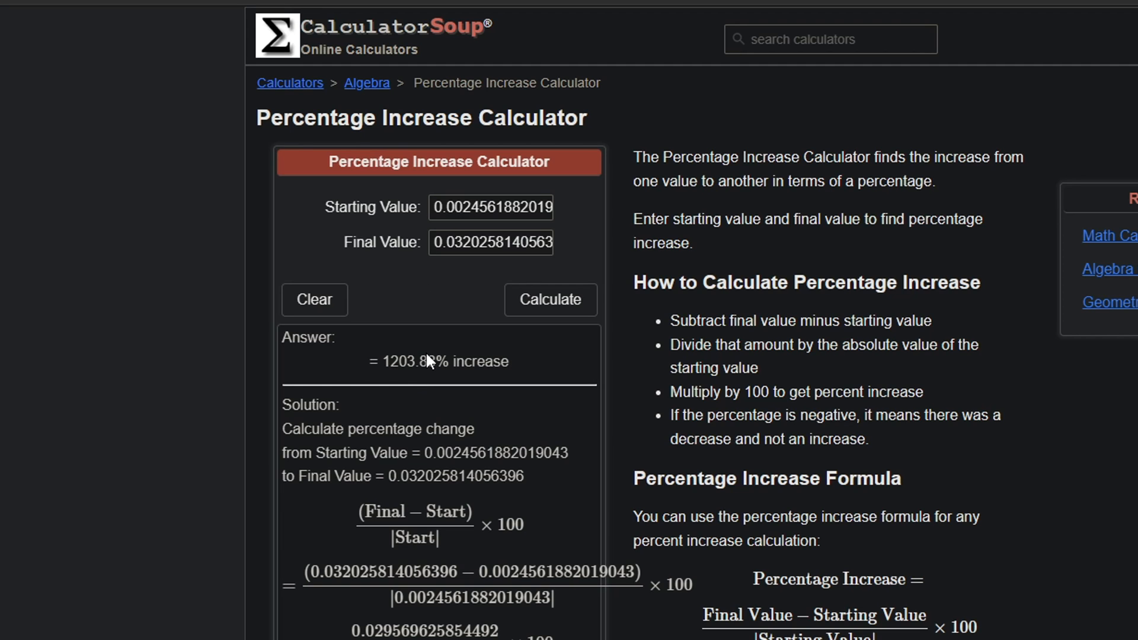